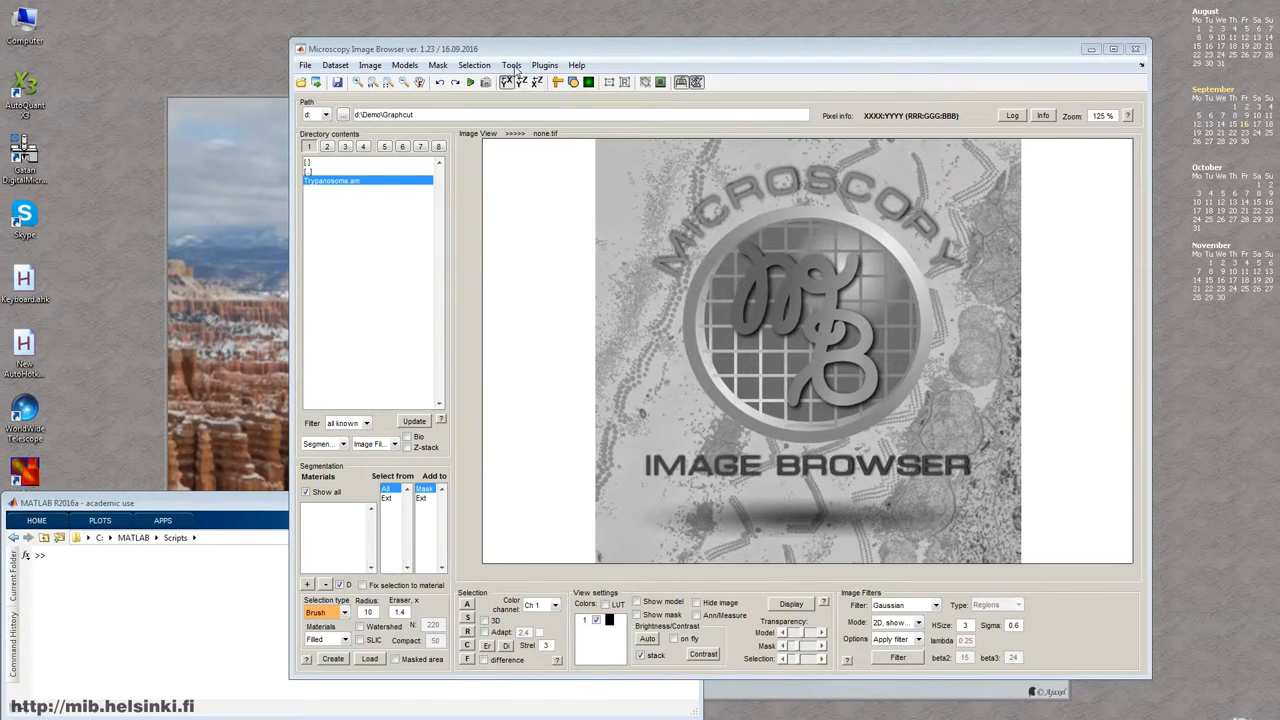
# Step: Load the Trypanosoma.am volume from the directory contents
pyautogui.click(511, 65)
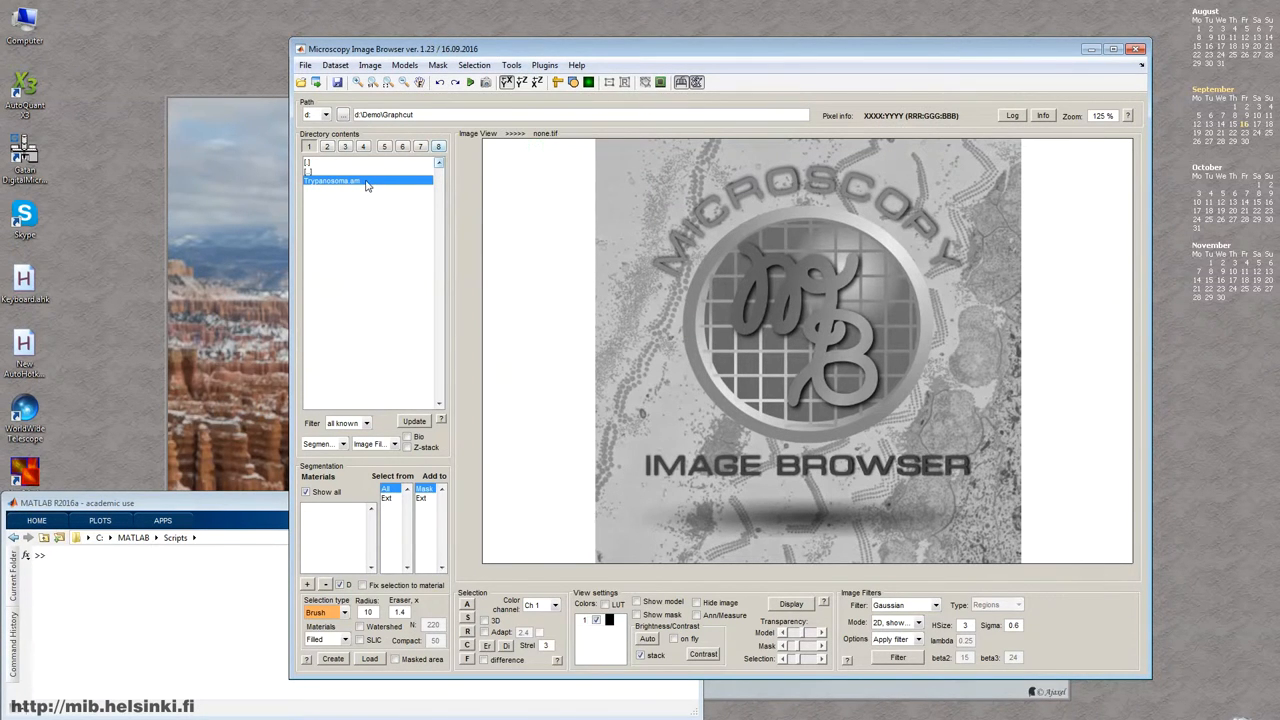
pyautogui.doubleClick(345, 180)
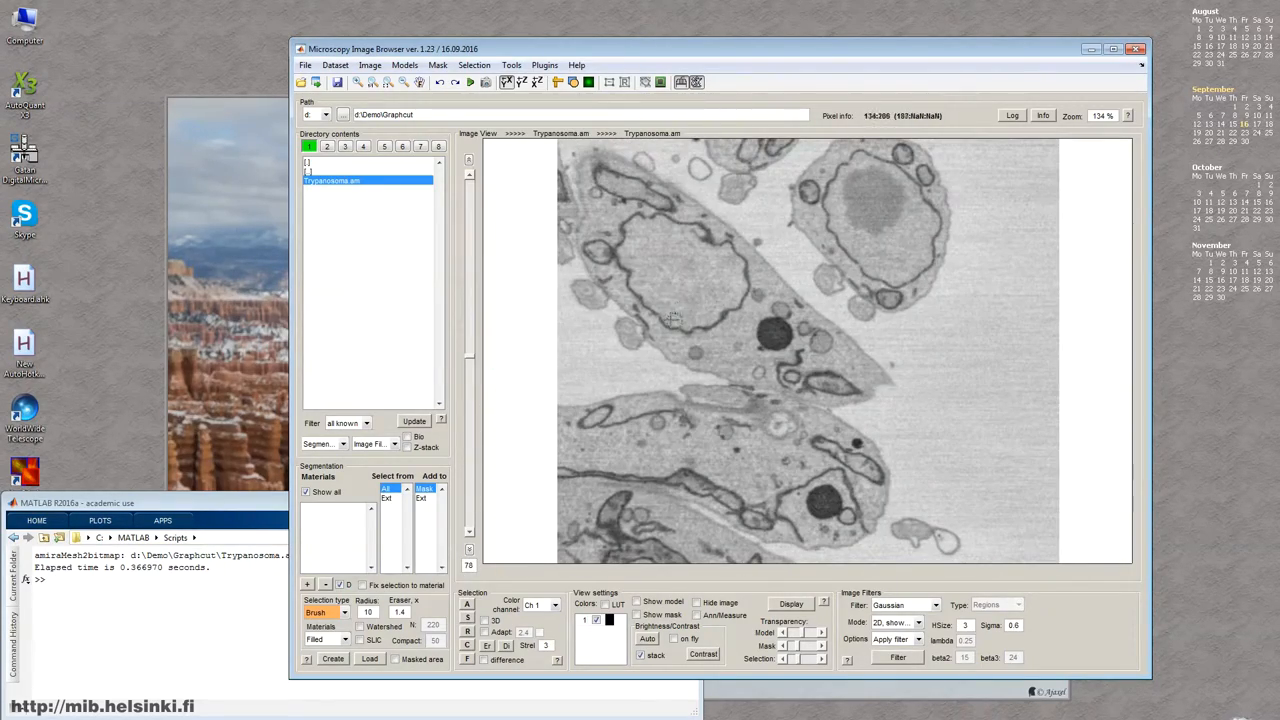
pyautogui.moveTo(663, 299)
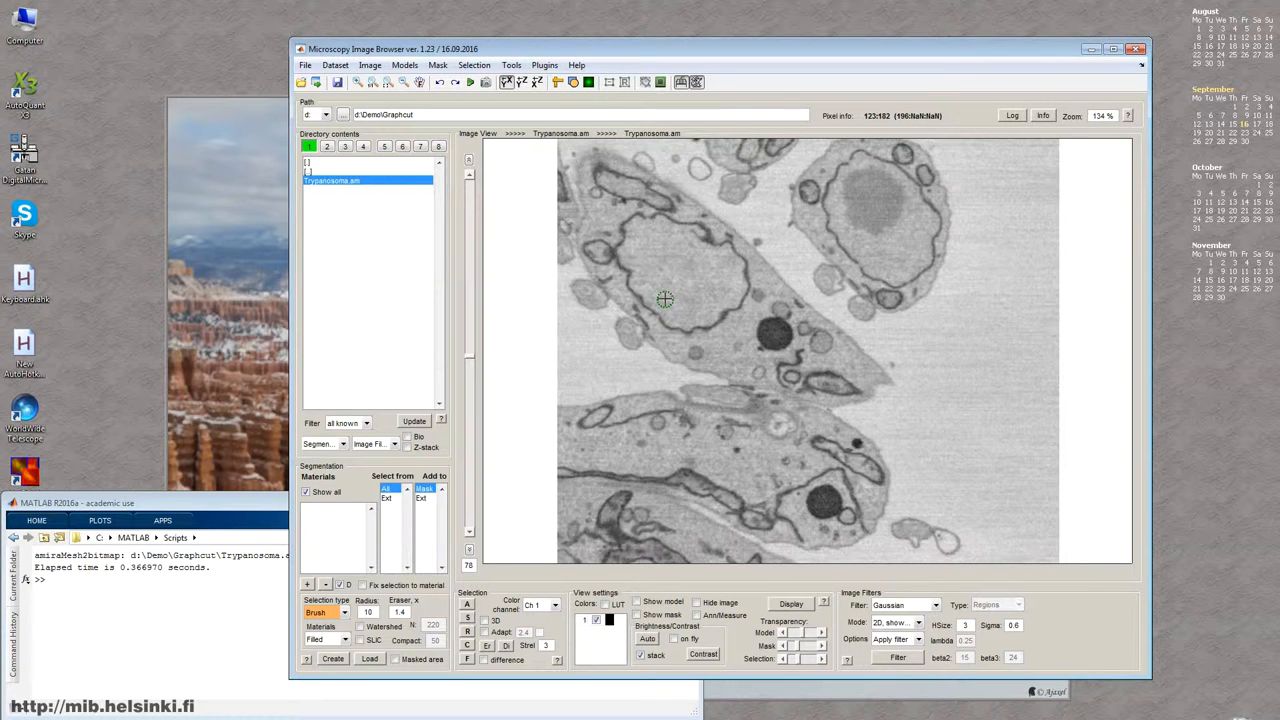
pyautogui.moveTo(720, 364)
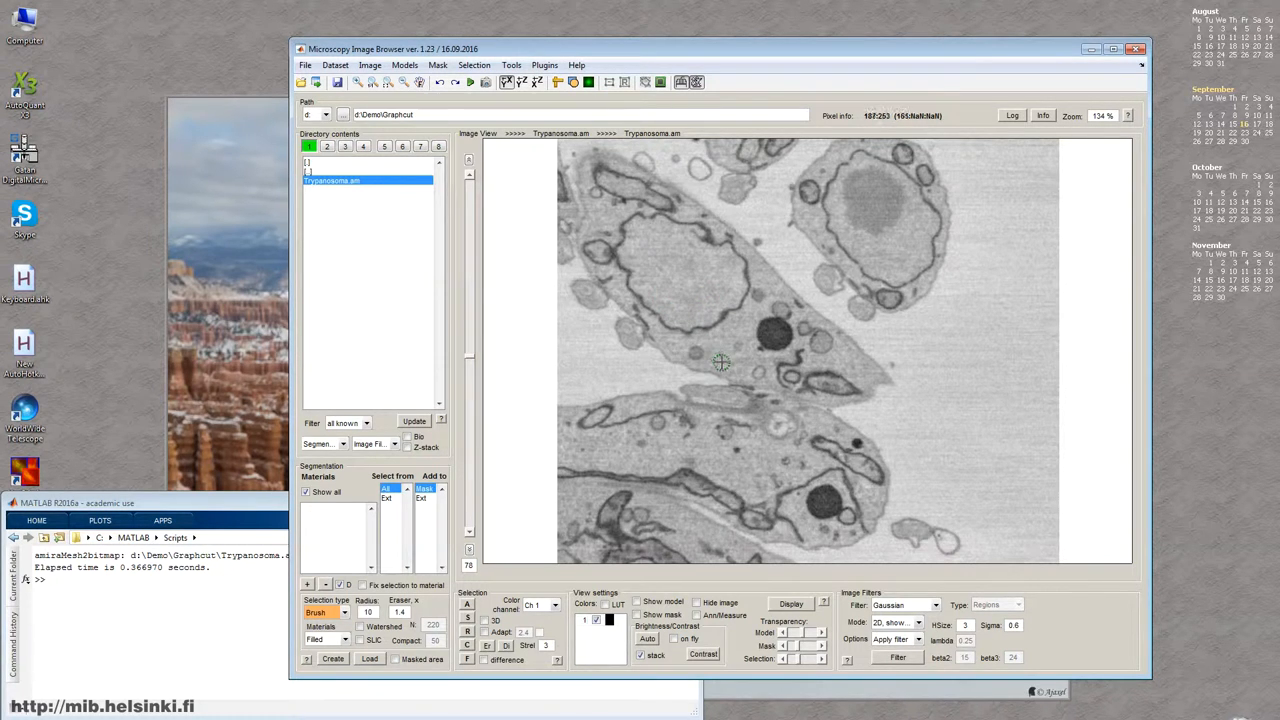
pyautogui.moveTo(522, 107)
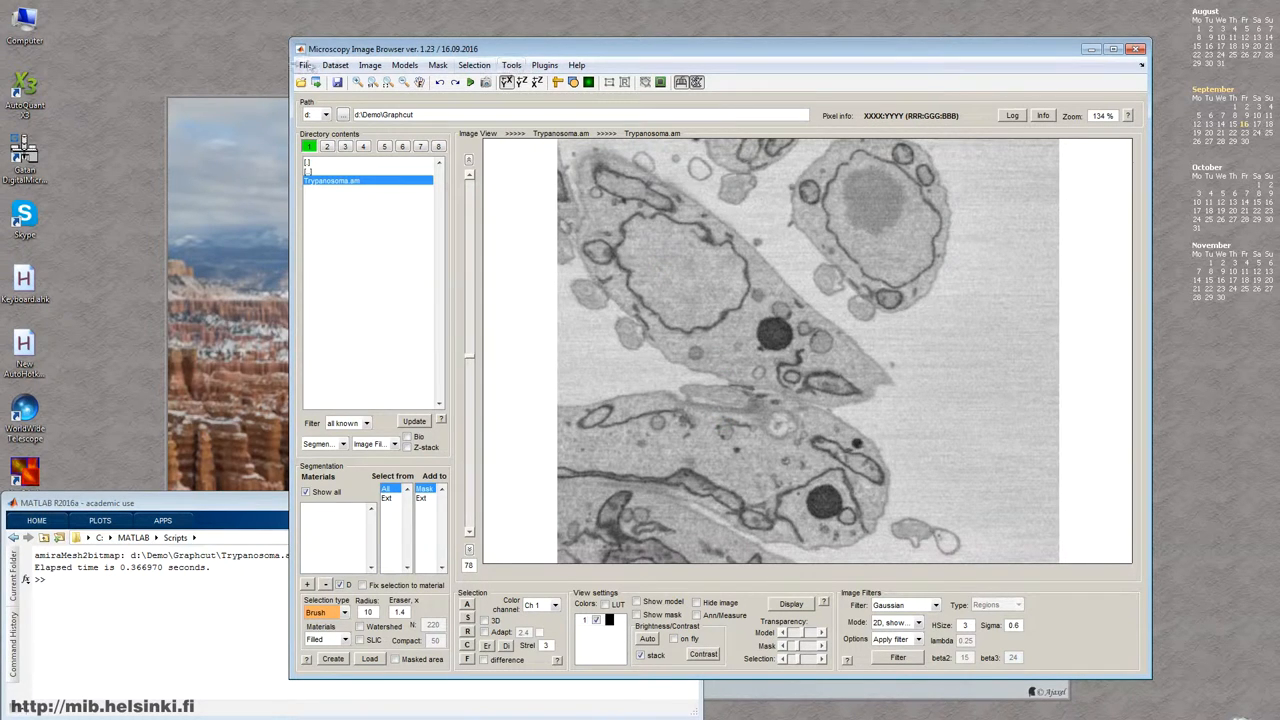
# Step: Launch the Watershed/Graphcut segmentation tool from the Tools menu
pyautogui.click(511, 65)
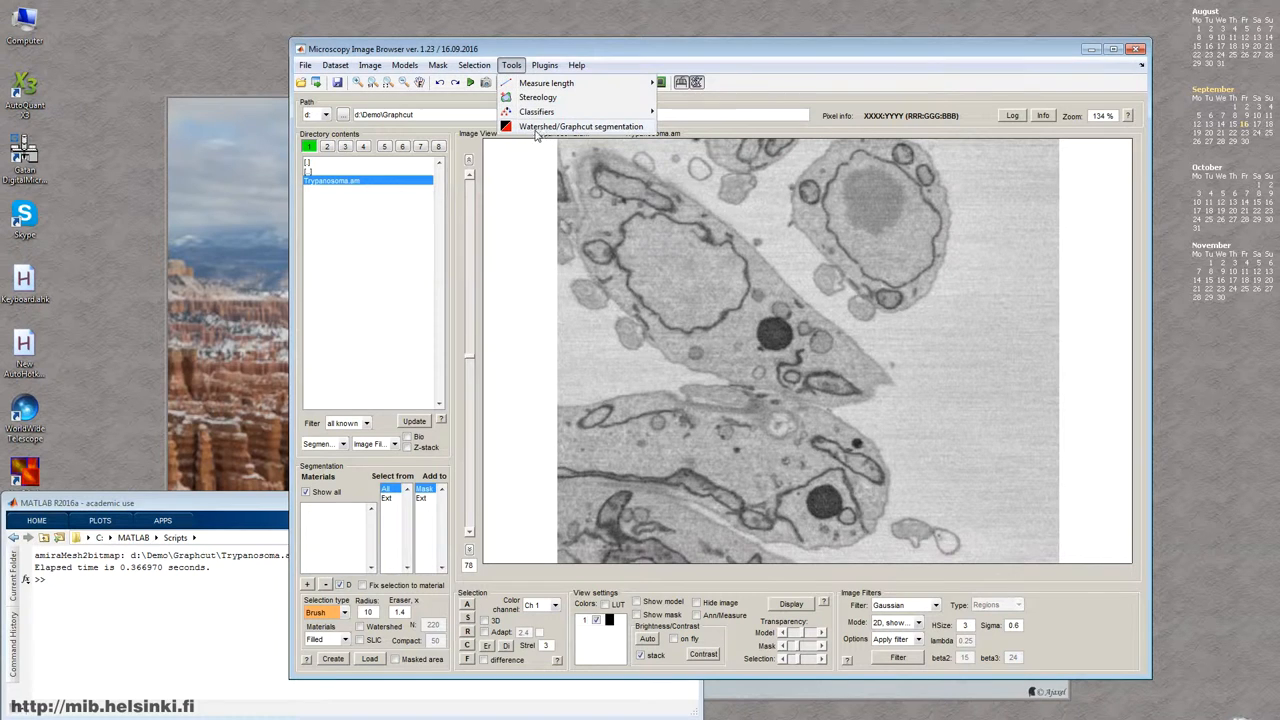
pyautogui.click(573, 126)
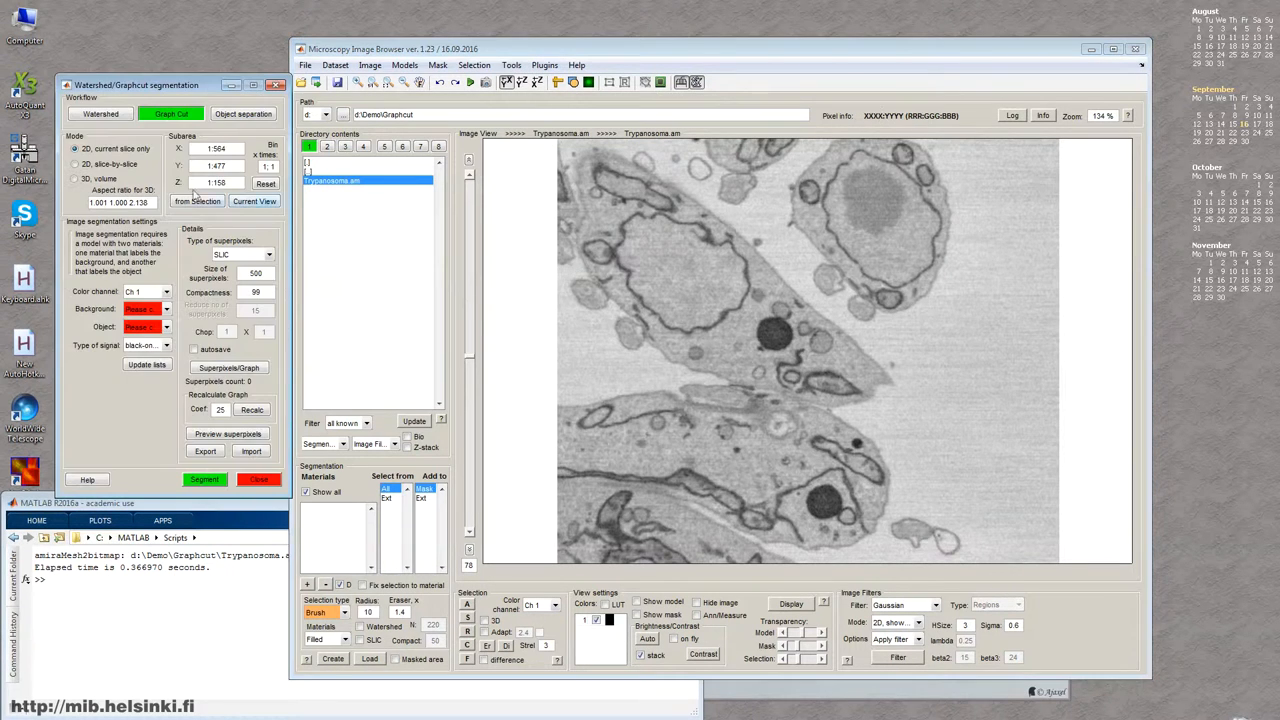
# Step: Browse the Watershed, Graph Cut and Object separation workflows, ending on Graph Cut
pyautogui.click(105, 90)
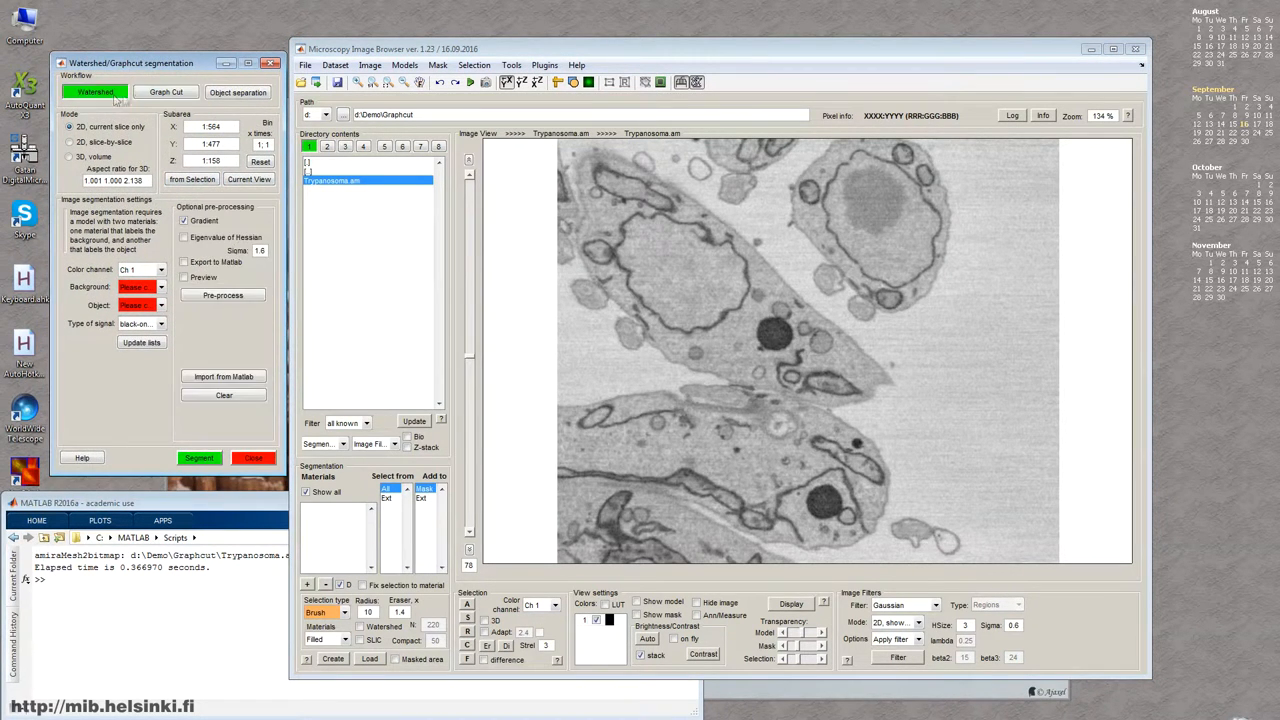
pyautogui.click(176, 92)
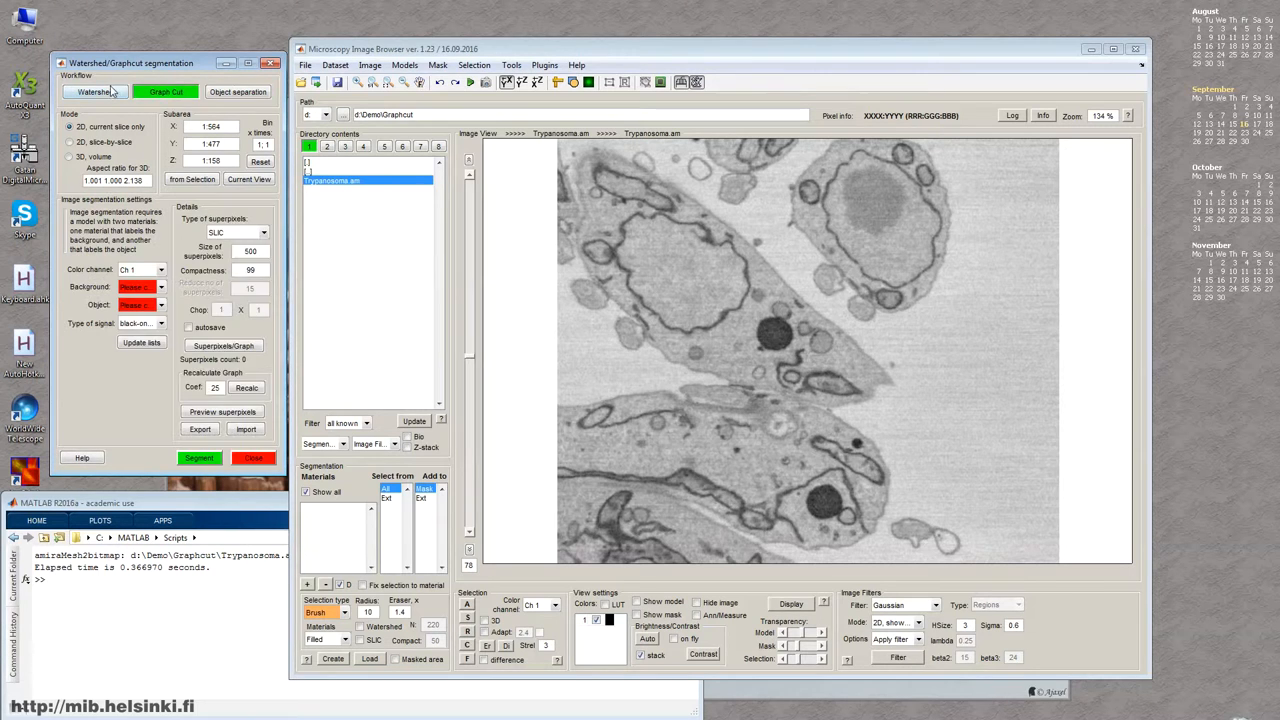
pyautogui.click(96, 91)
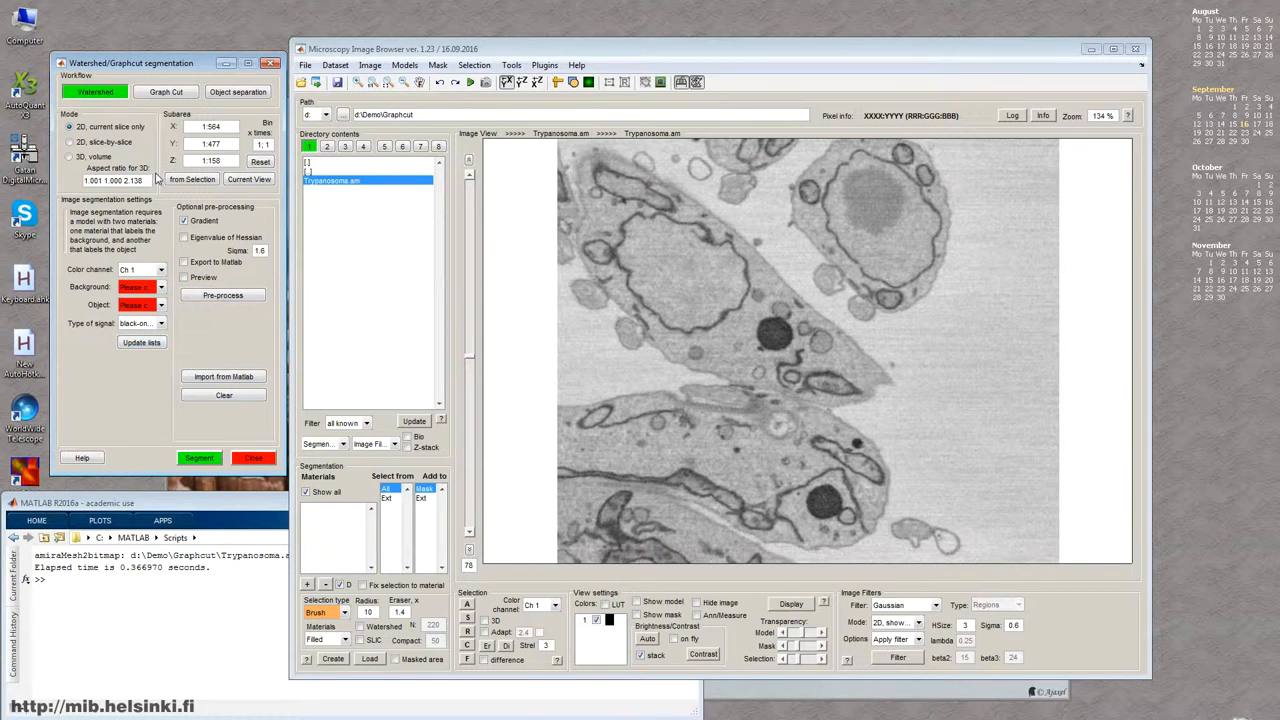
pyautogui.click(176, 92)
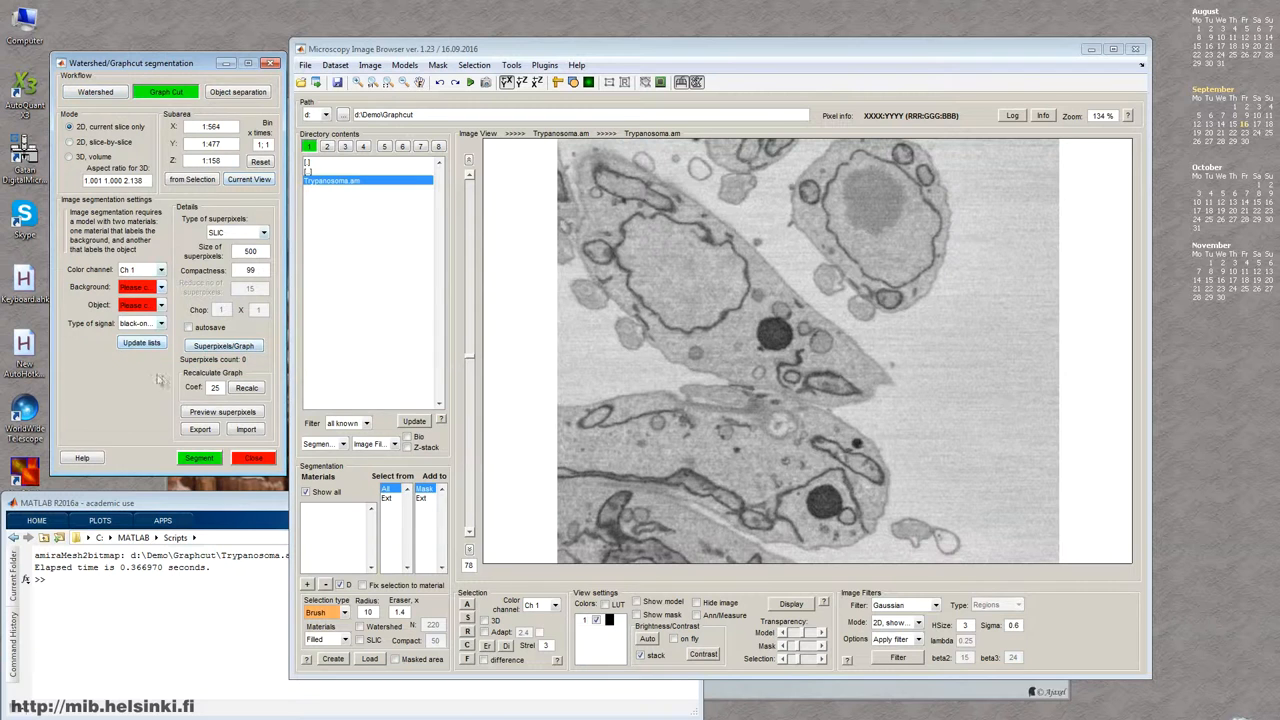
pyautogui.click(236, 92)
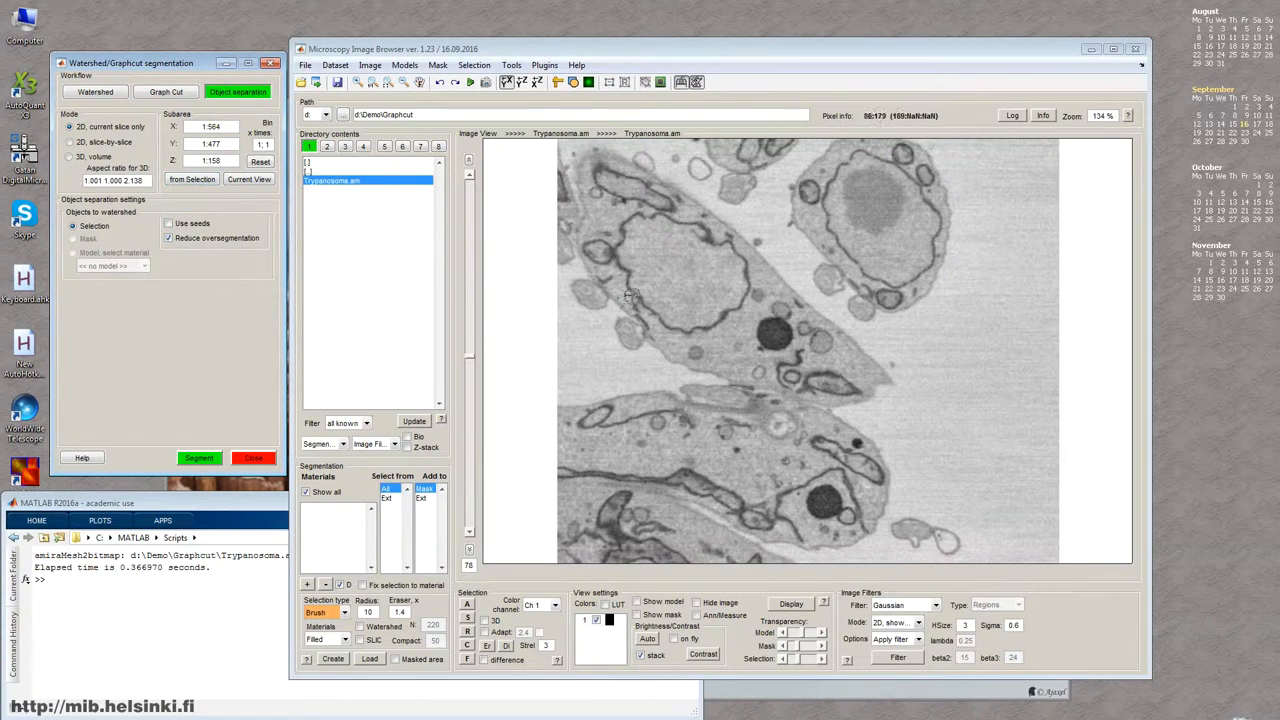
pyautogui.click(158, 91)
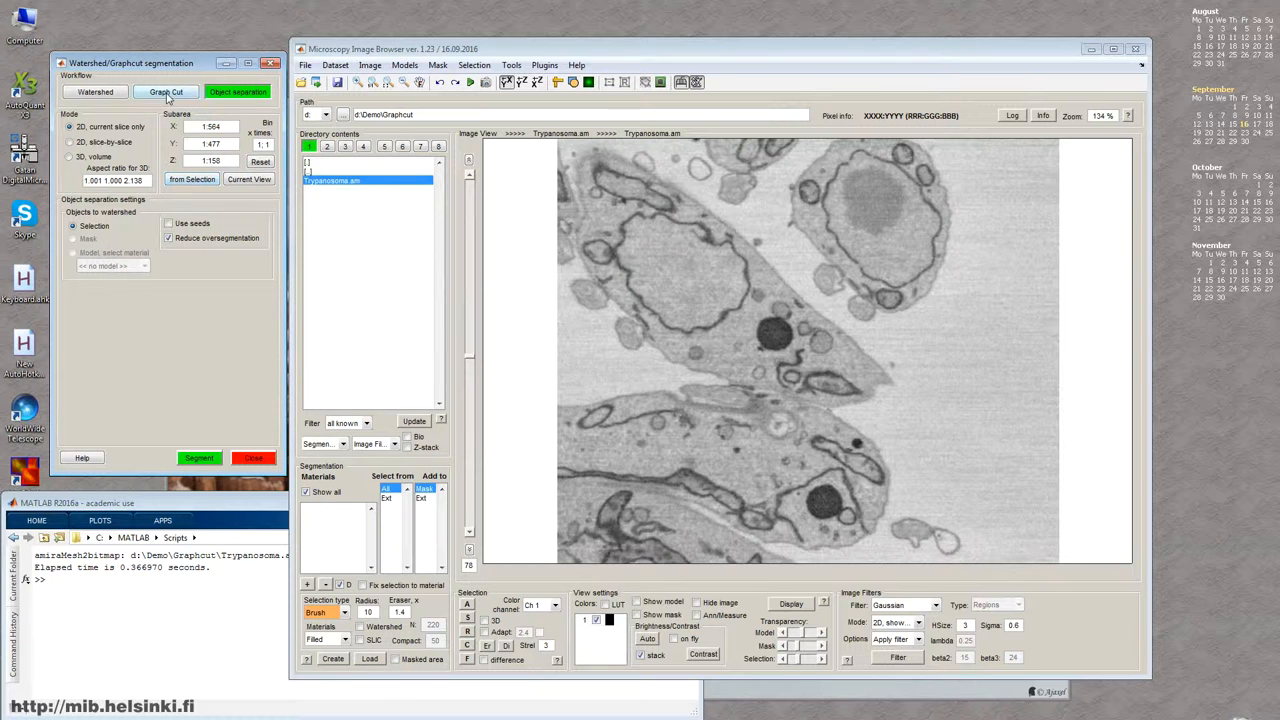
pyautogui.moveTo(166, 93)
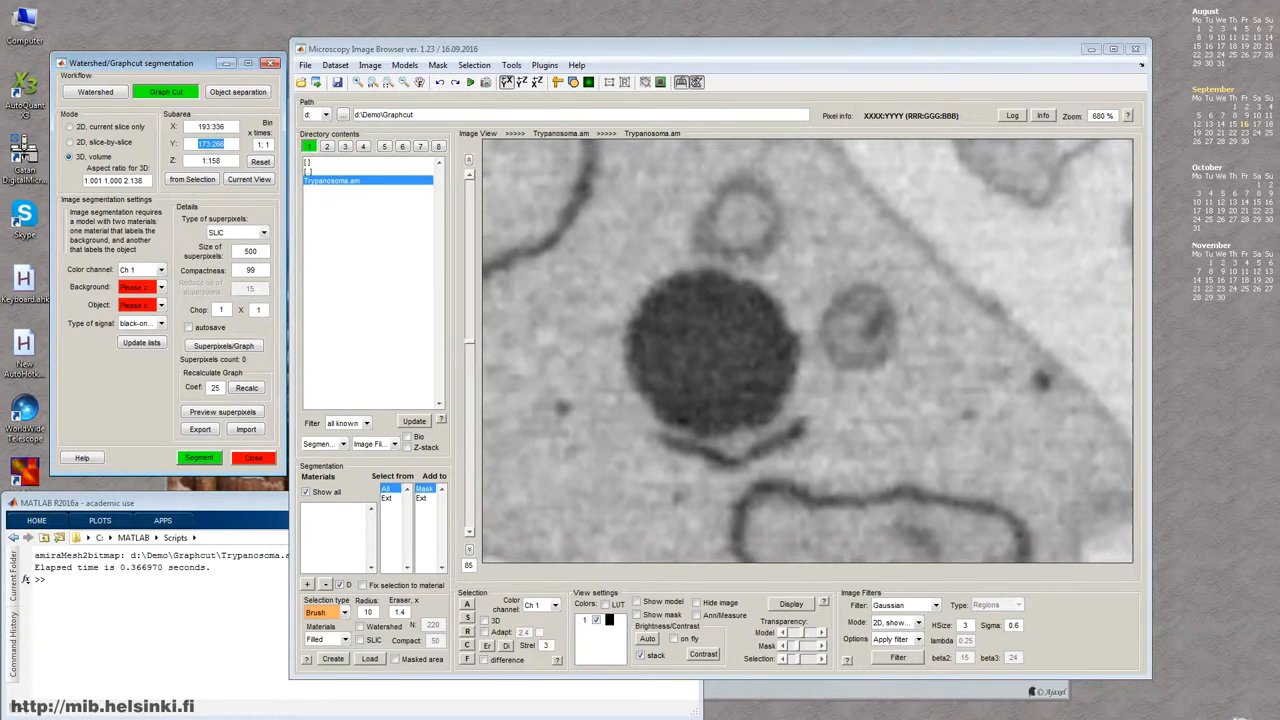
pyautogui.moveTo(1005, 355)
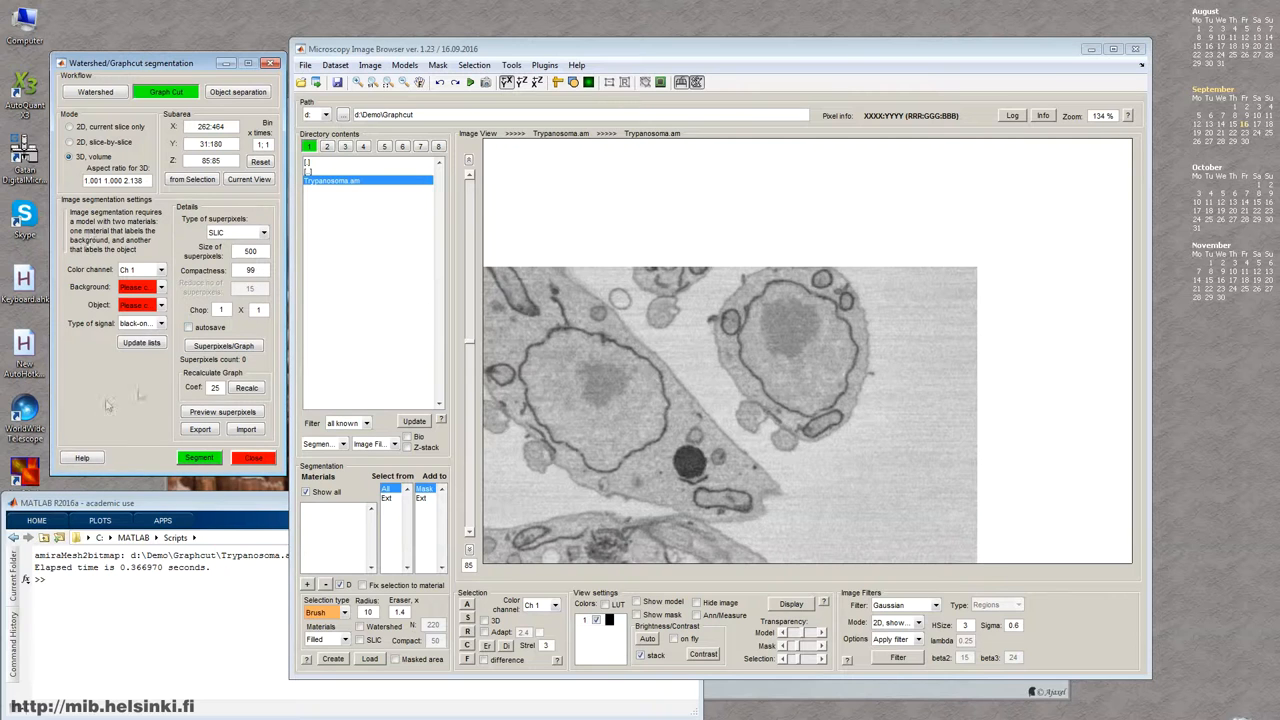
pyautogui.click(142, 270)
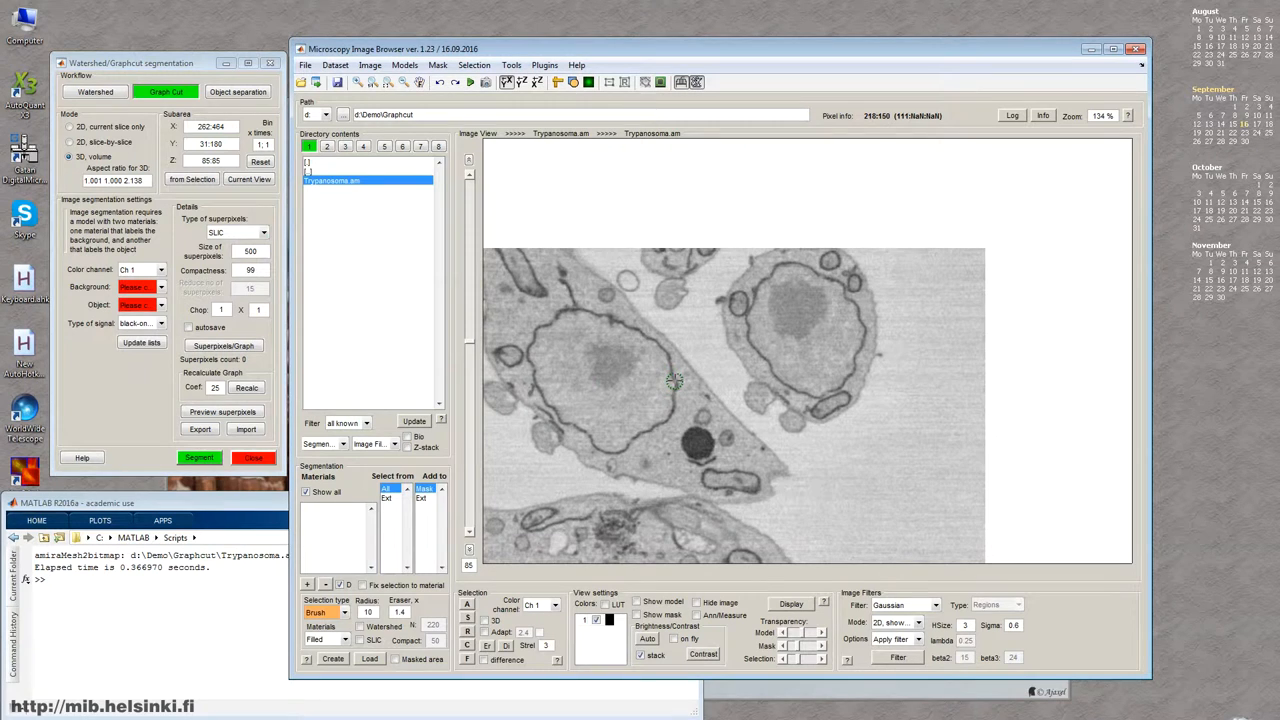
pyautogui.moveTo(647, 391)
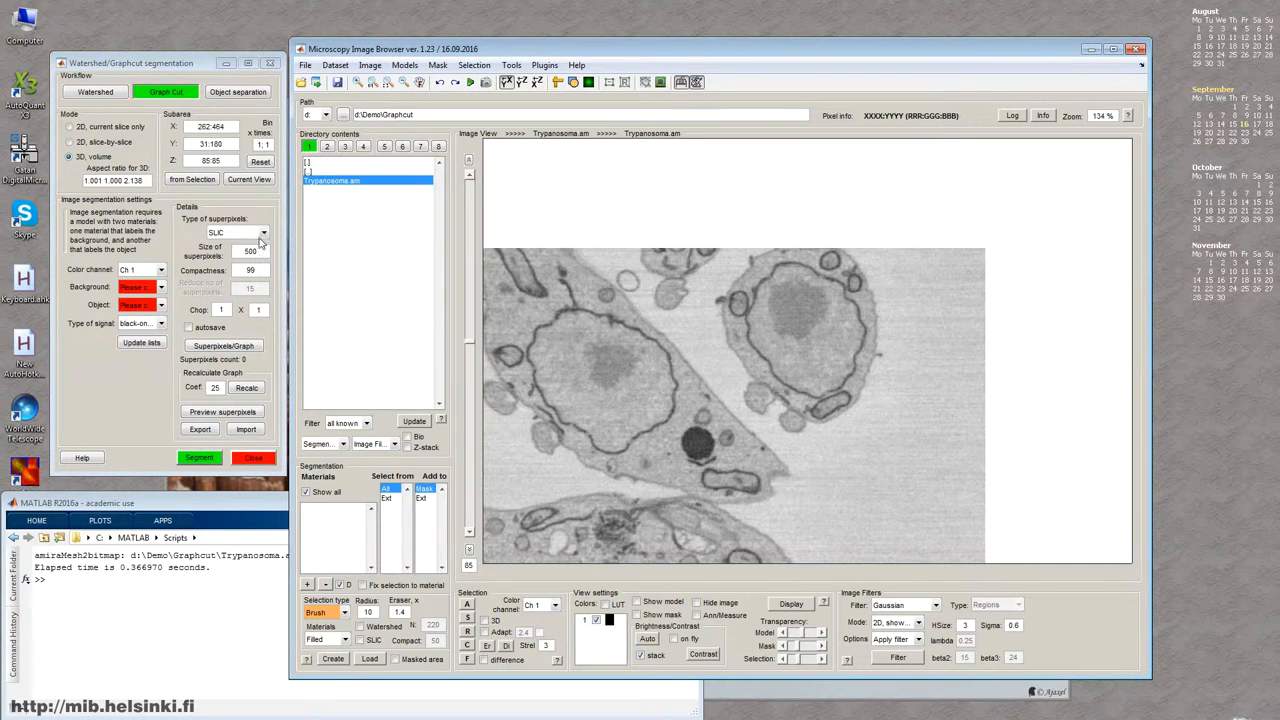
pyautogui.click(236, 232)
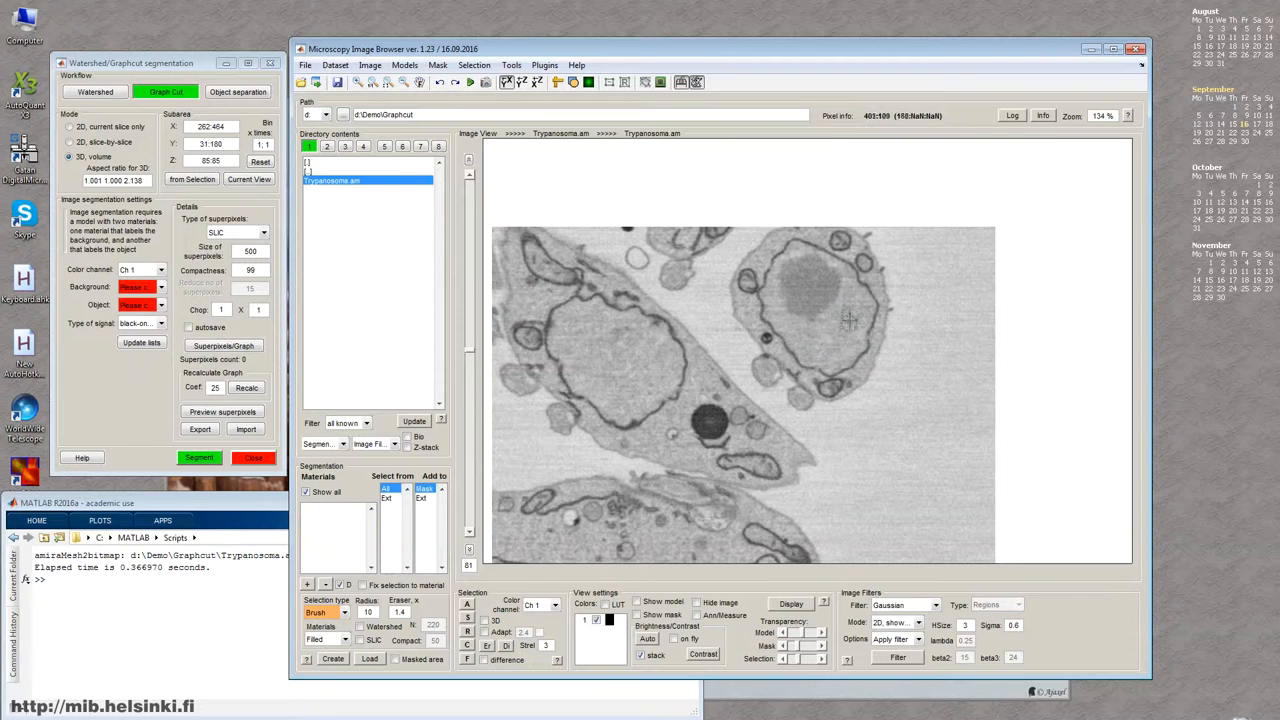
pyautogui.click(262, 232)
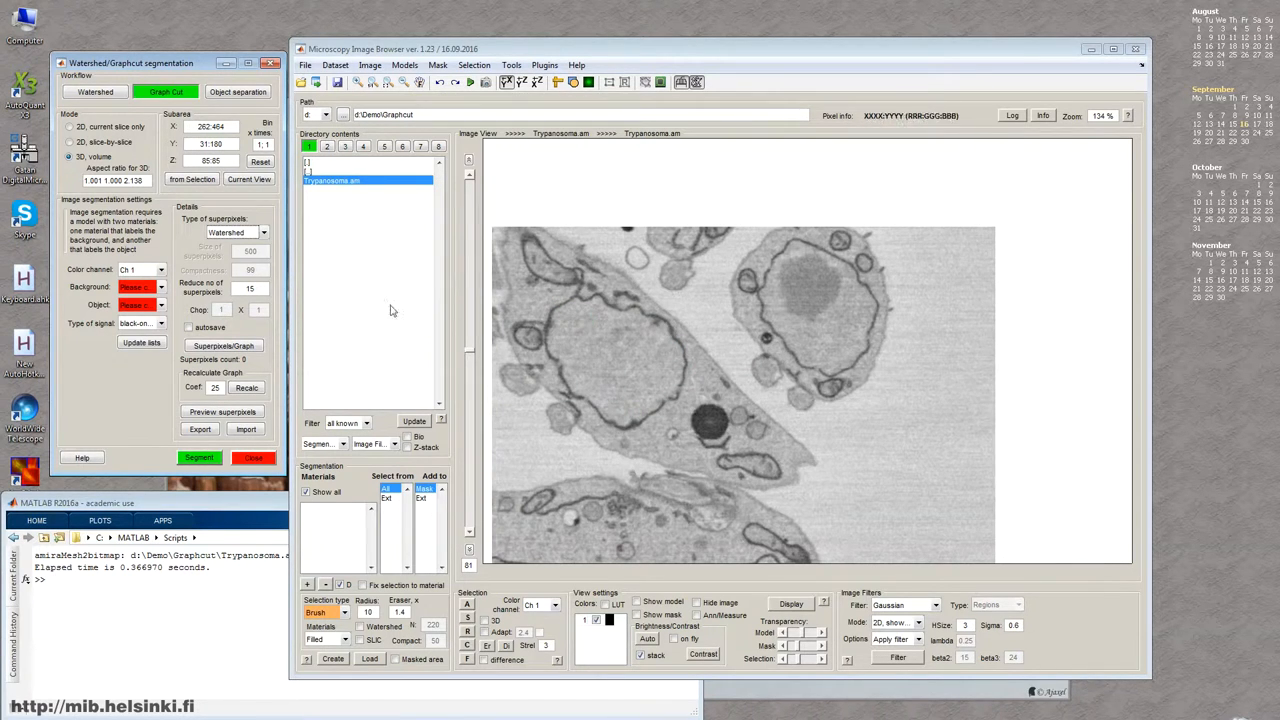
pyautogui.click(235, 232)
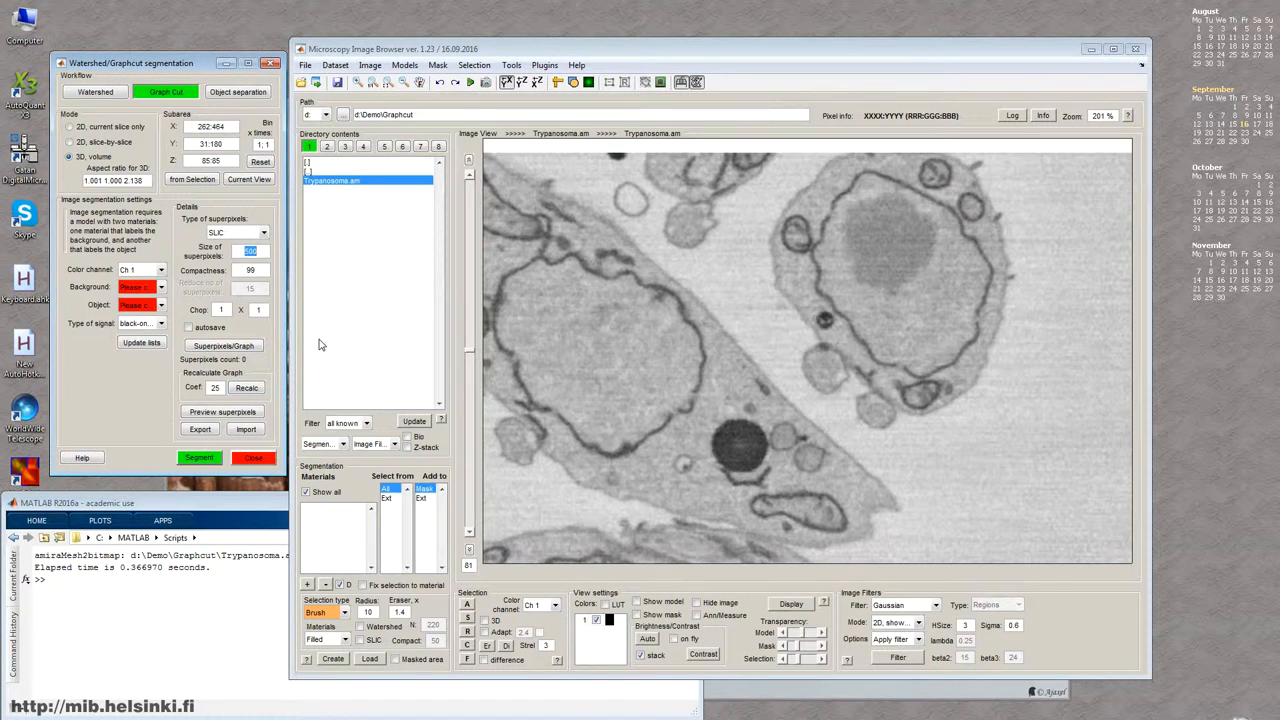
# Step: Compute SLIC superpixels for the current 2D slice and preview their outlines
pyautogui.click(71, 127)
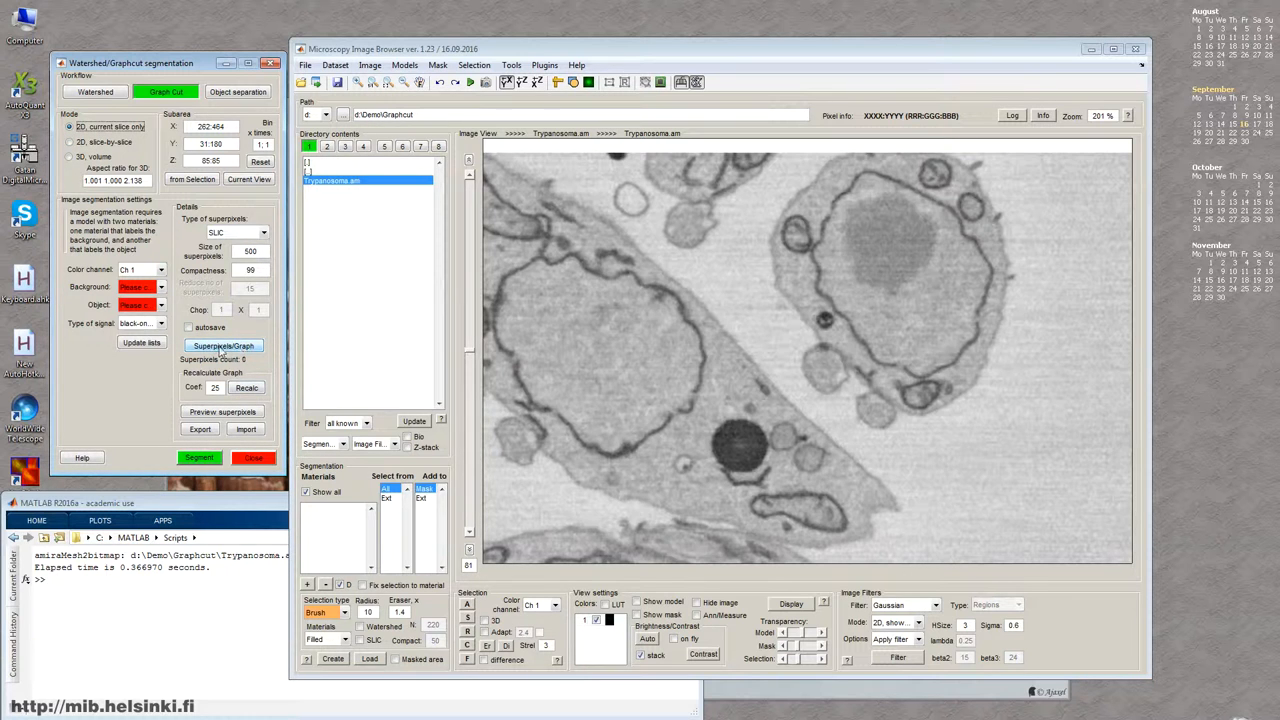
pyautogui.click(224, 345)
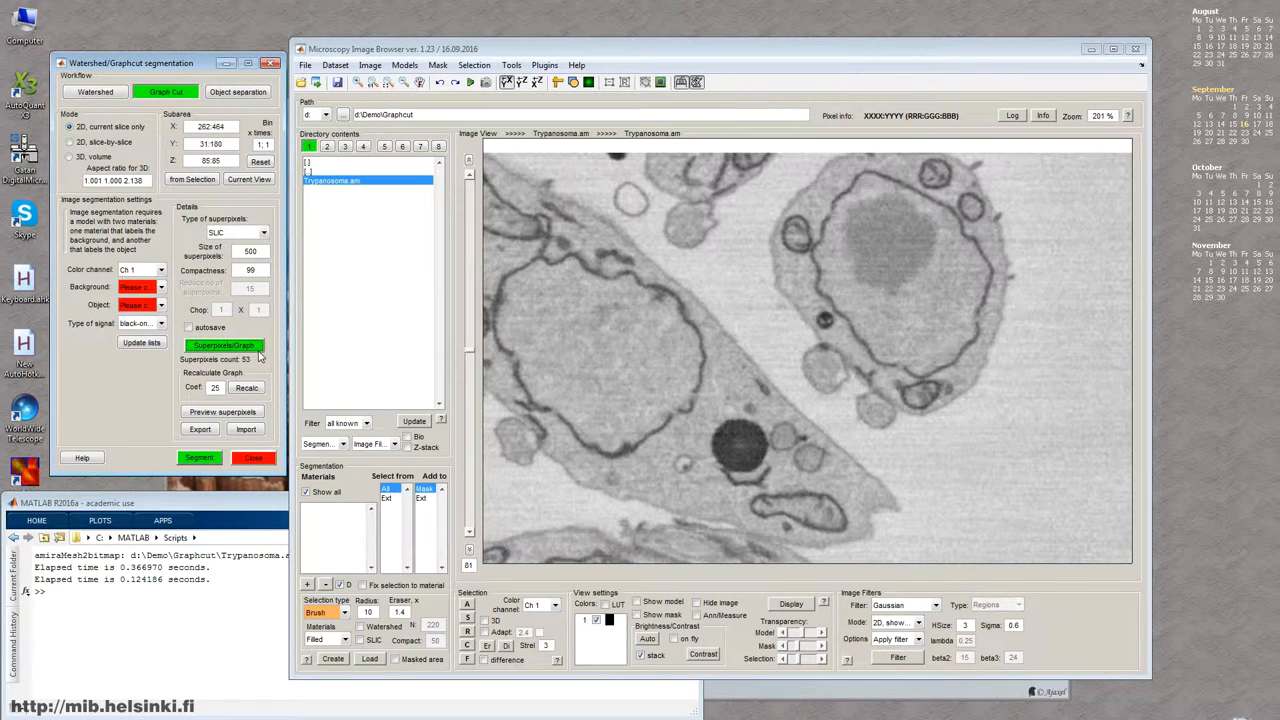
pyautogui.moveTo(224, 345)
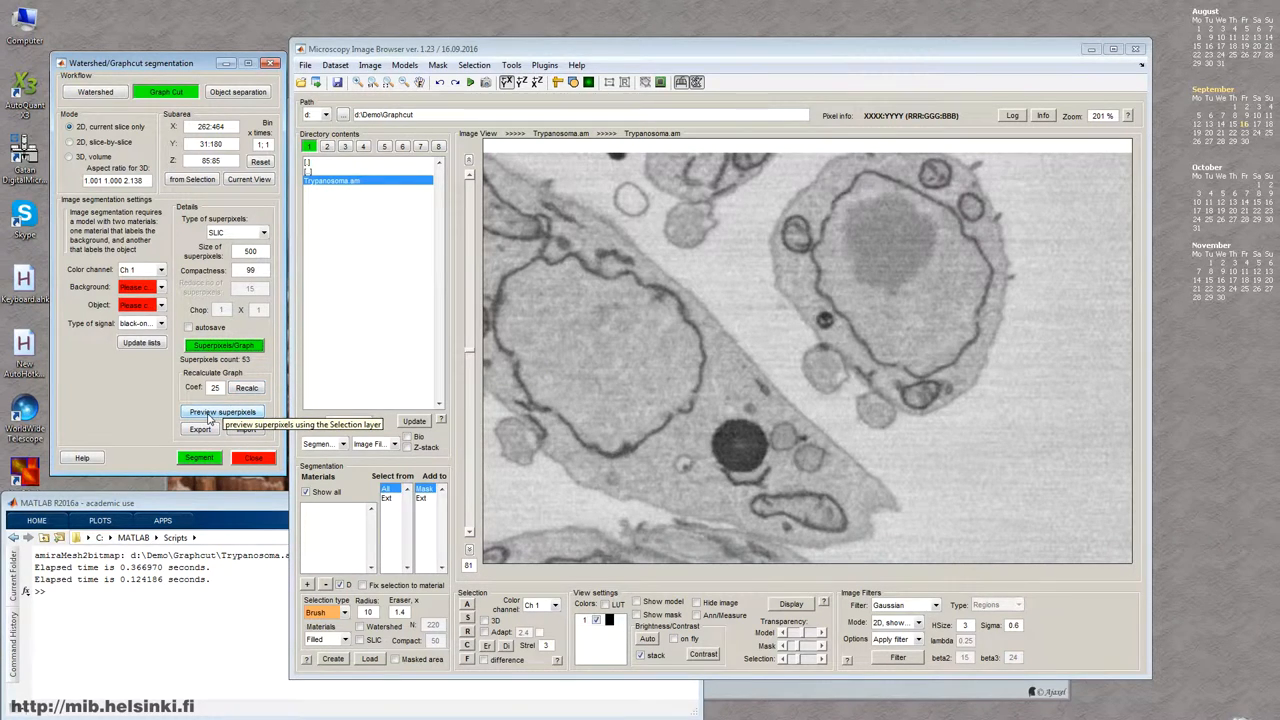
pyautogui.click(222, 412)
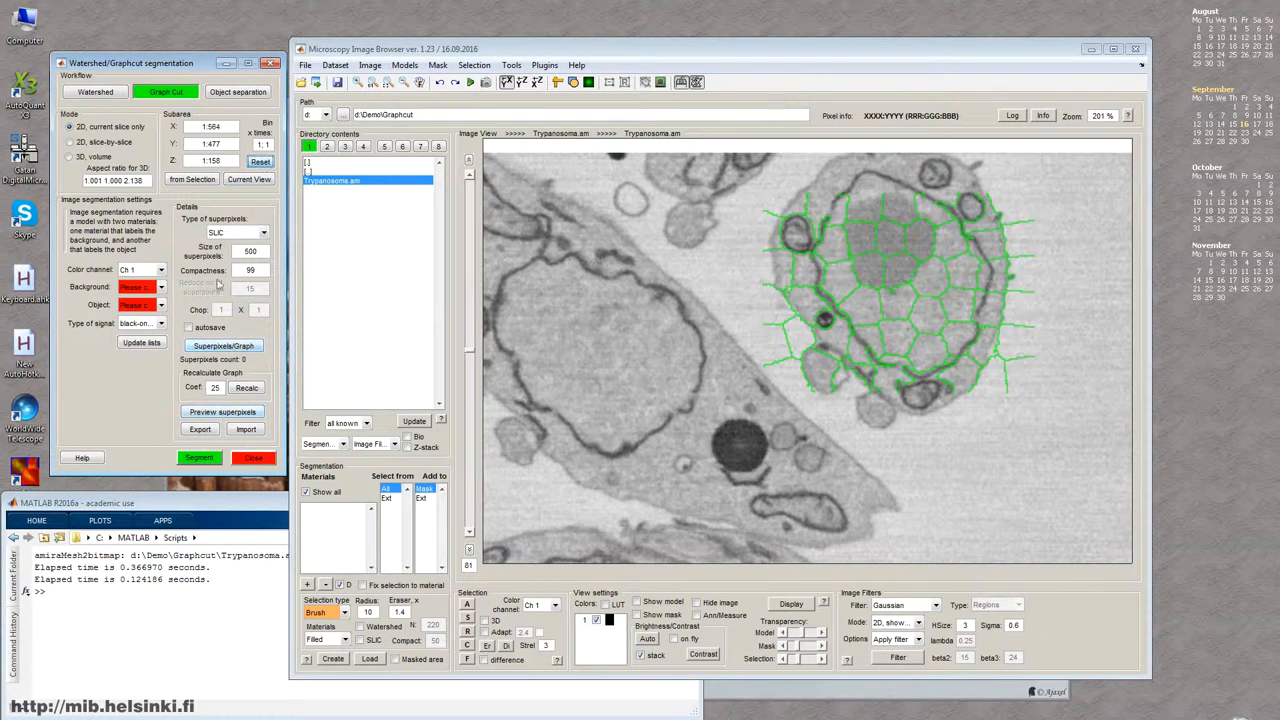
# Step: Recompute superpixels at size 250 (1048 superpixels) and toggle the outline preview off
pyautogui.click(222, 411)
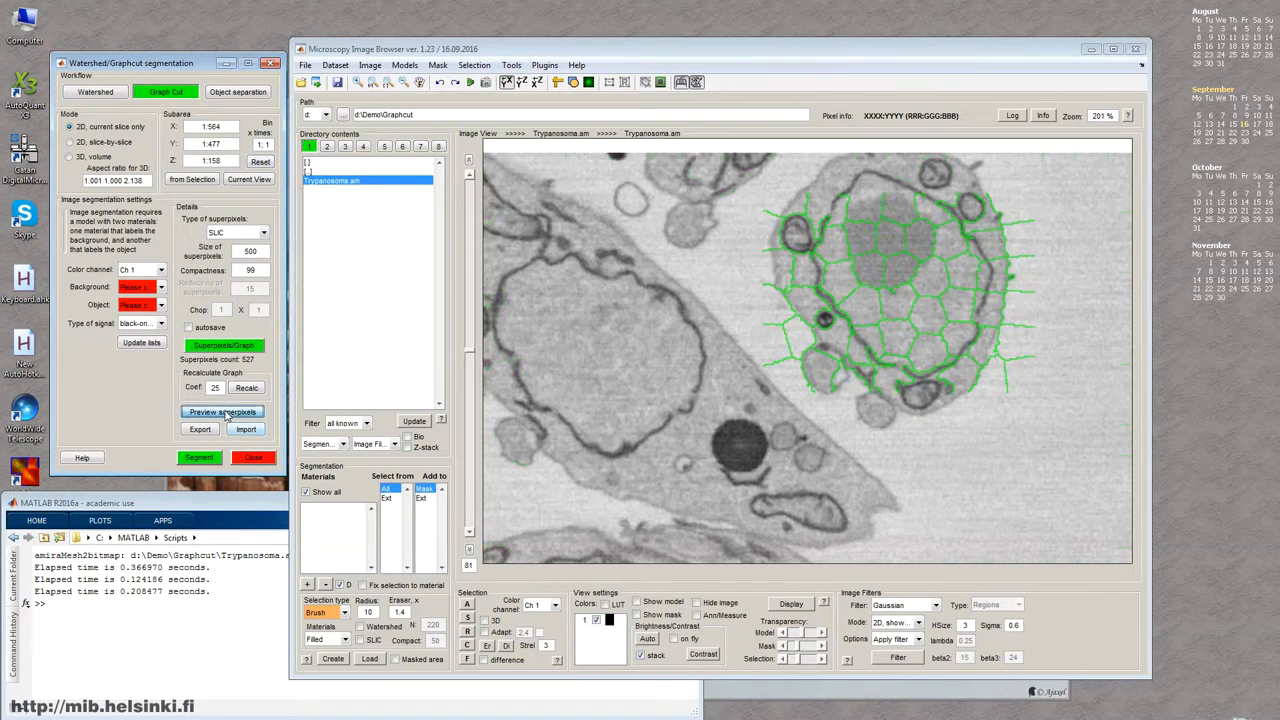
pyautogui.click(221, 412)
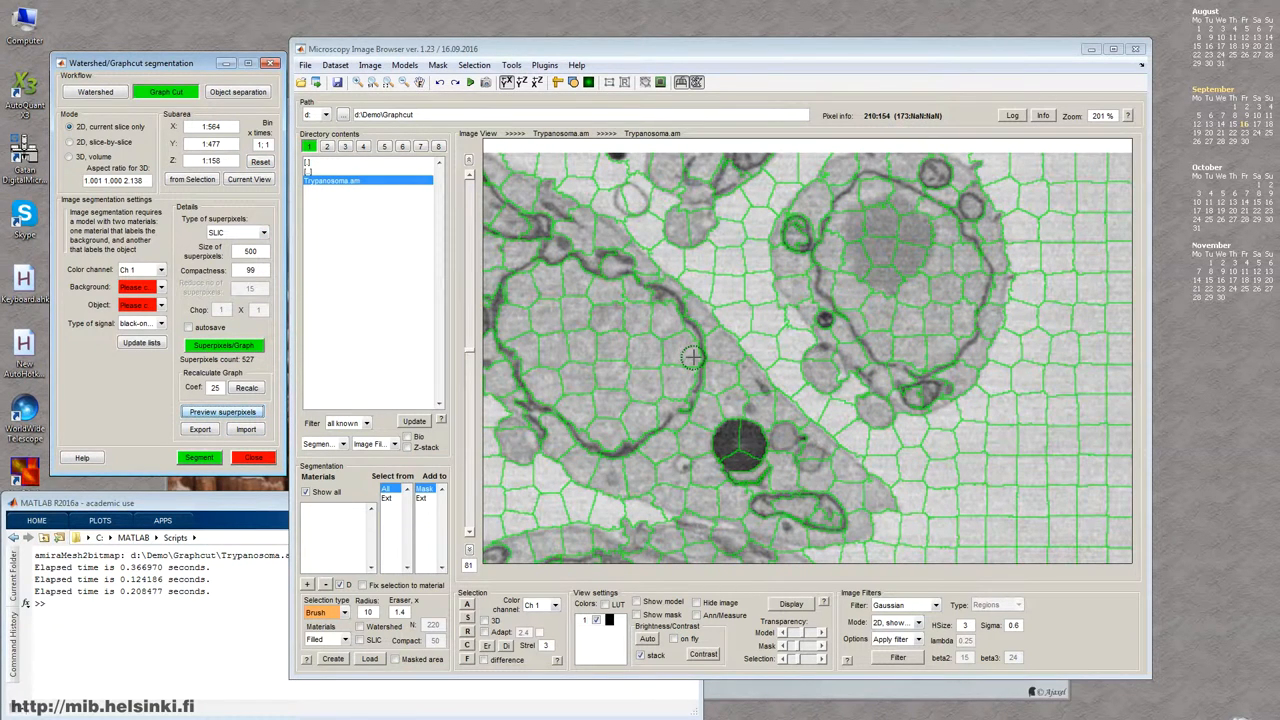
pyautogui.moveTo(758, 372)
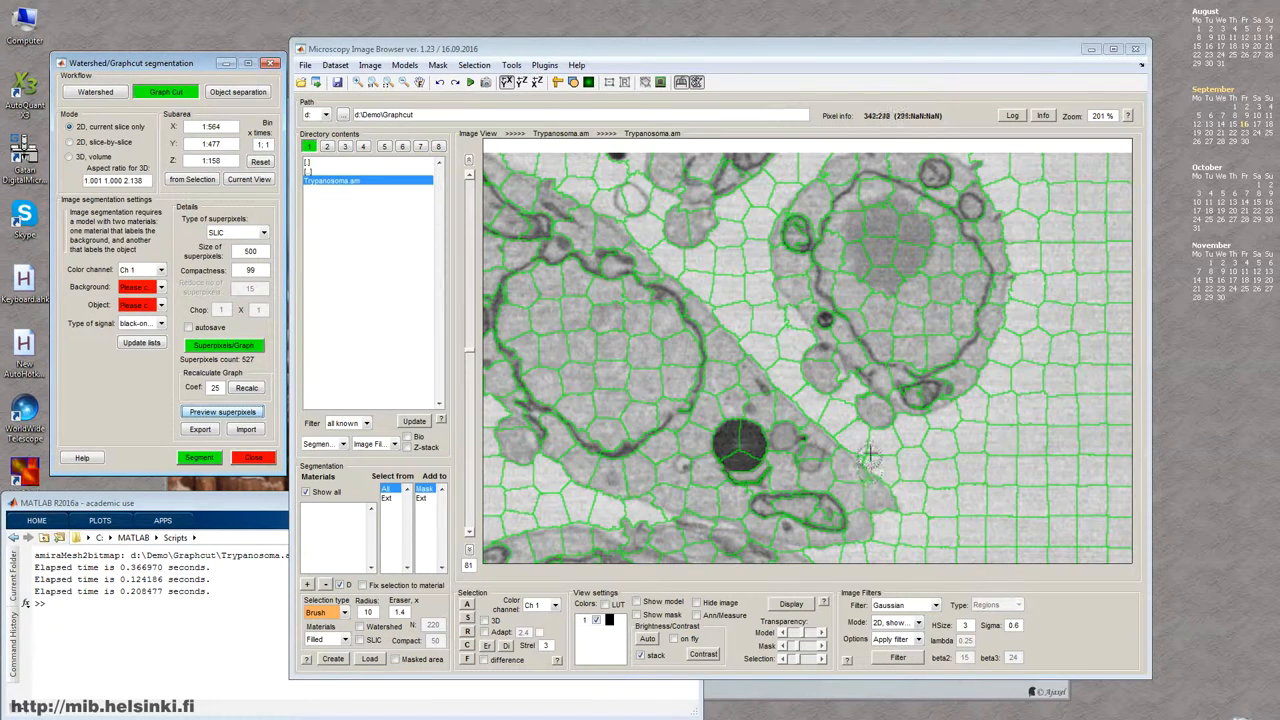
pyautogui.moveTo(860, 250)
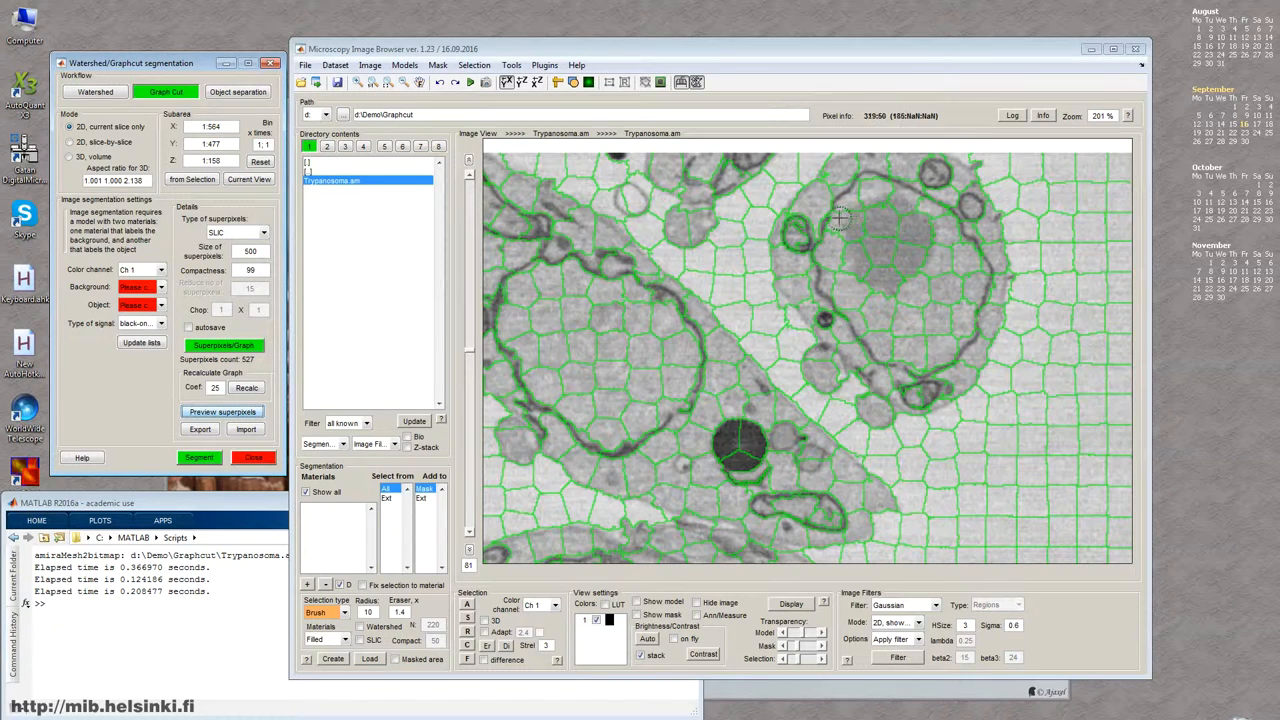
pyautogui.moveTo(875, 218)
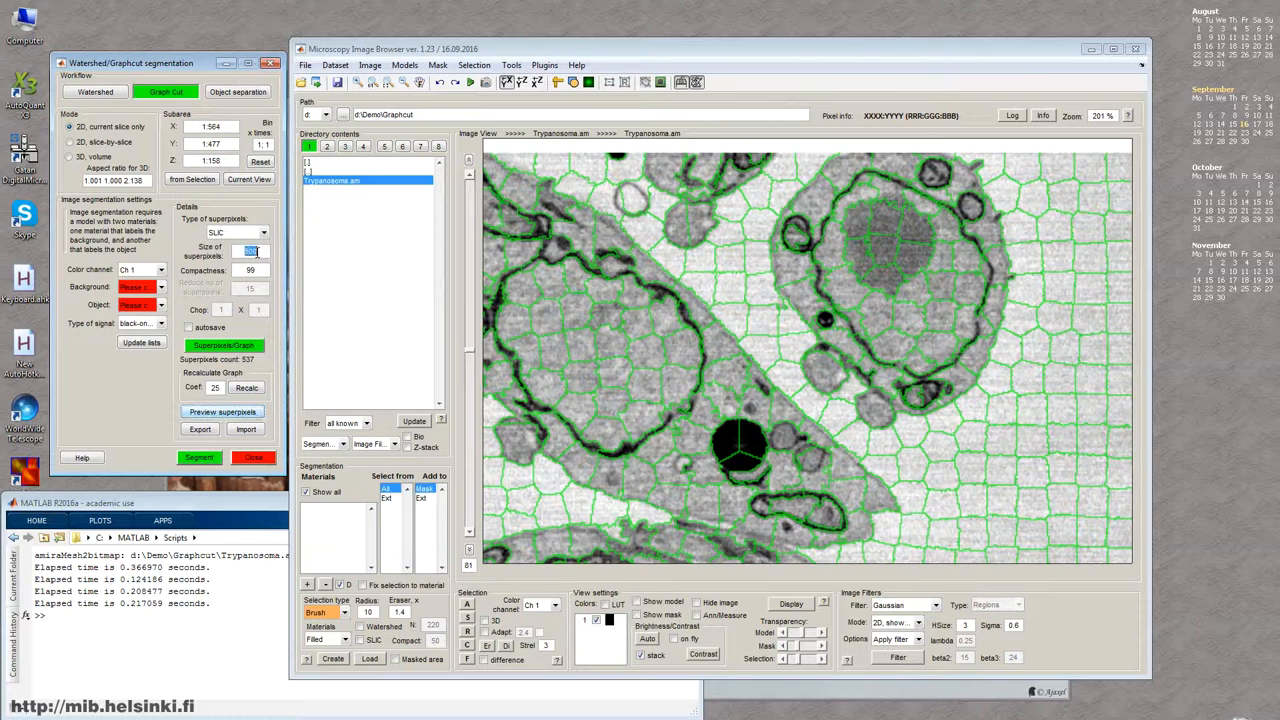
pyautogui.press('NumpadEnter')
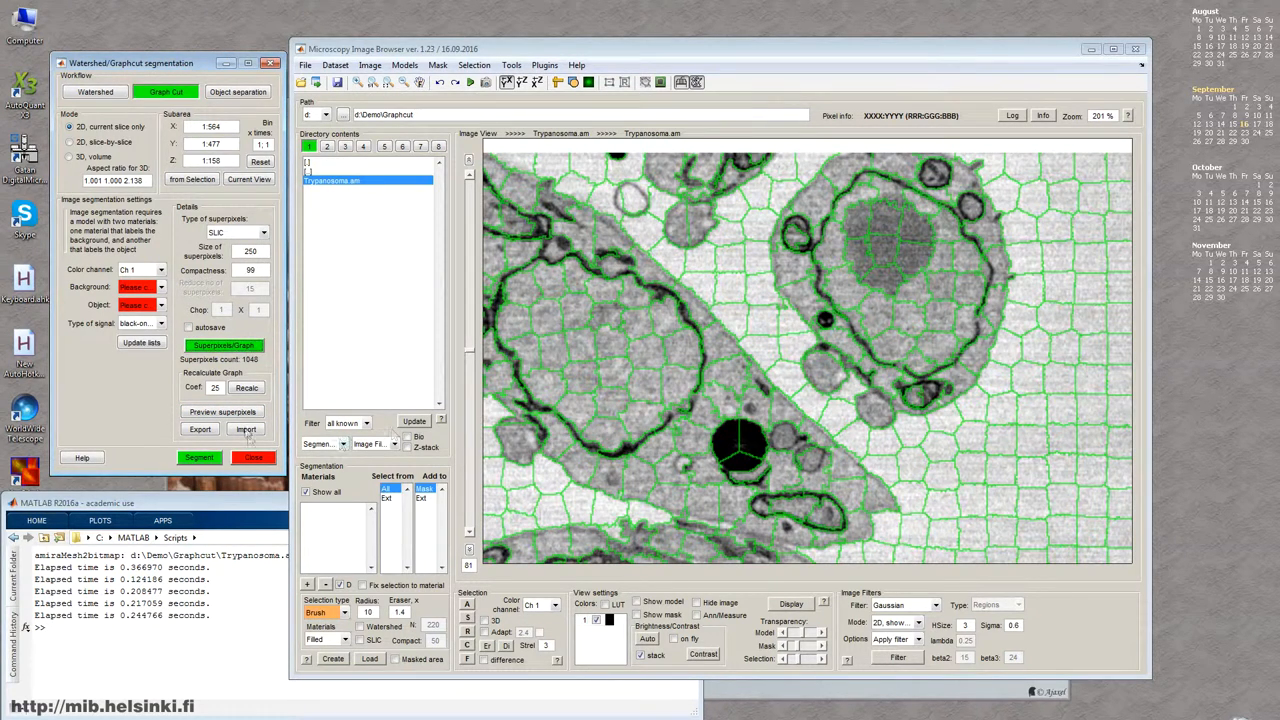
pyautogui.click(222, 411)
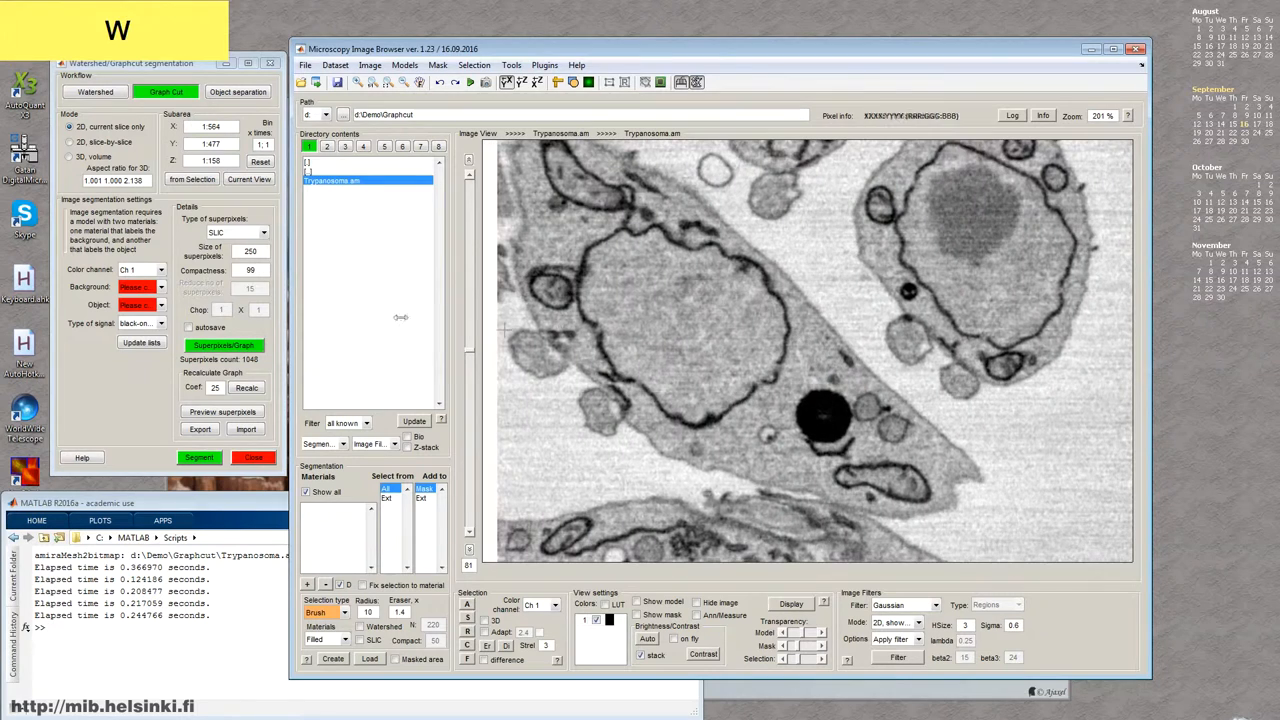
# Step: Switch to watershed superpixels, compute them and preview the outlines
pyautogui.click(263, 232)
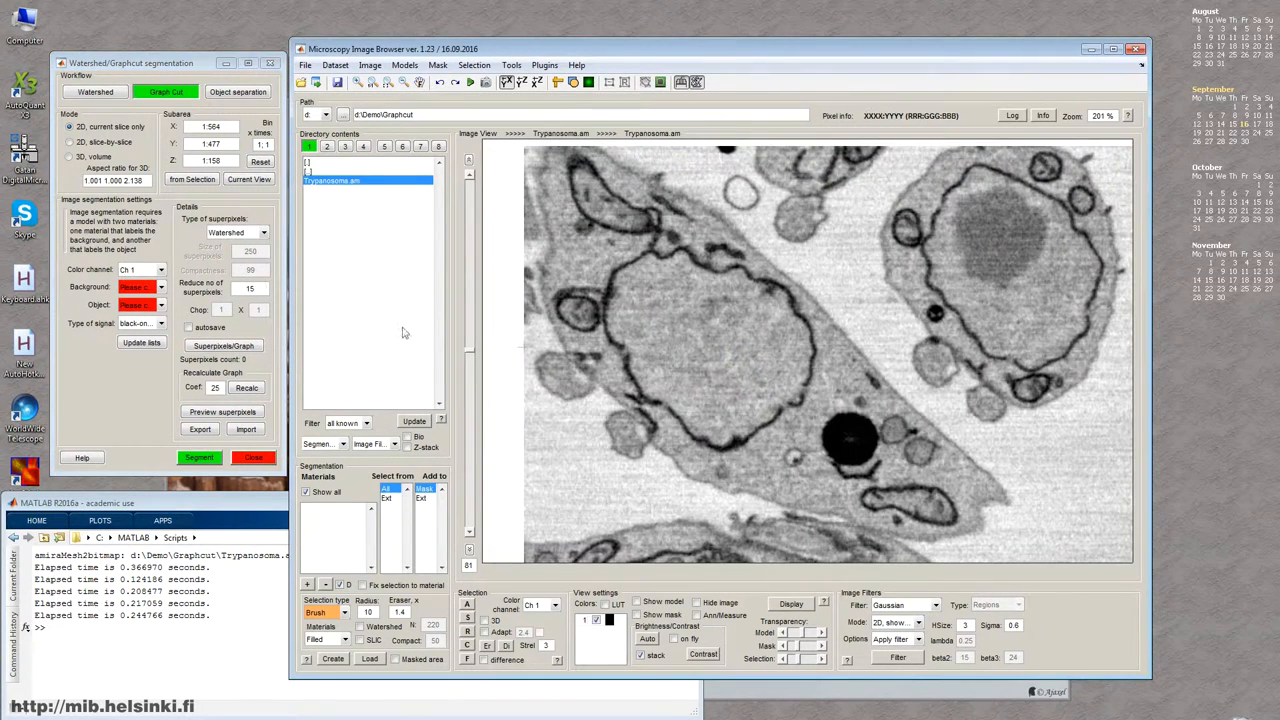
pyautogui.click(223, 345)
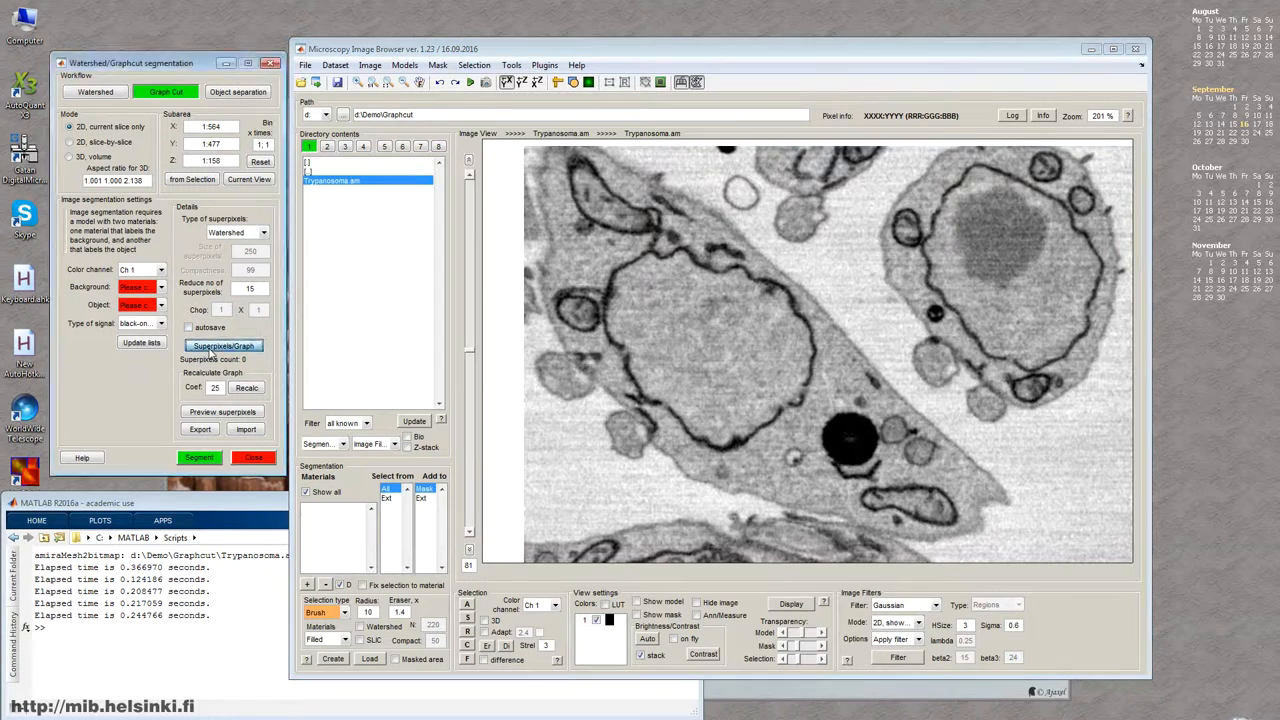
pyautogui.click(224, 345)
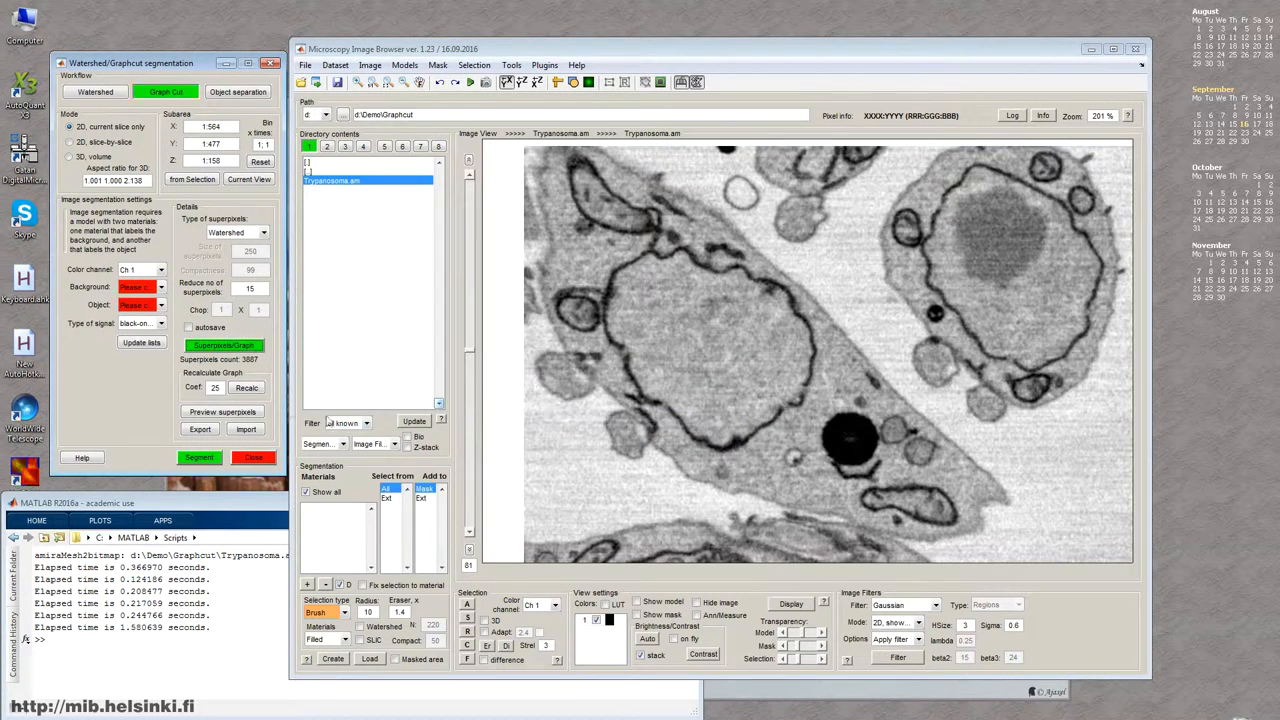
pyautogui.click(221, 411)
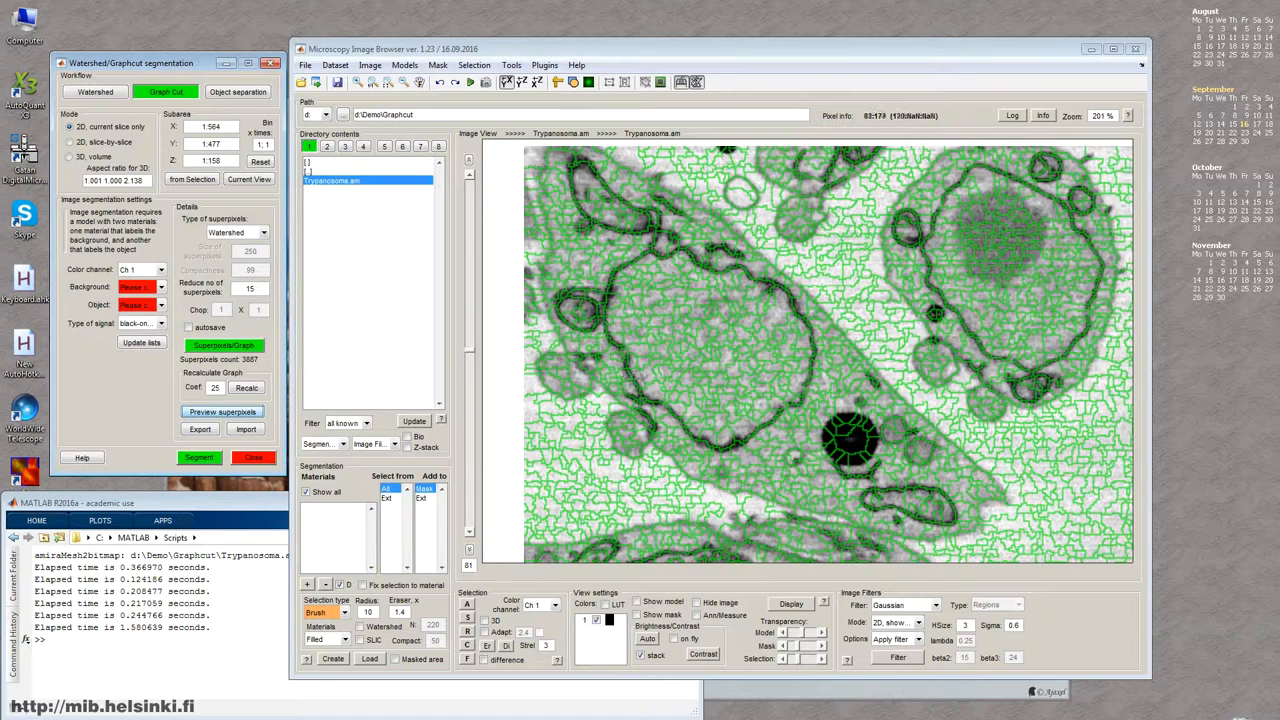
pyautogui.moveTo(795, 370)
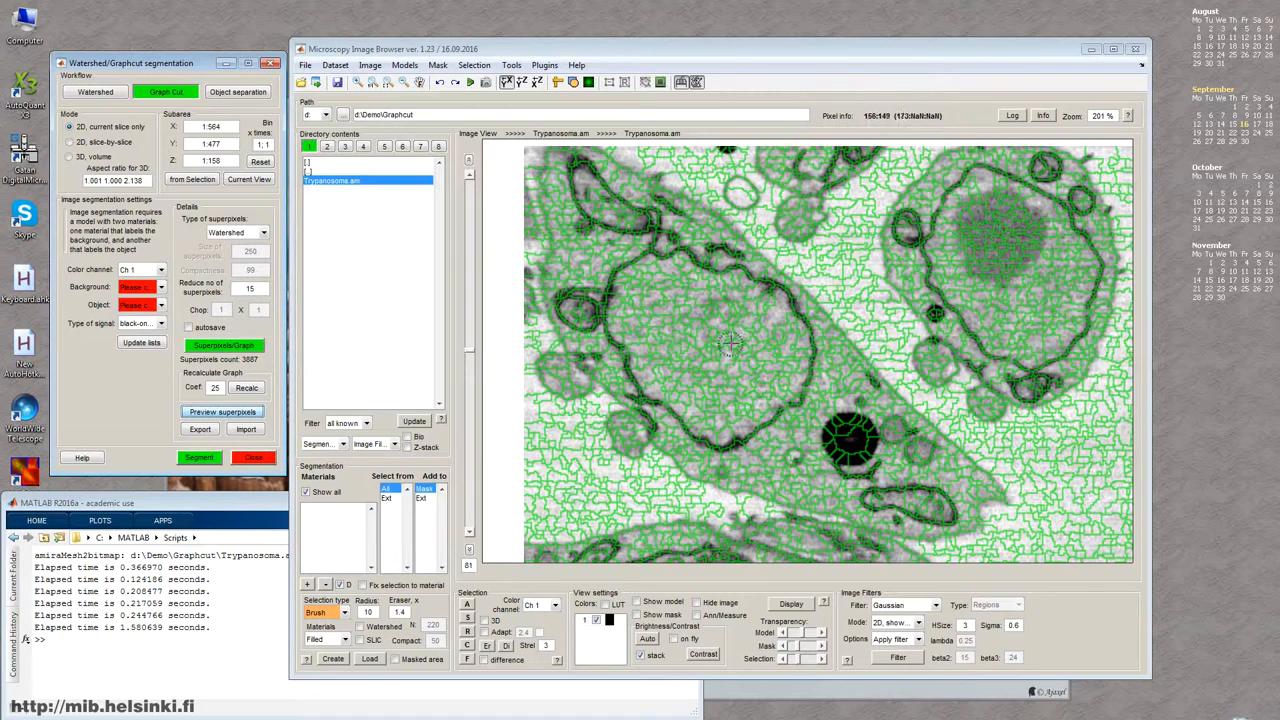
# Step: Keep dark-lines-on-light signal, recompute with the reduction factor and clear the preview
pyautogui.click(140, 323)
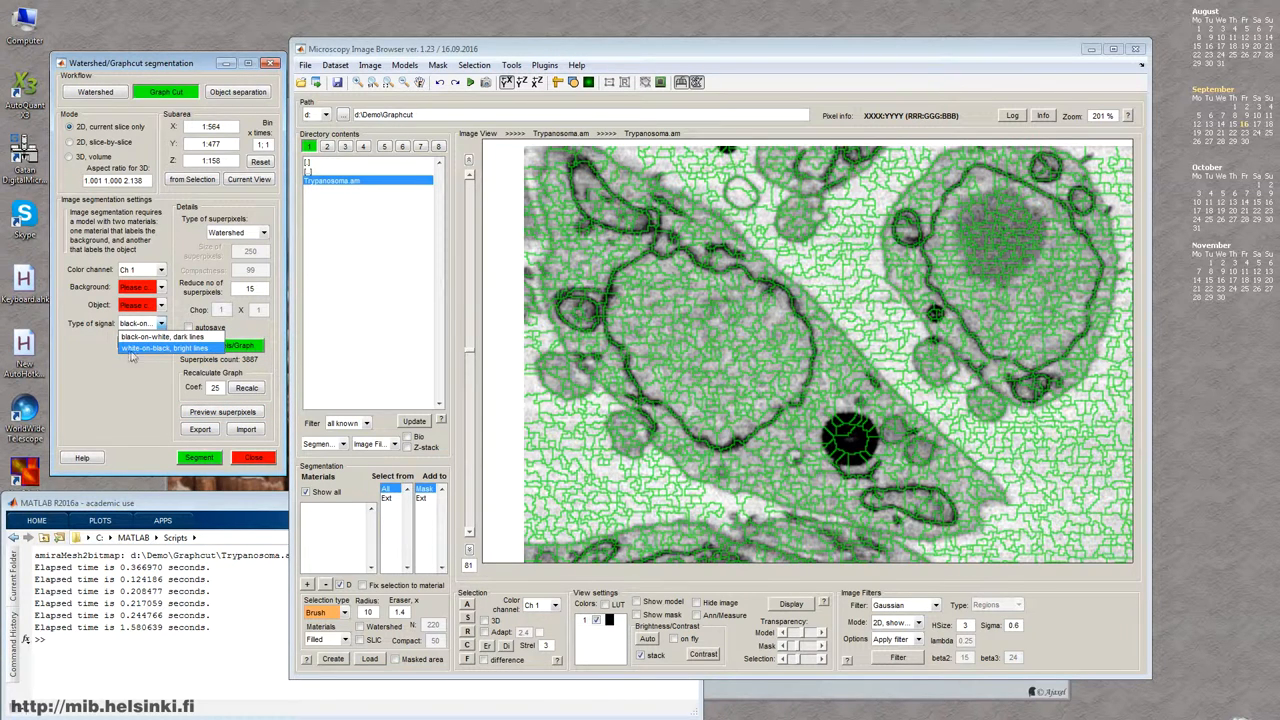
pyautogui.click(163, 348)
pyautogui.write('3')
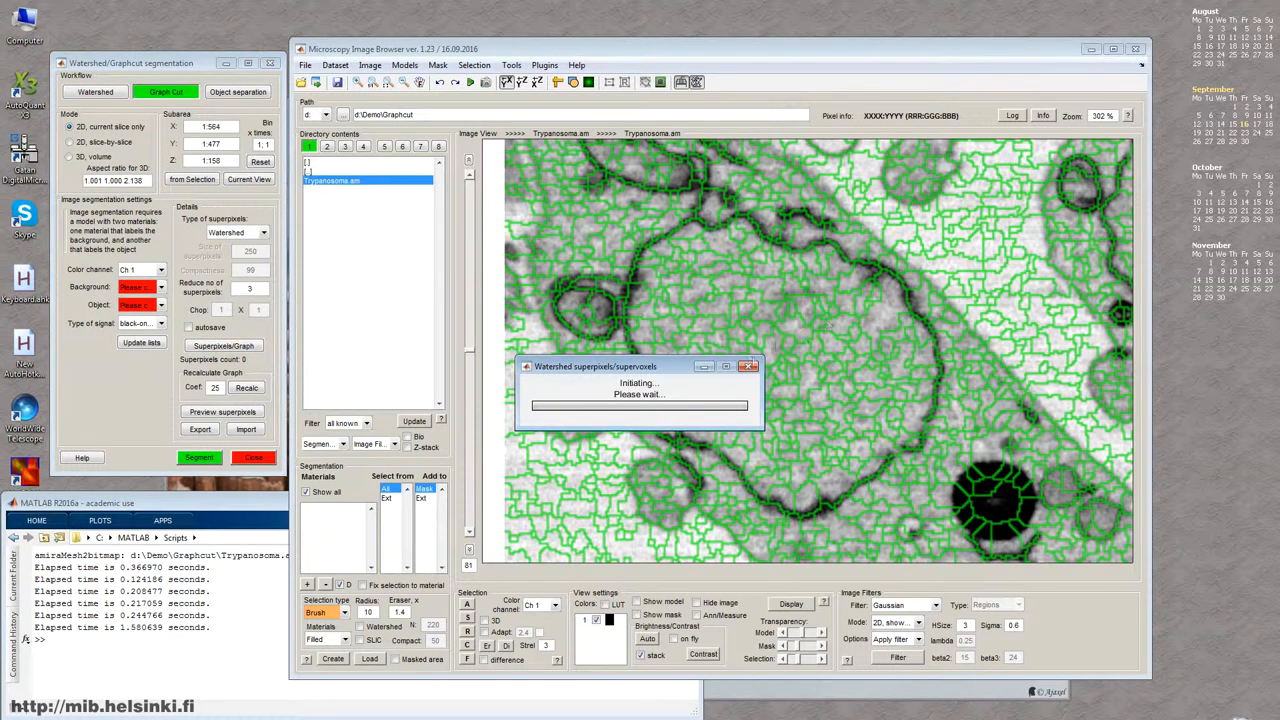
pyautogui.click(221, 412)
pyautogui.write('0')
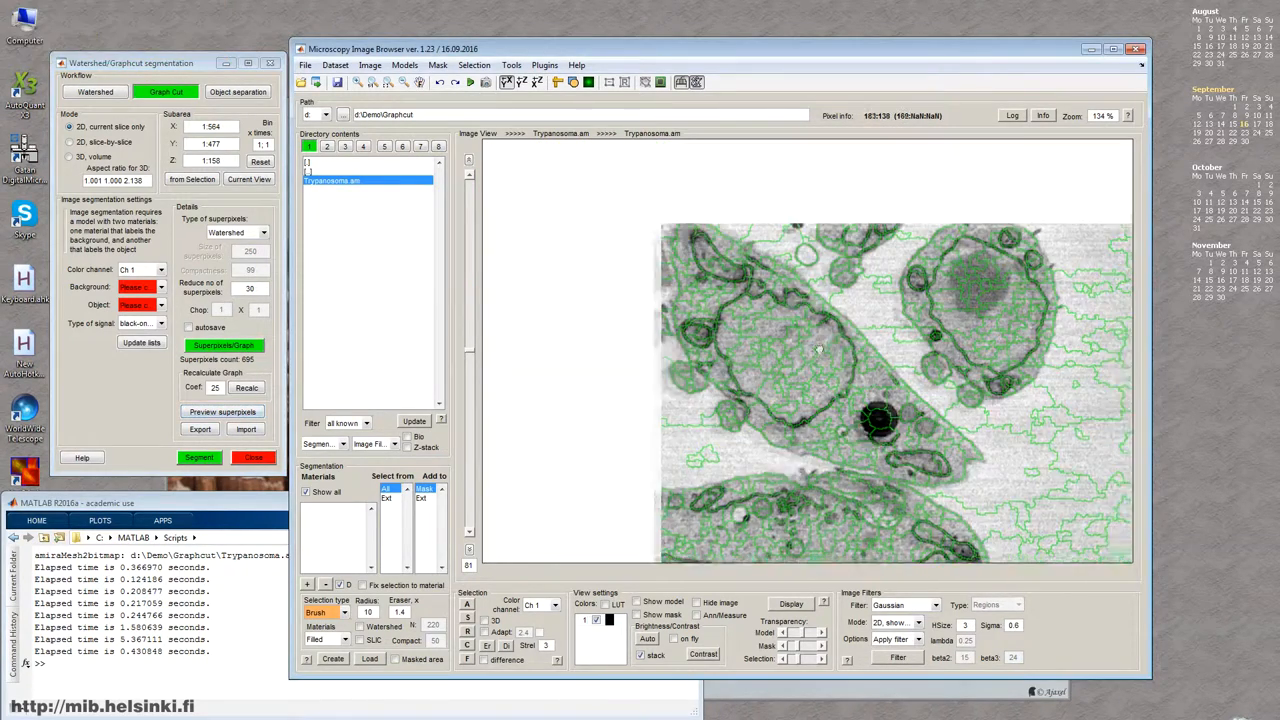
pyautogui.press('shift+c')
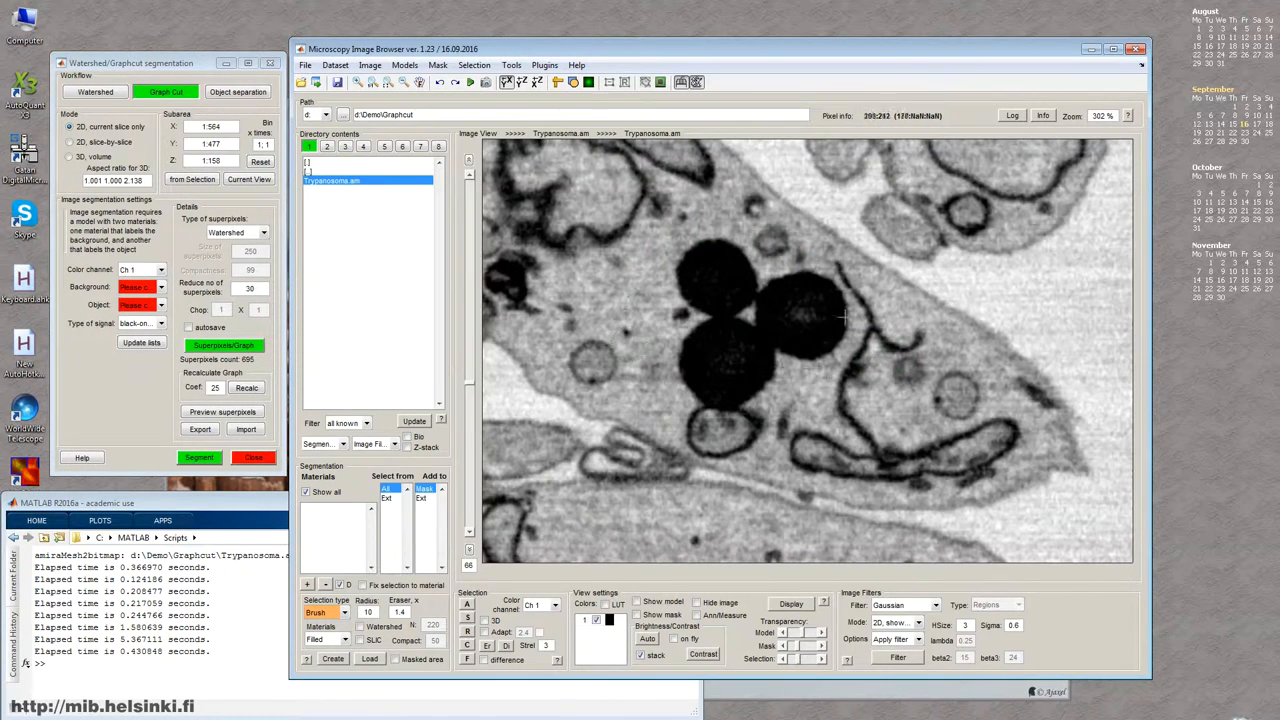
pyautogui.moveTo(882, 337)
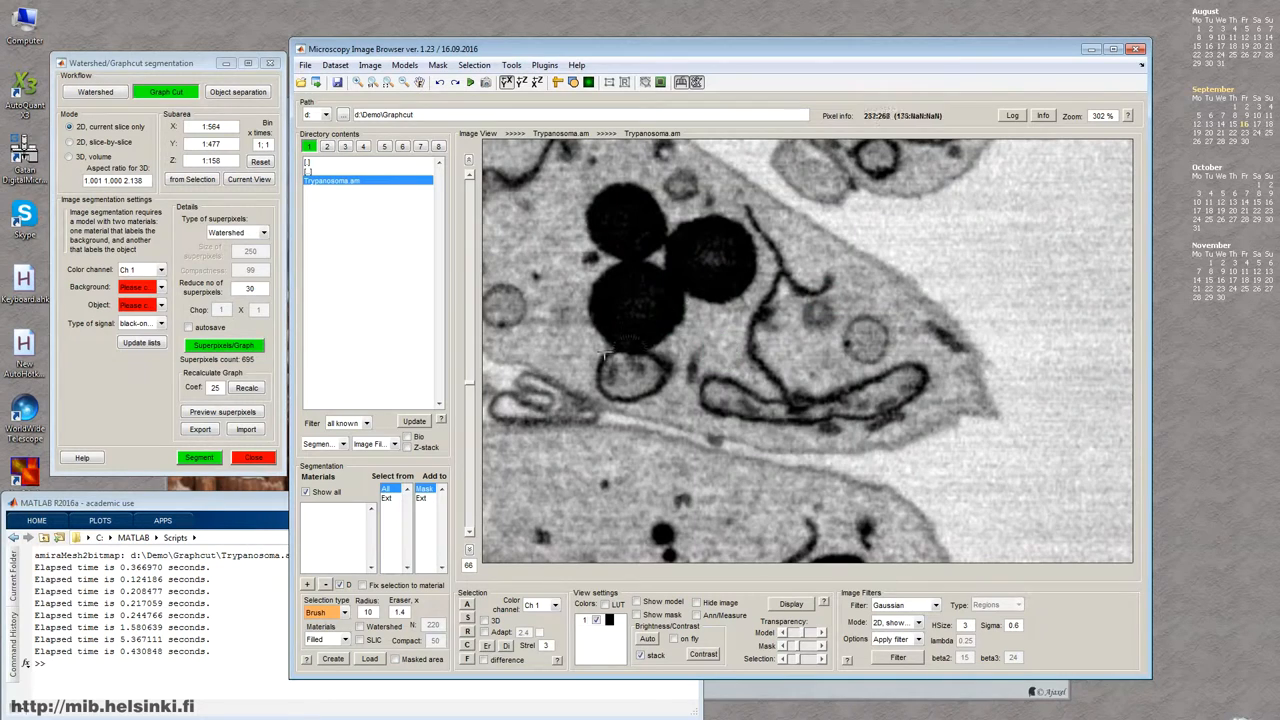
# Step: Return to SLIC superpixels and add a material named bg
pyautogui.click(263, 232)
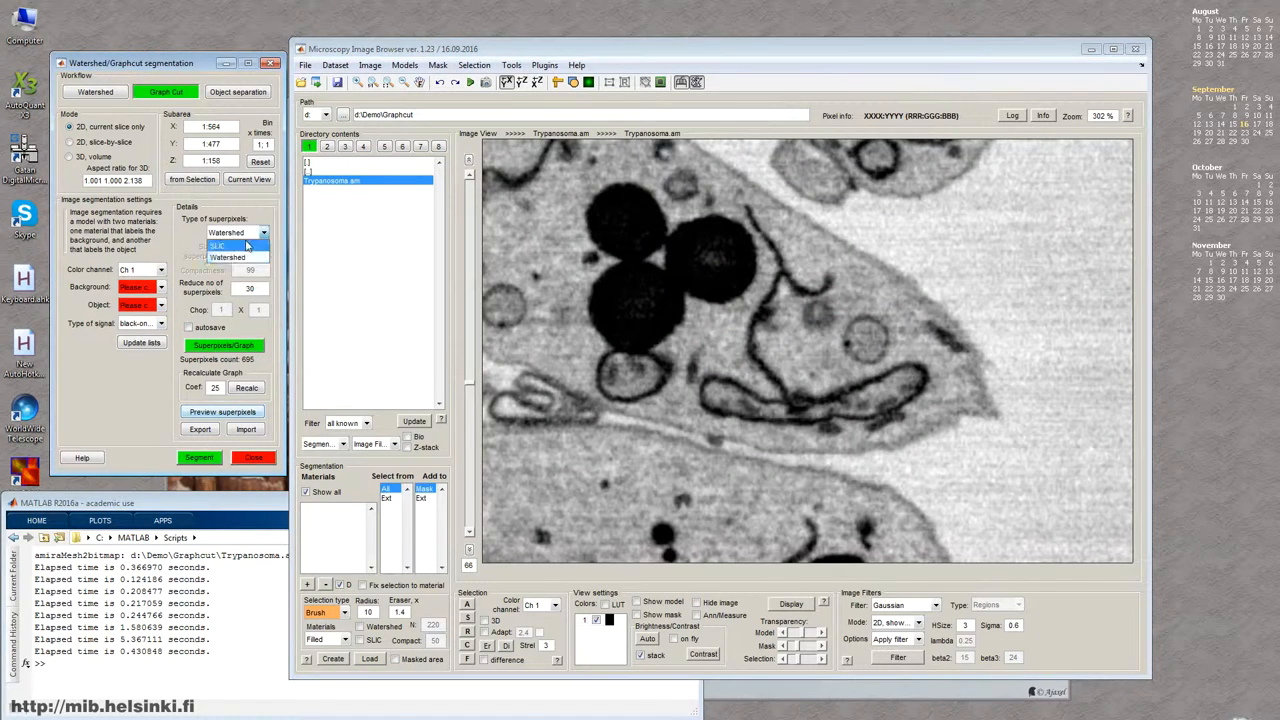
pyautogui.click(218, 246)
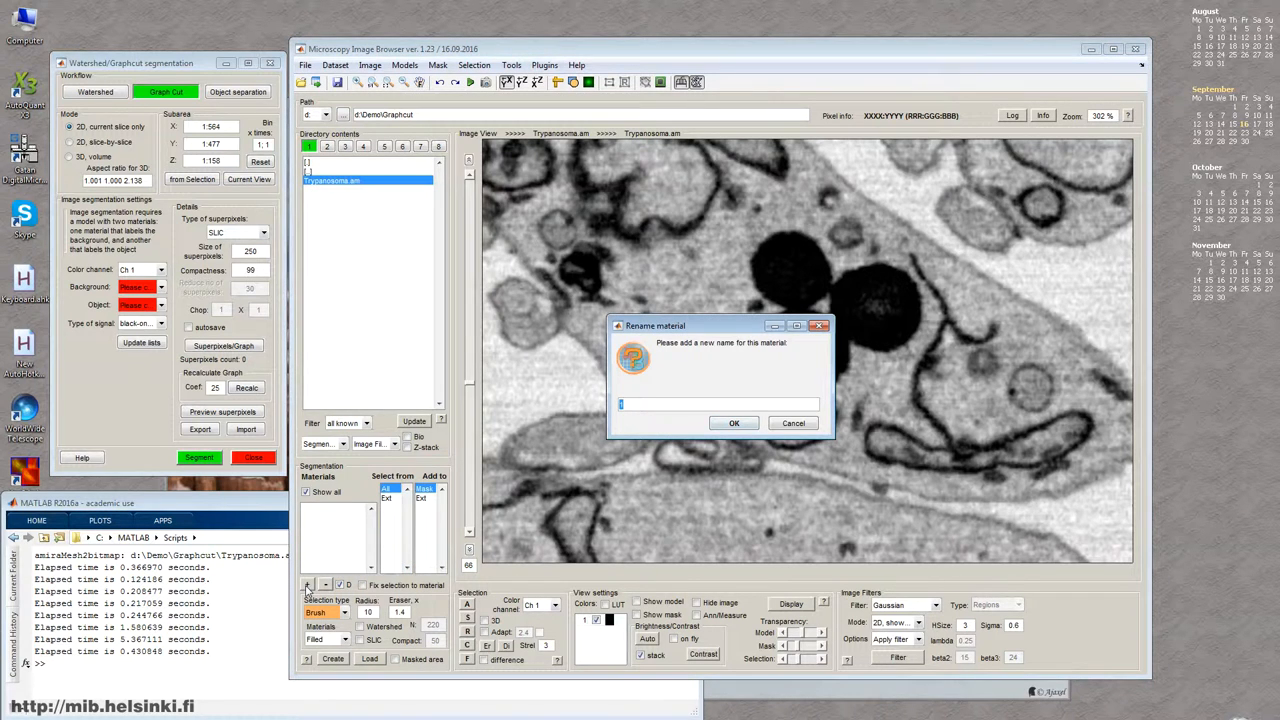
pyautogui.press('Enter')
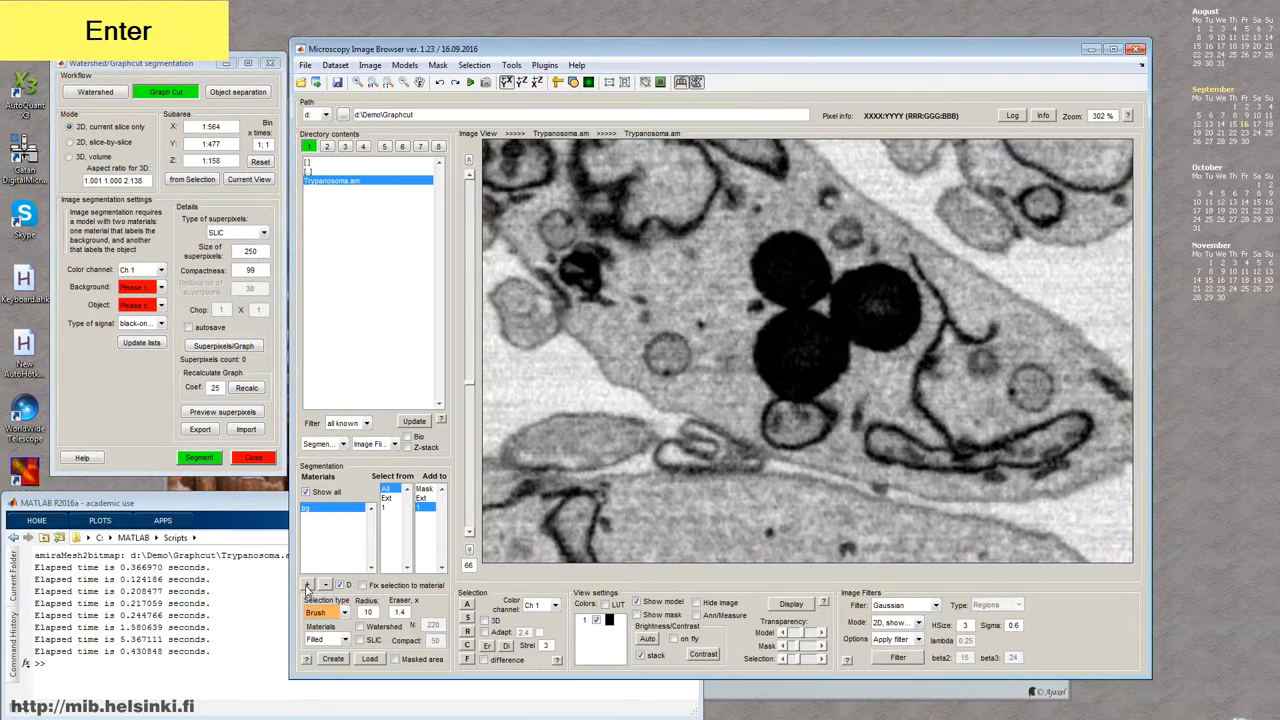
# Step: Paint bg background strokes around the lipid droplet cluster and zoom out
pyautogui.moveTo(670, 260); pyautogui.dragTo(960, 510)
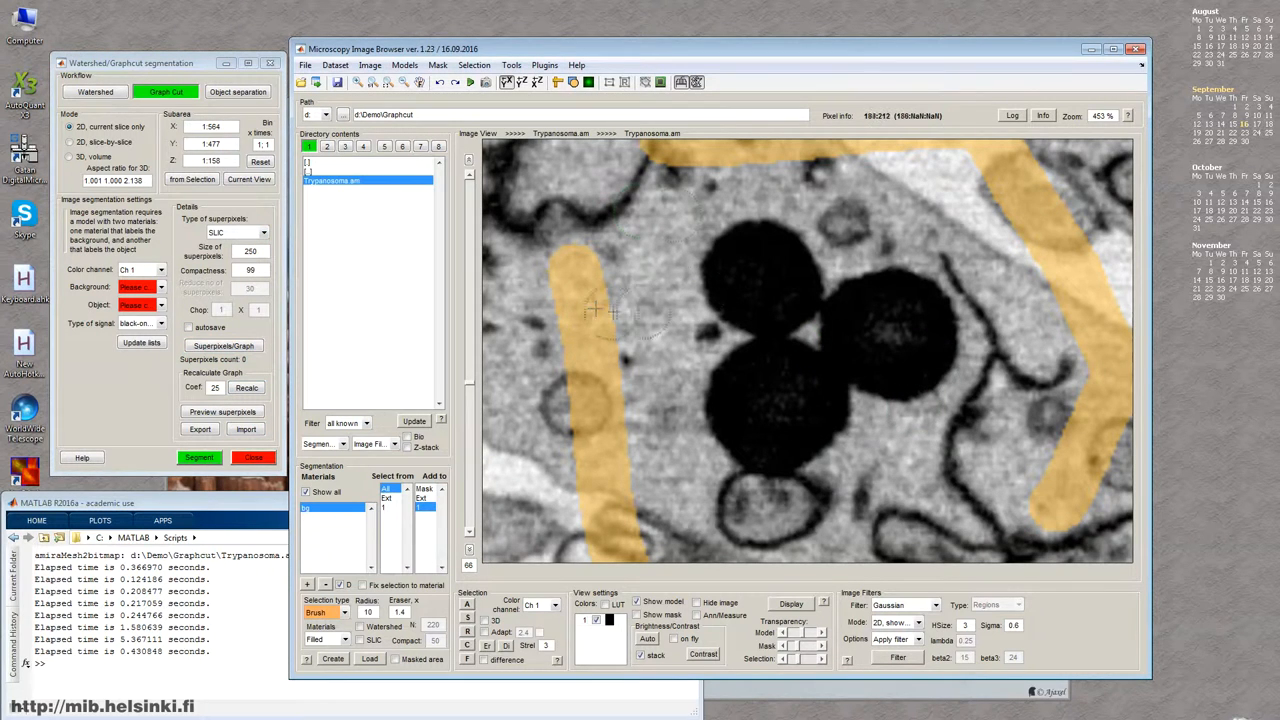
pyautogui.click(248, 179)
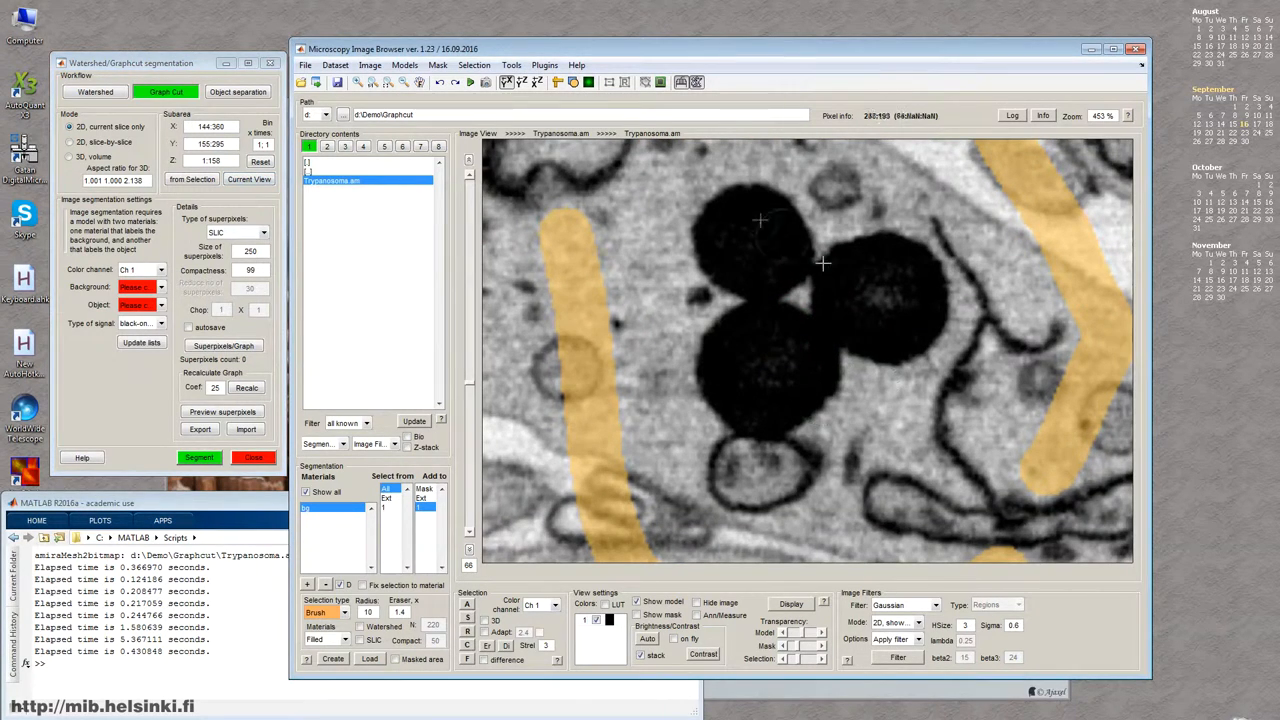
pyautogui.press('q')
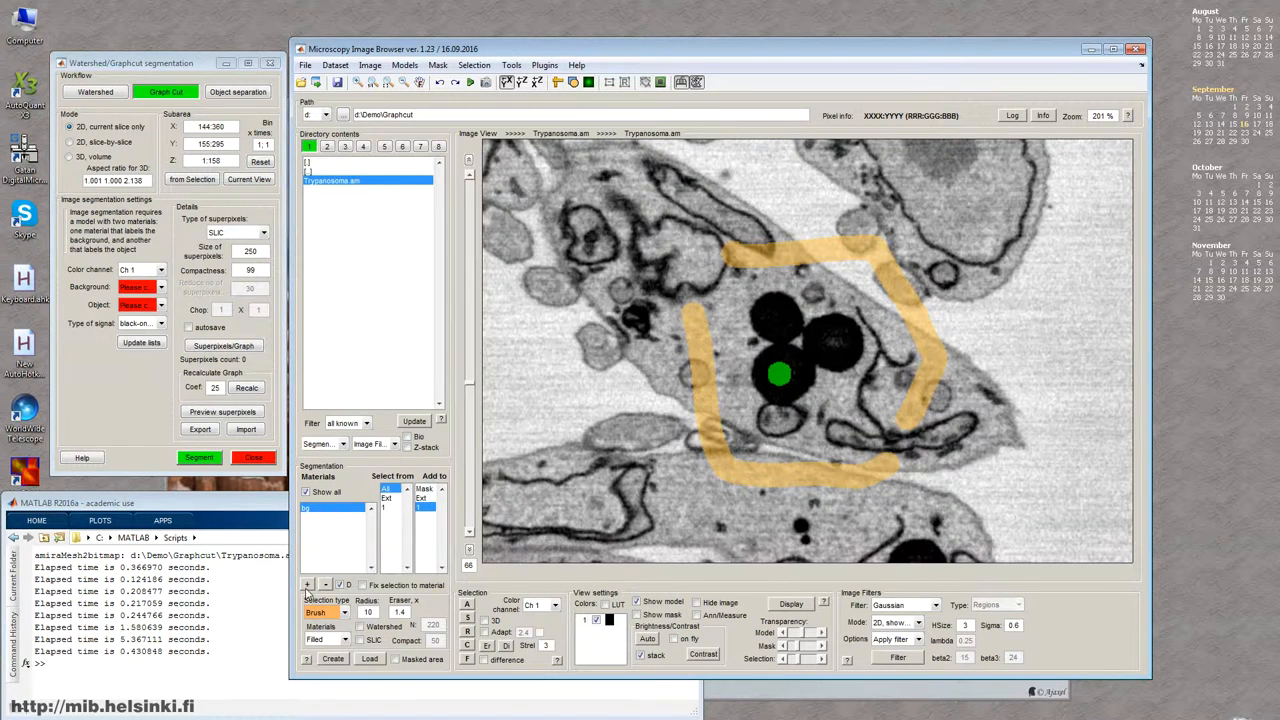
# Step: Add material LD and set it as the object material against bg
pyautogui.click(305, 585)
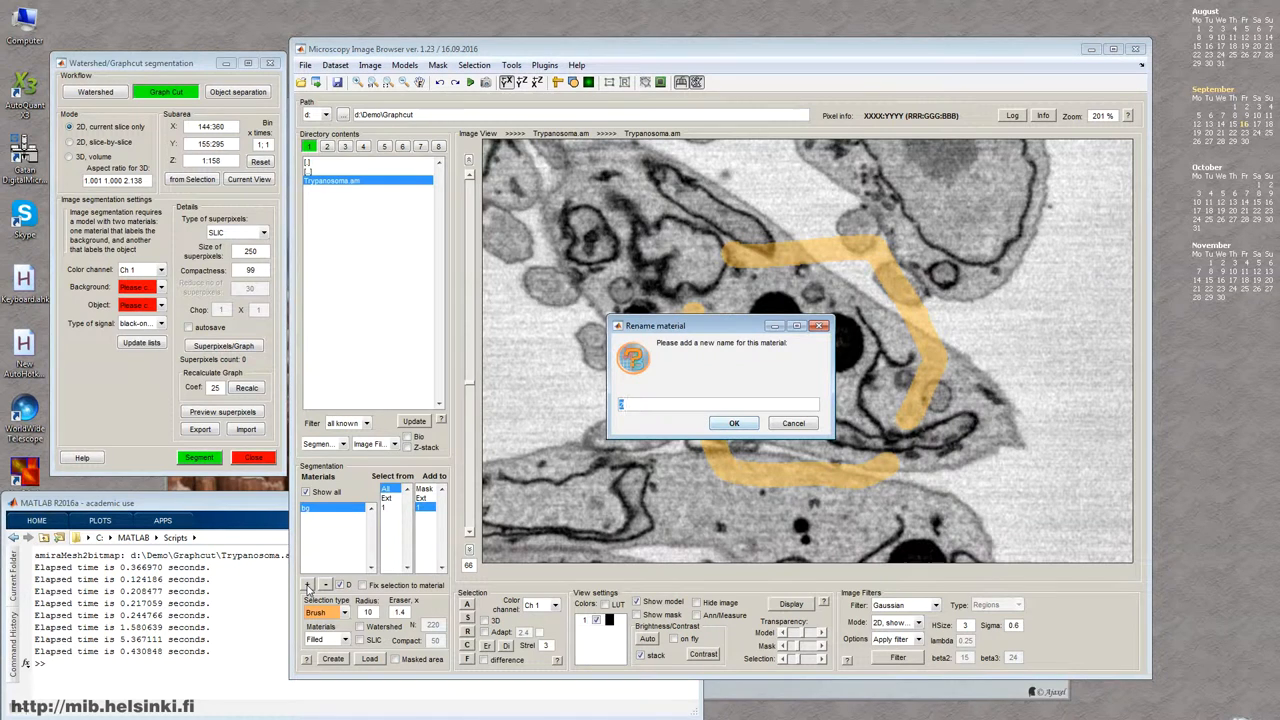
pyautogui.write('LD')
pyautogui.press('Enter')
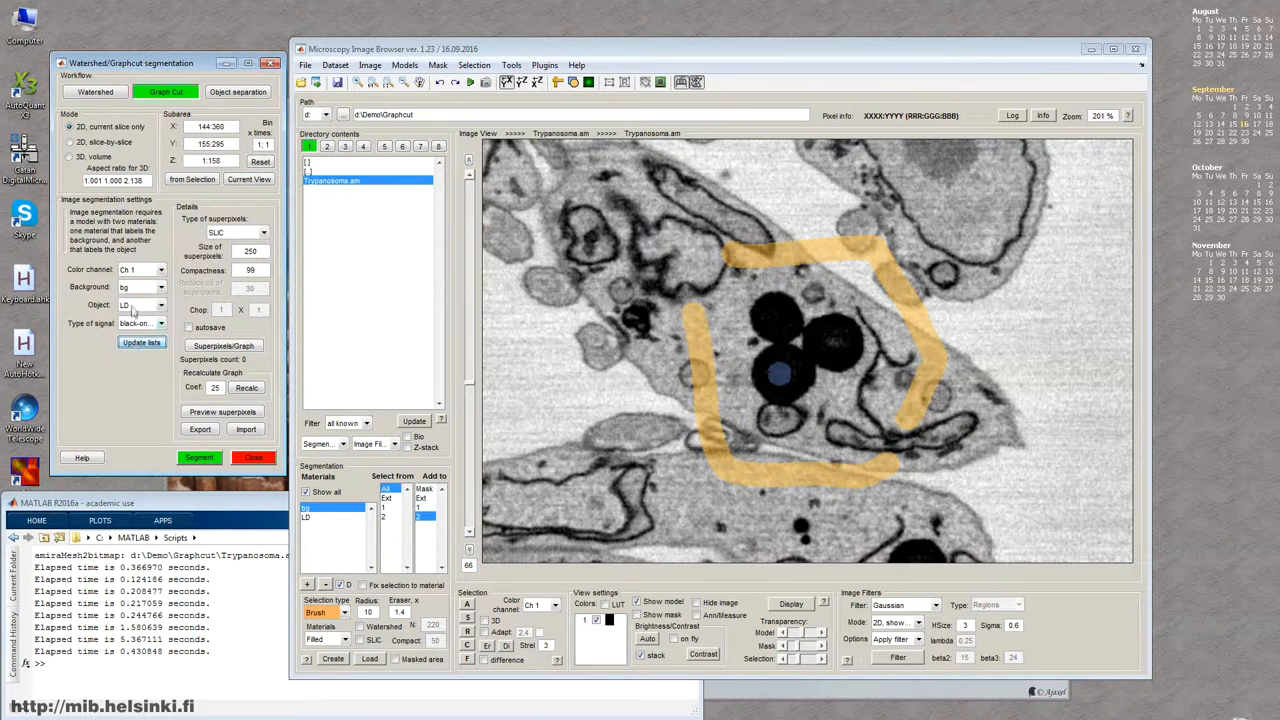
pyautogui.click(158, 287)
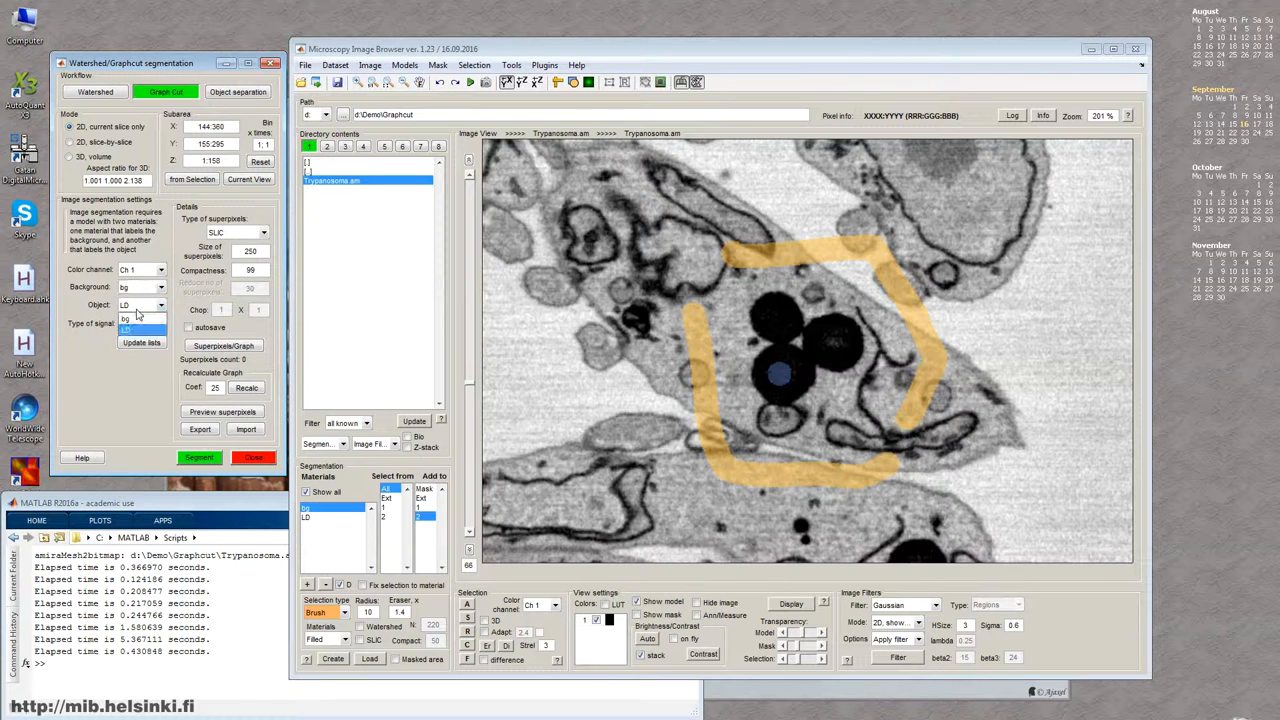
pyautogui.click(140, 323)
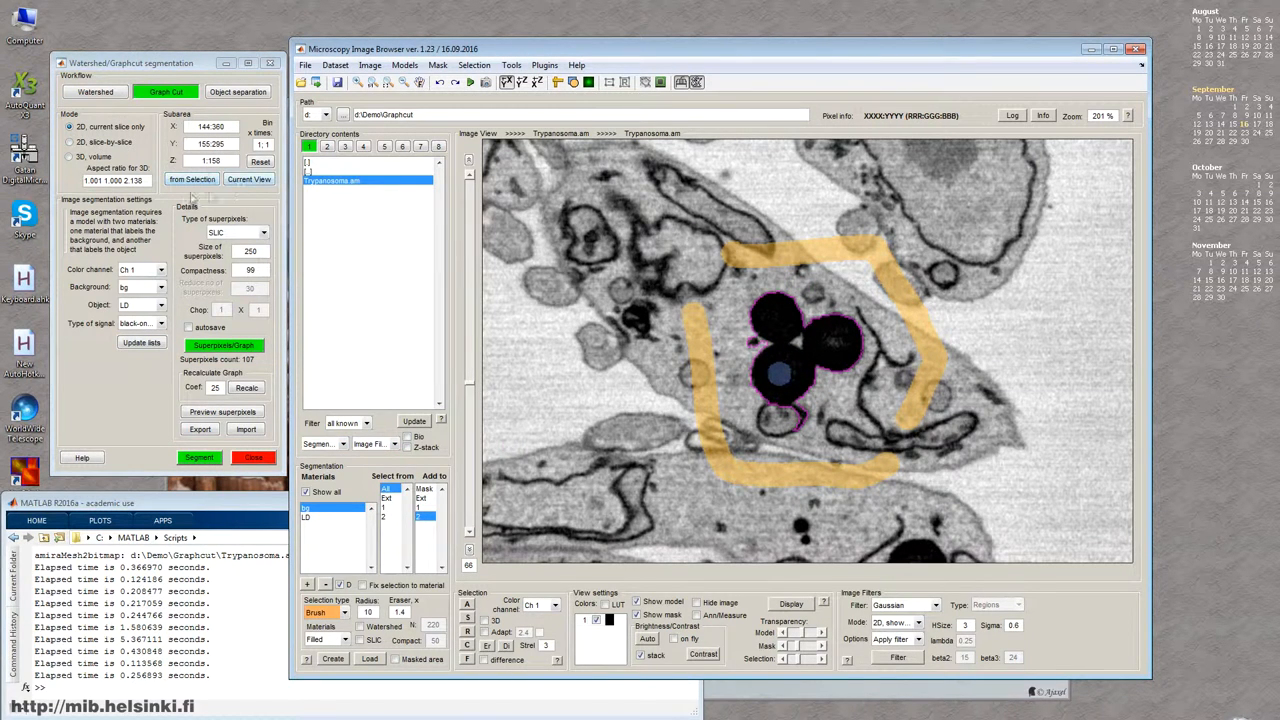
# Step: Switch to 3D volume mode with superpixel size 1000
pyautogui.click(75, 158)
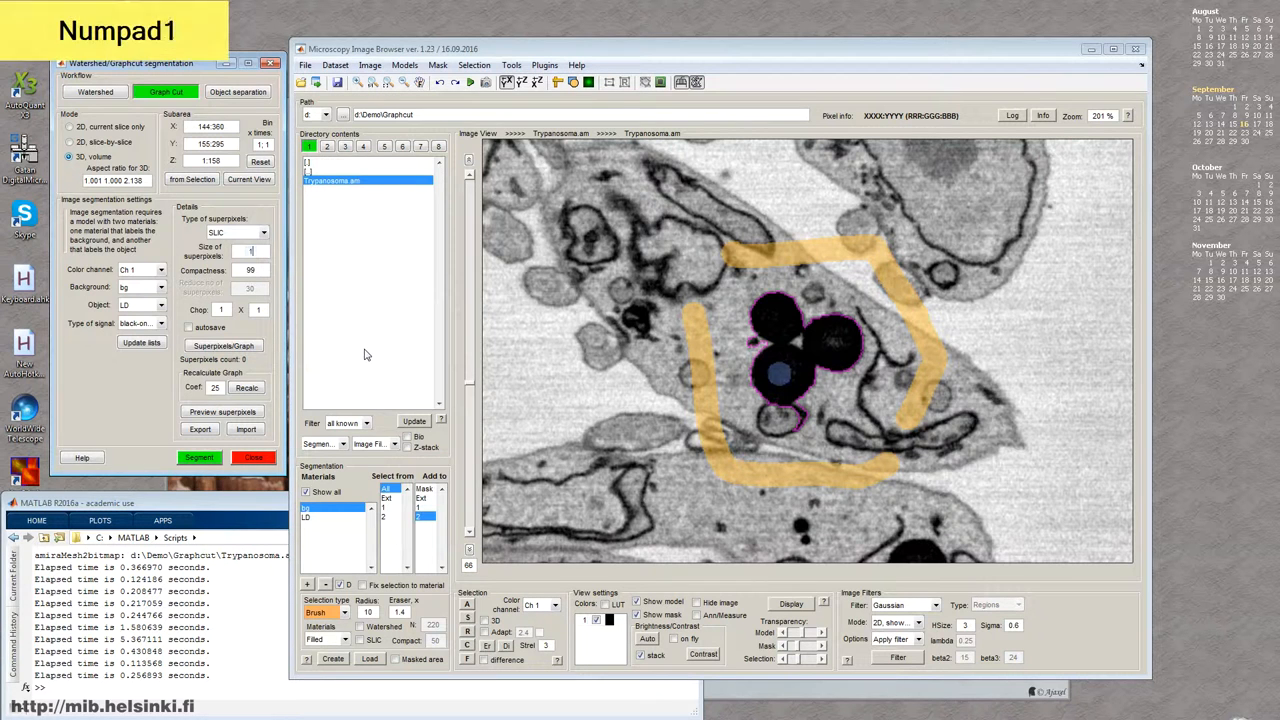
pyautogui.write('1000')
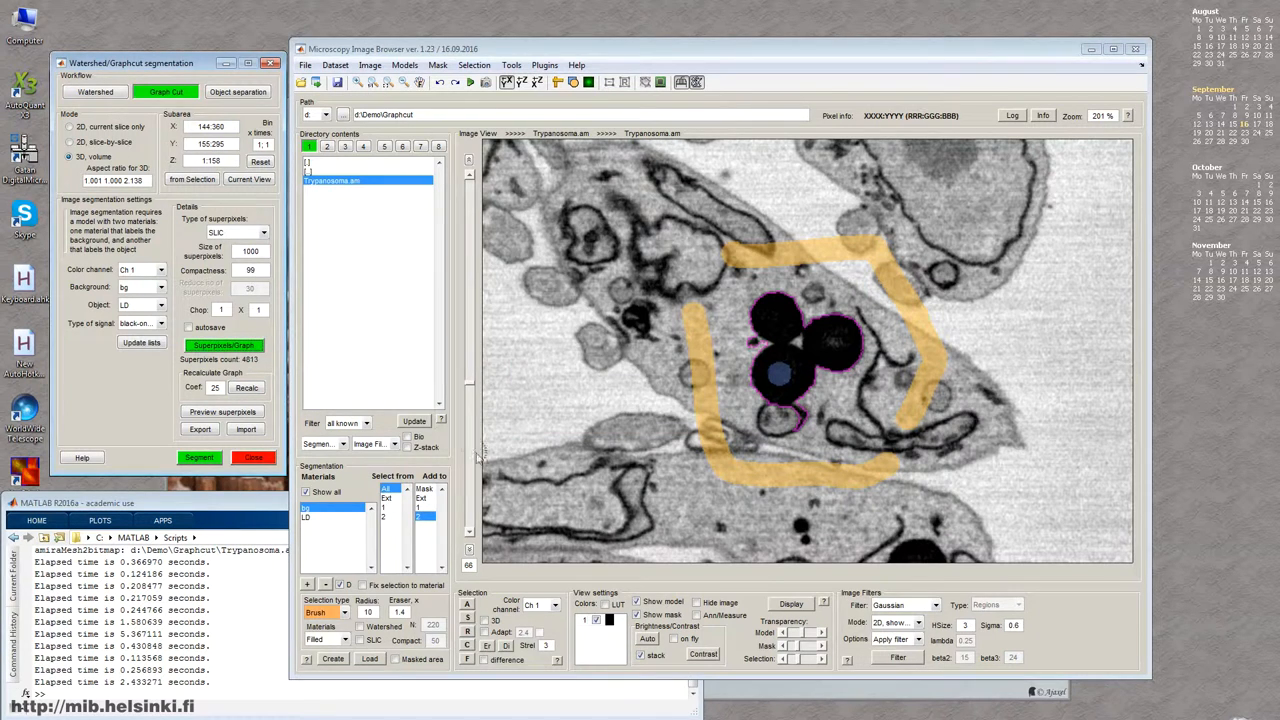
# Step: Preview the 3D superpixel outlines, clear them and move to another slice
pyautogui.click(222, 410)
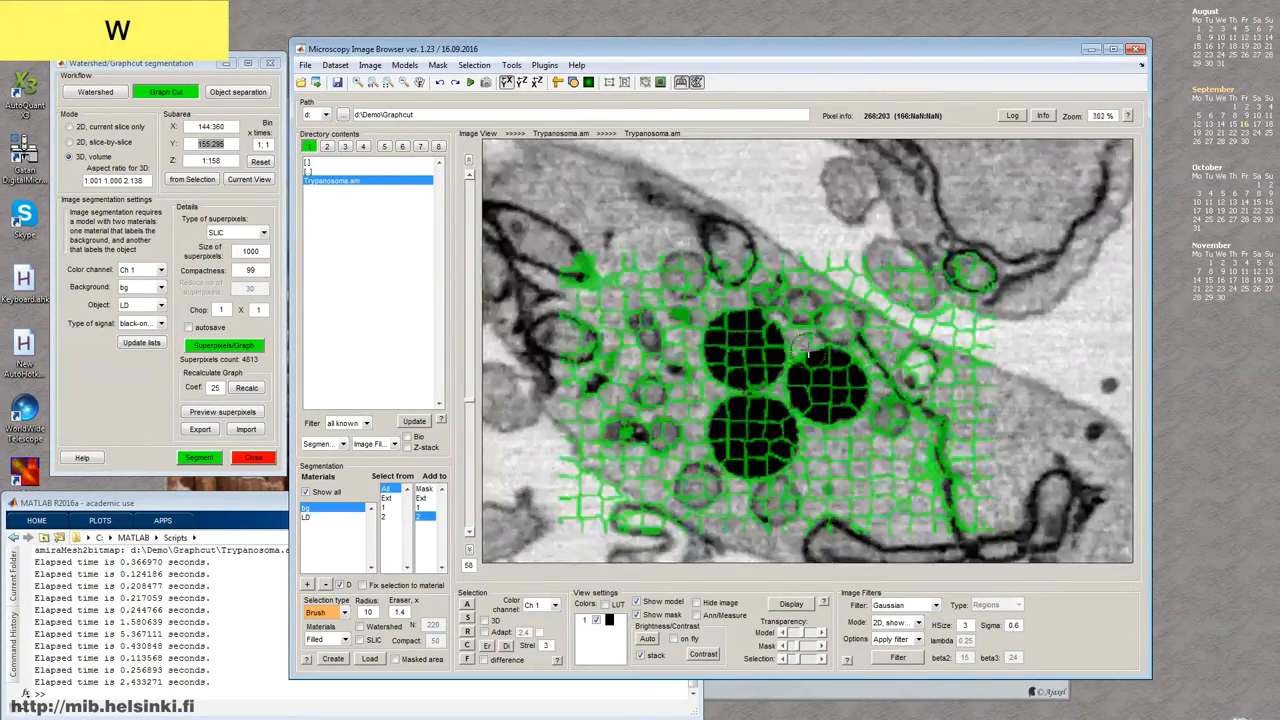
pyautogui.press('shift+c')
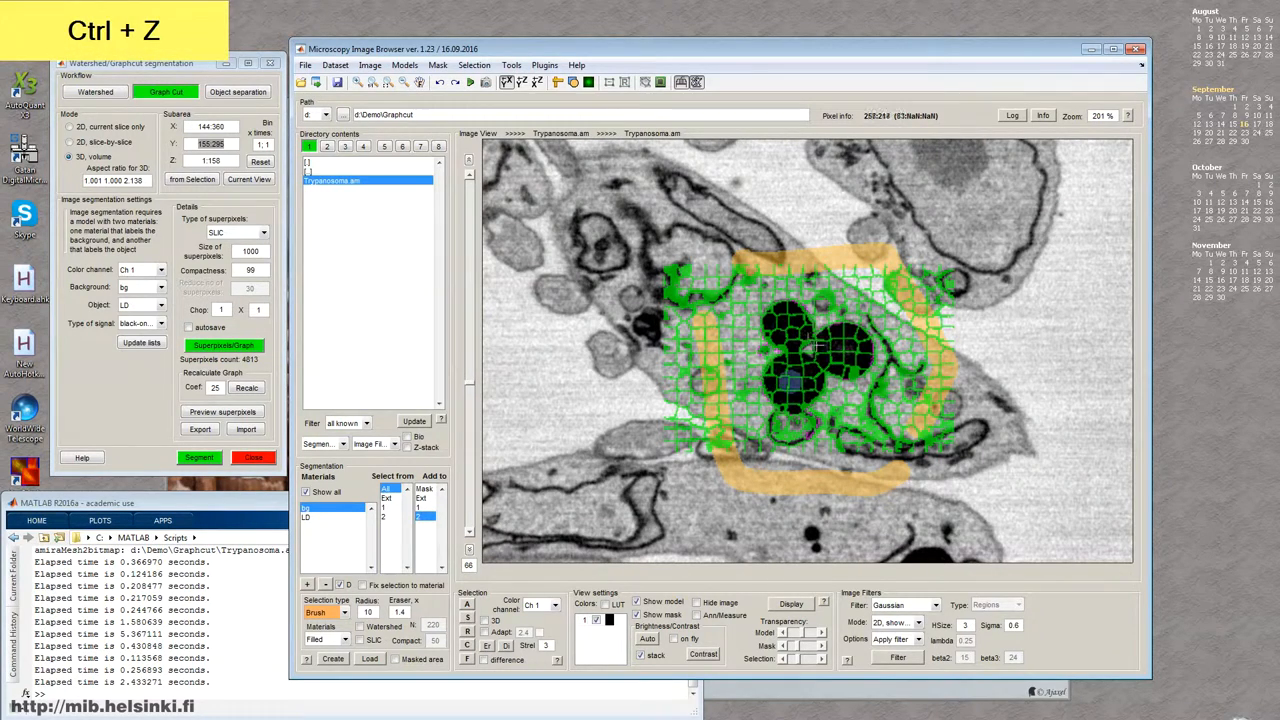
pyautogui.press('ctrl+z')
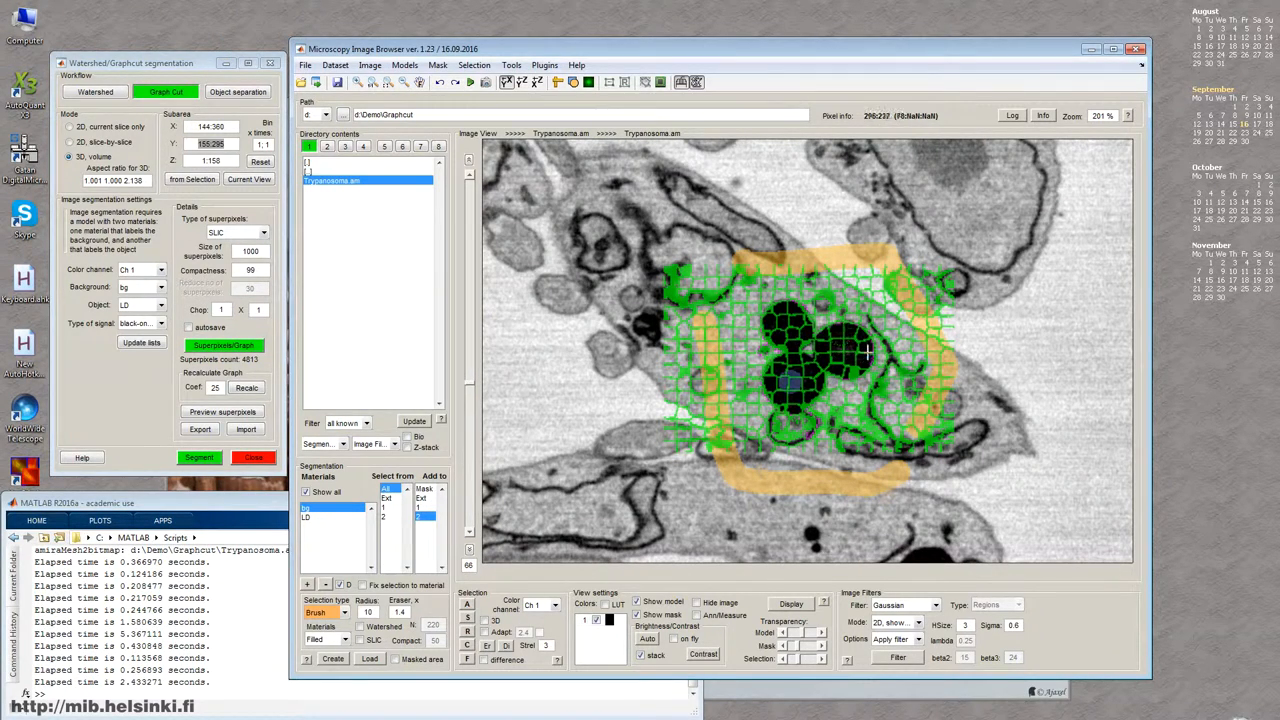
pyautogui.press('shift+c')
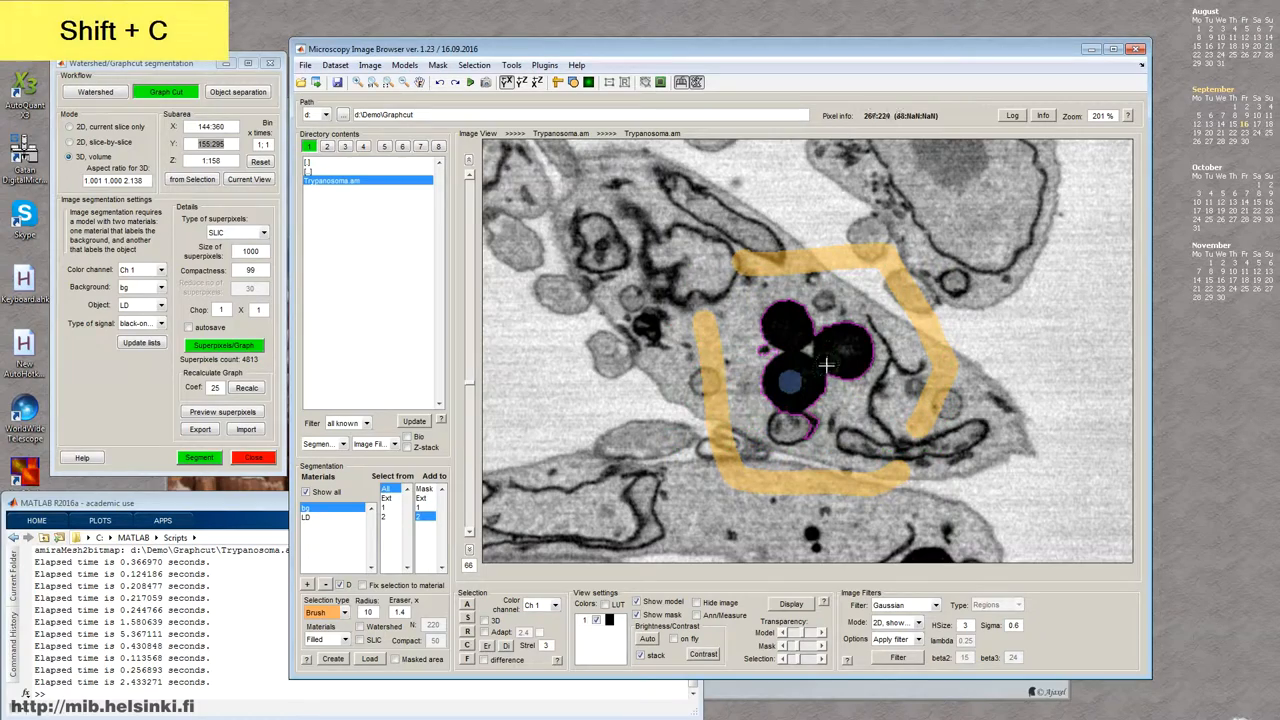
pyautogui.click(198, 457)
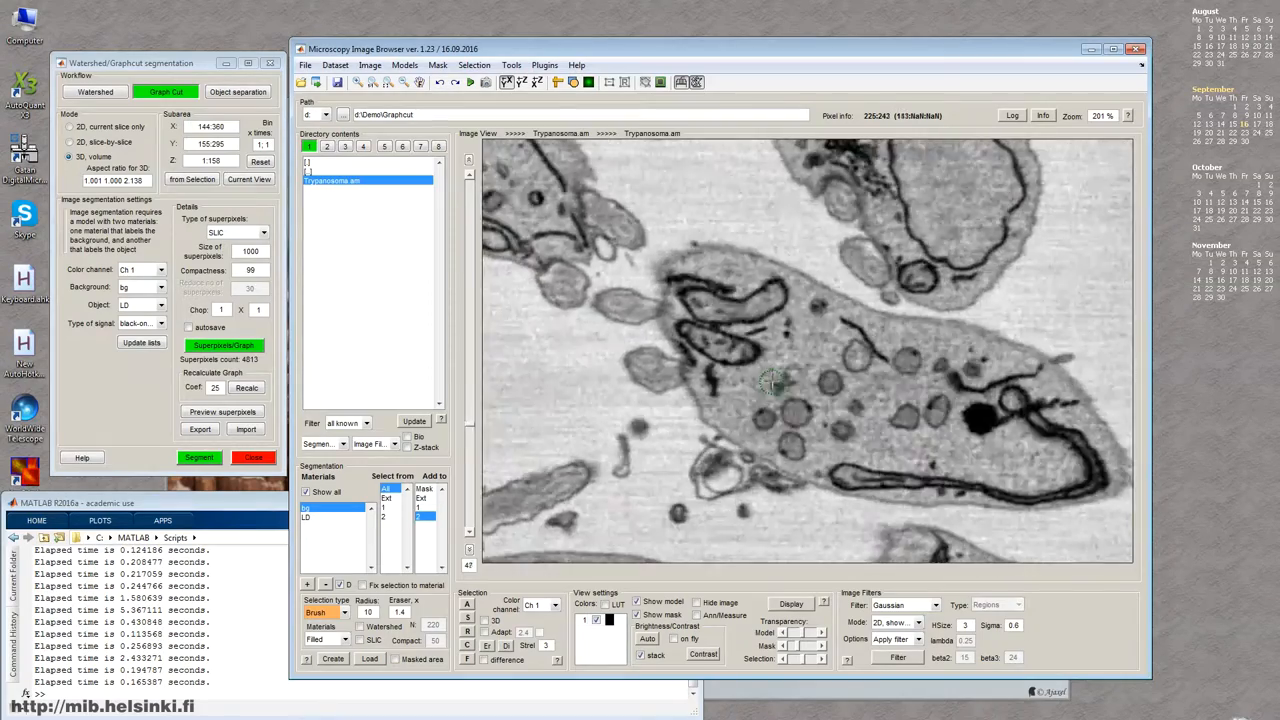
# Step: Inspect the lipid droplet model on another slice and return to the whole-image view
pyautogui.click(776, 389)
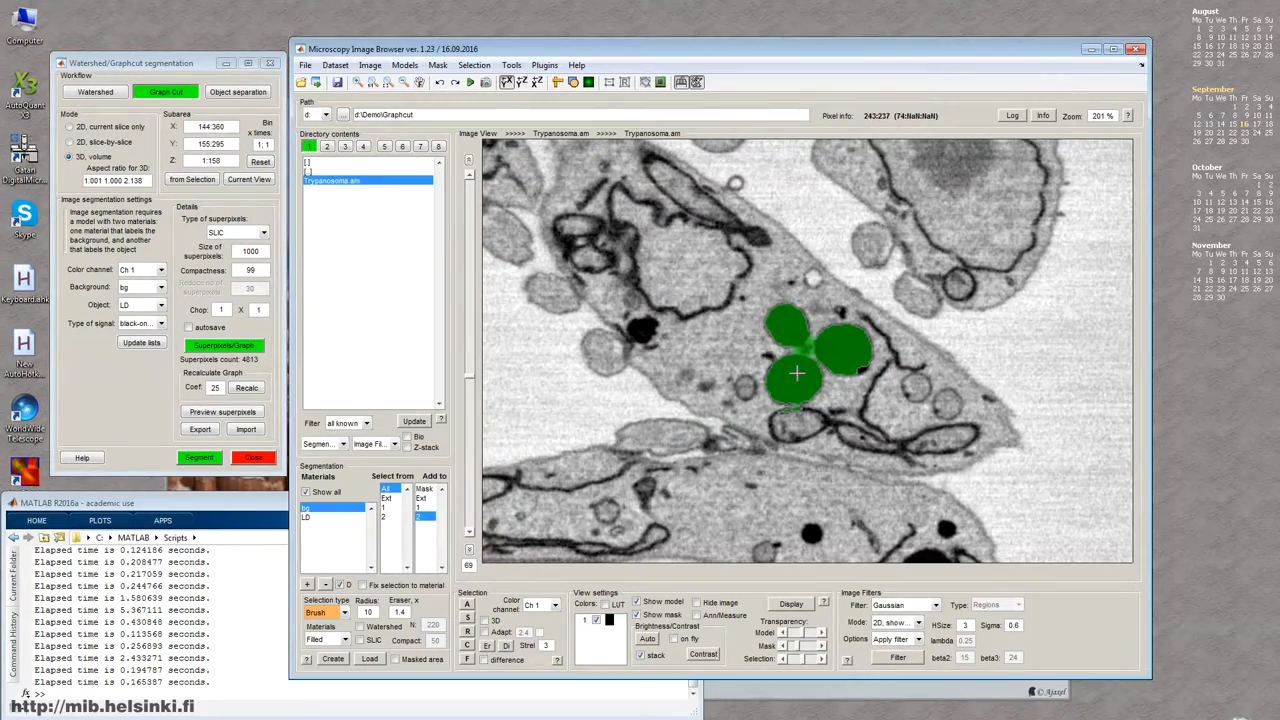
pyautogui.press('ctrl+space')
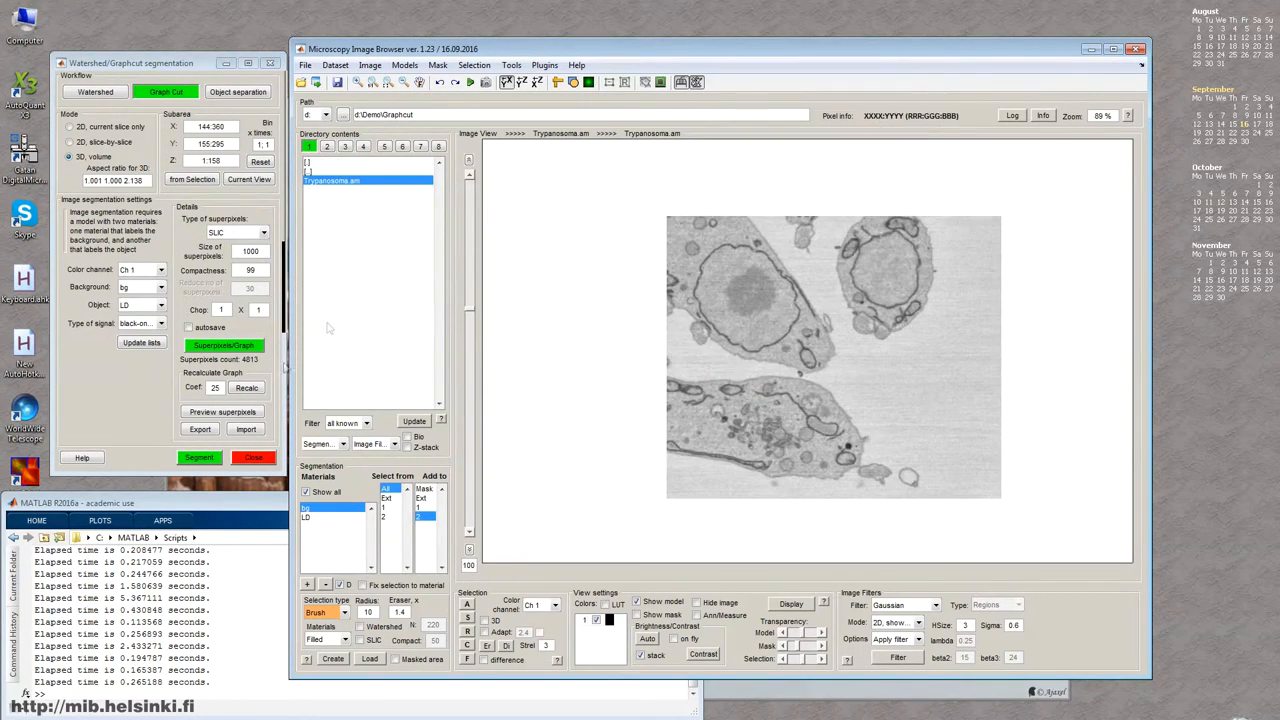
# Step: Test watershed superpixels on the current 2D slice and clear the preview
pyautogui.click(262, 232)
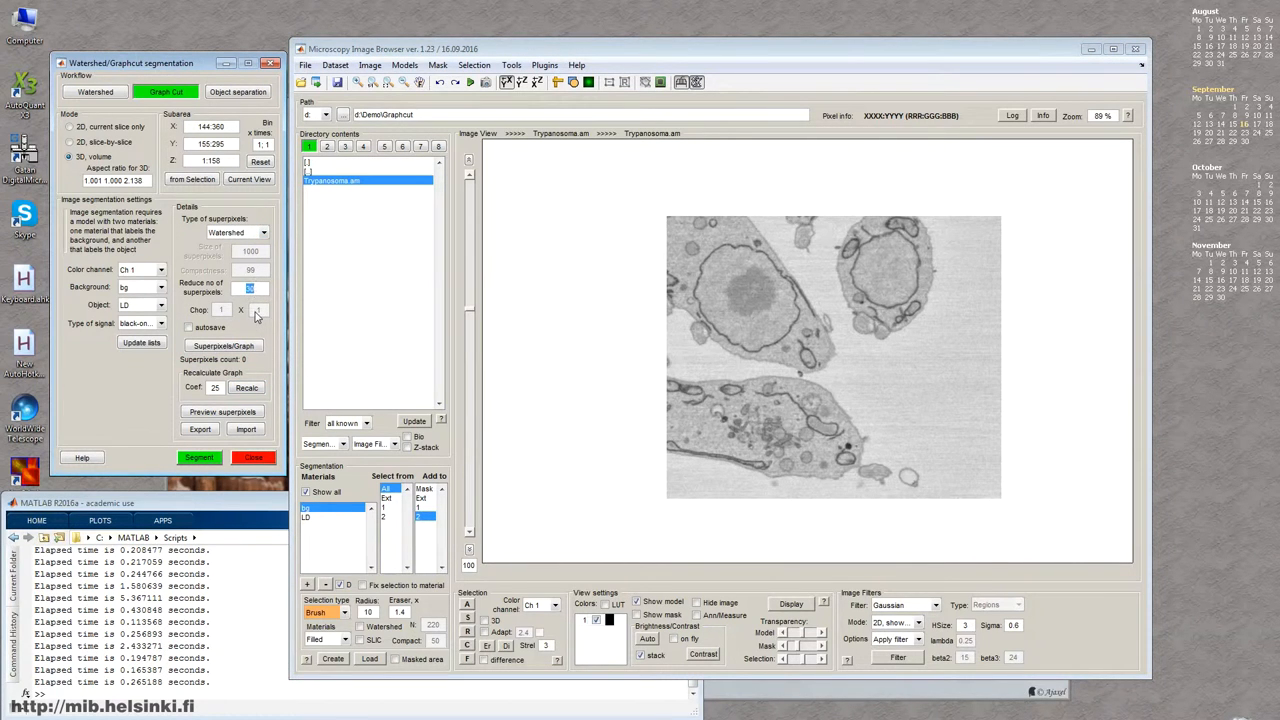
pyautogui.click(74, 127)
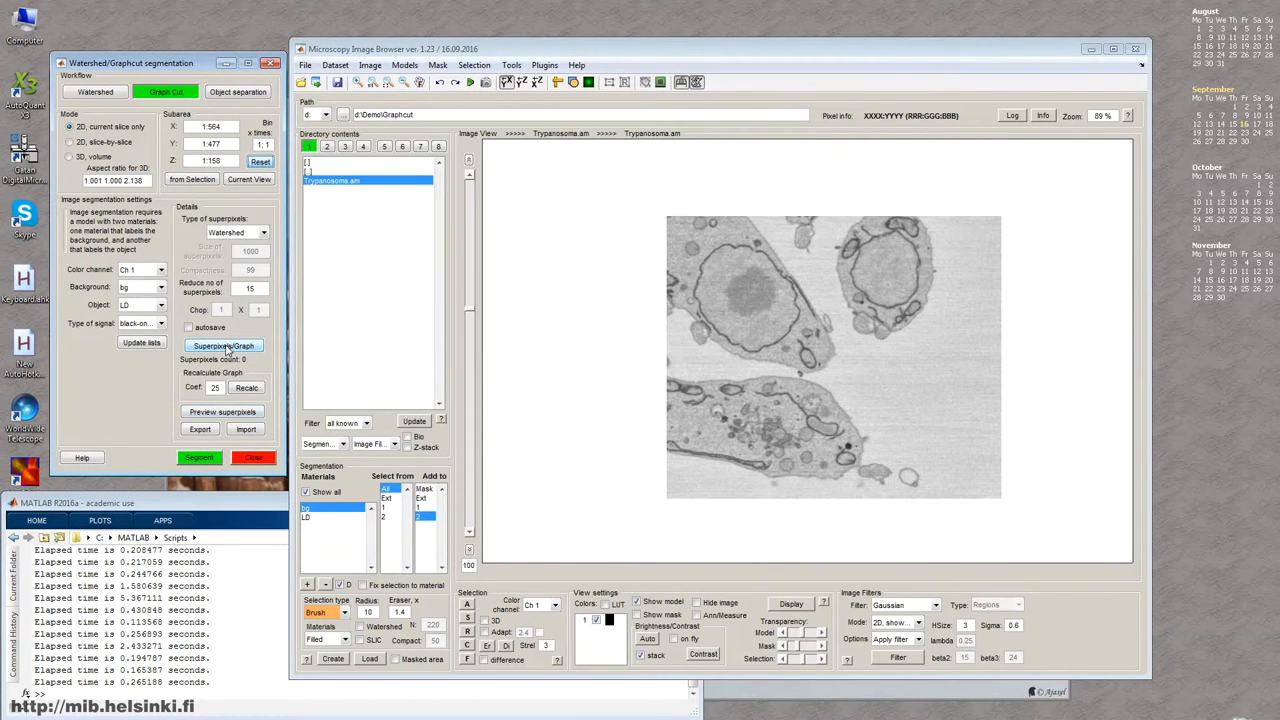
pyautogui.click(223, 345)
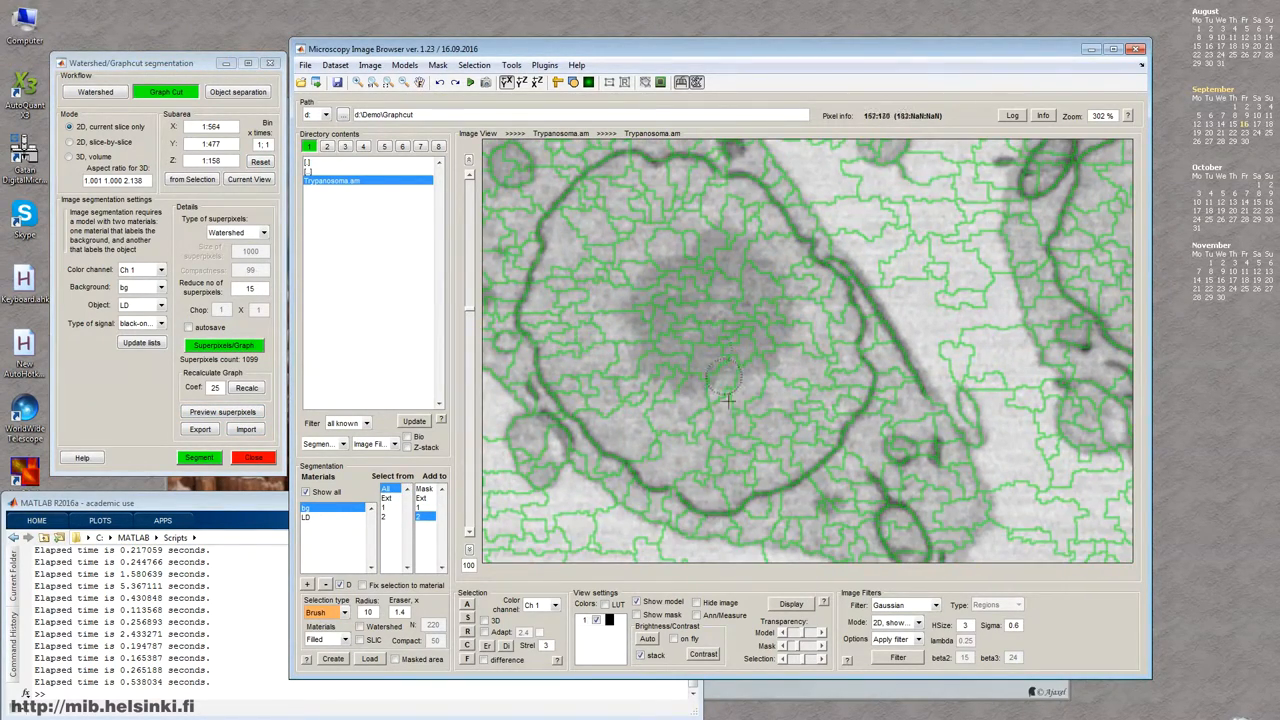
pyautogui.press('Shift+C')
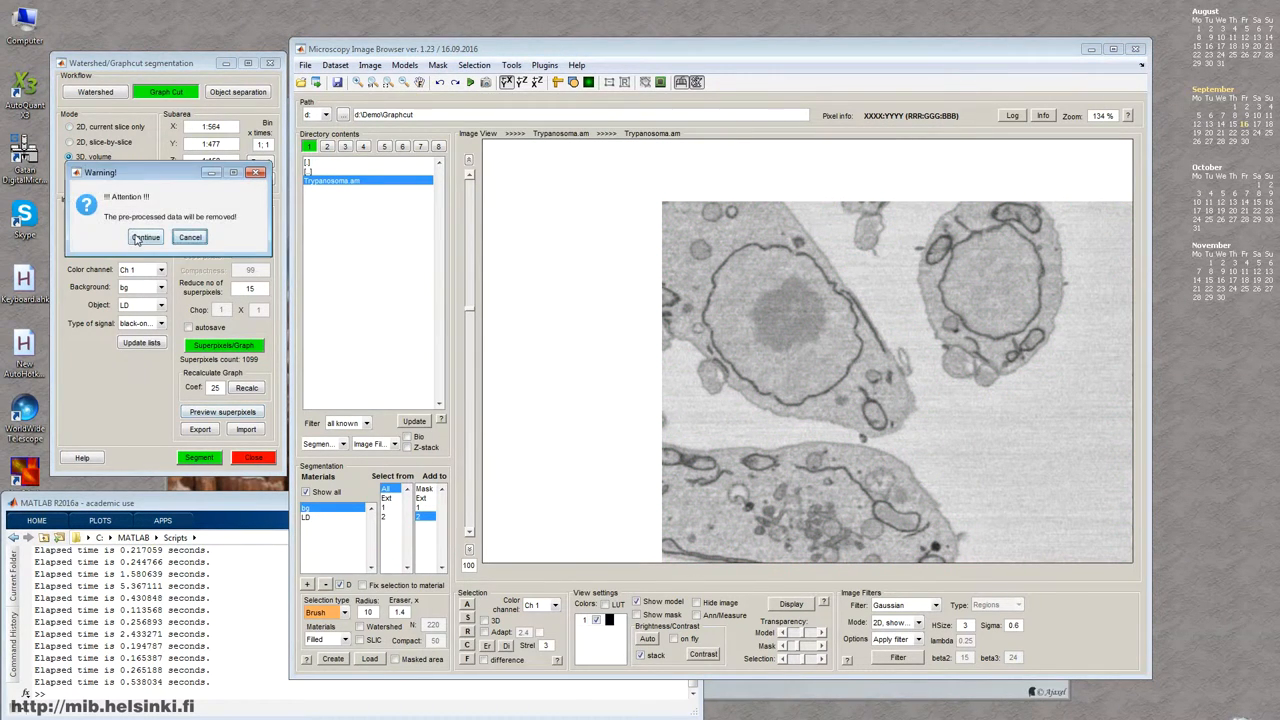
# Step: Switch to 3D volume mode, discarding pre-processed superpixels, and enable supervoxel autosave
pyautogui.click(145, 237)
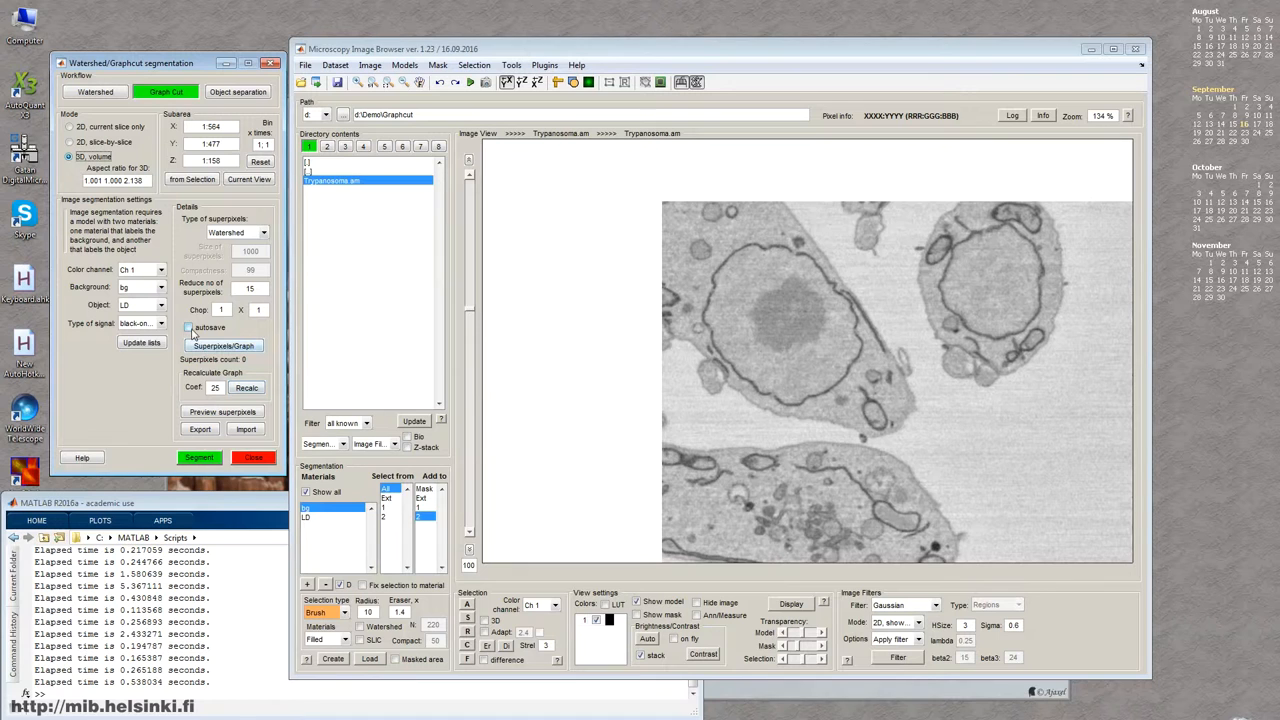
pyautogui.moveTo(189, 328)
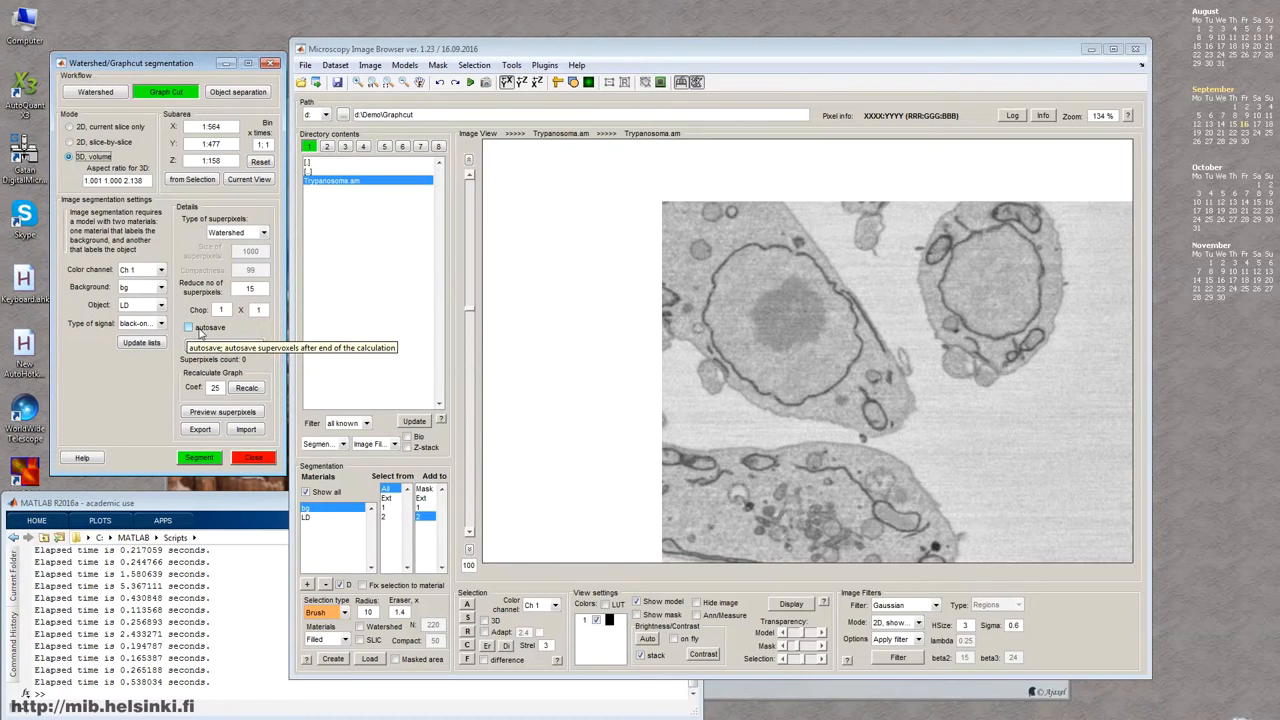
pyautogui.click(189, 328)
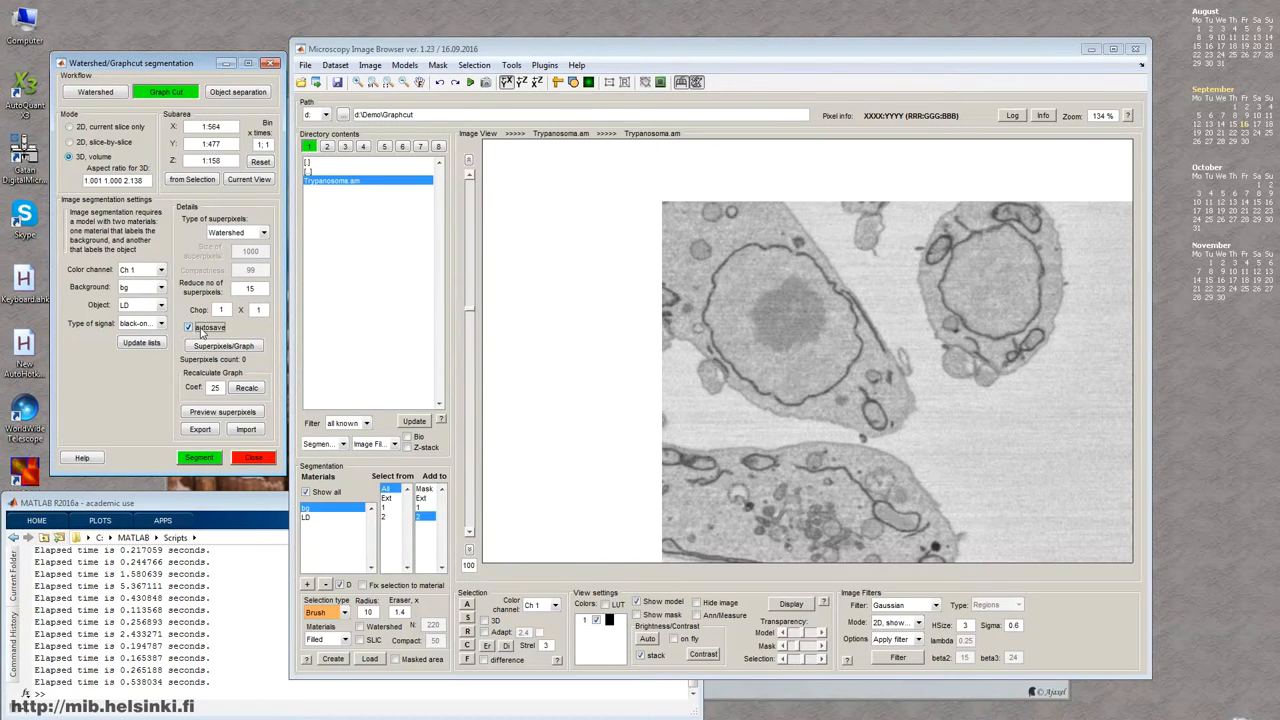
pyautogui.moveTo(863, 455)
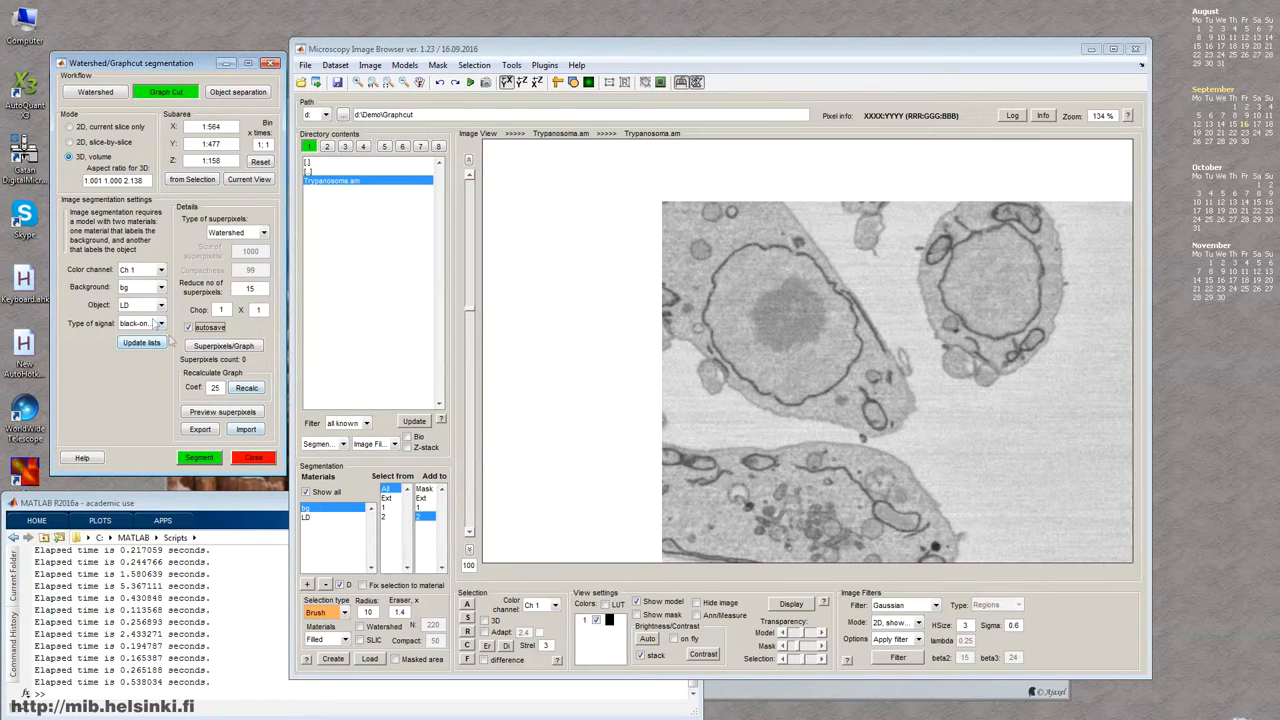
pyautogui.moveTo(513, 278)
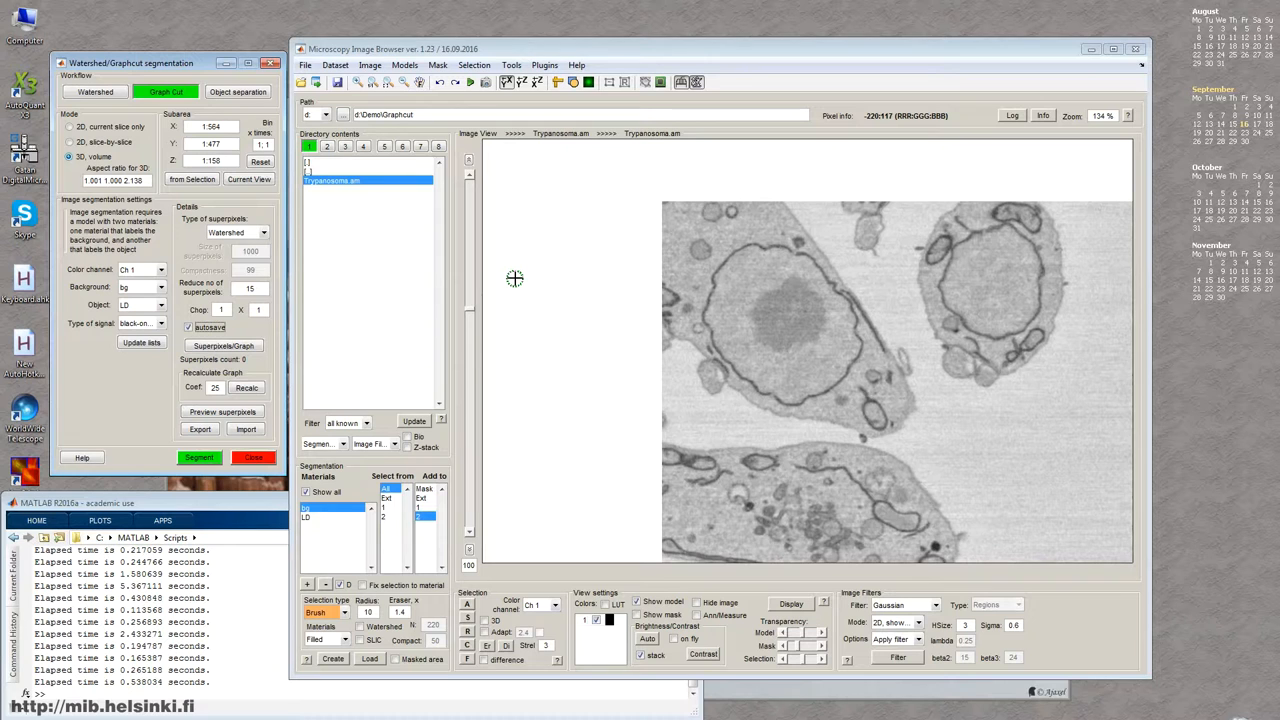
pyautogui.moveTo(490, 285)
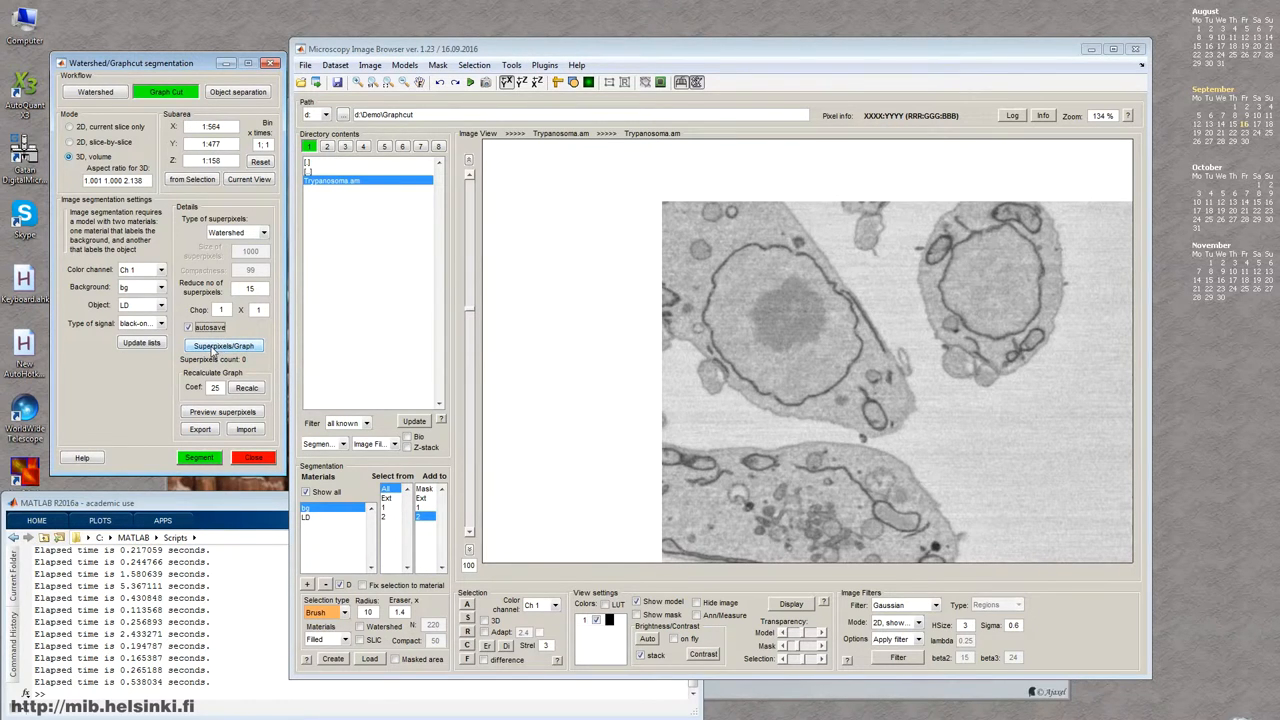
pyautogui.moveTo(222, 345)
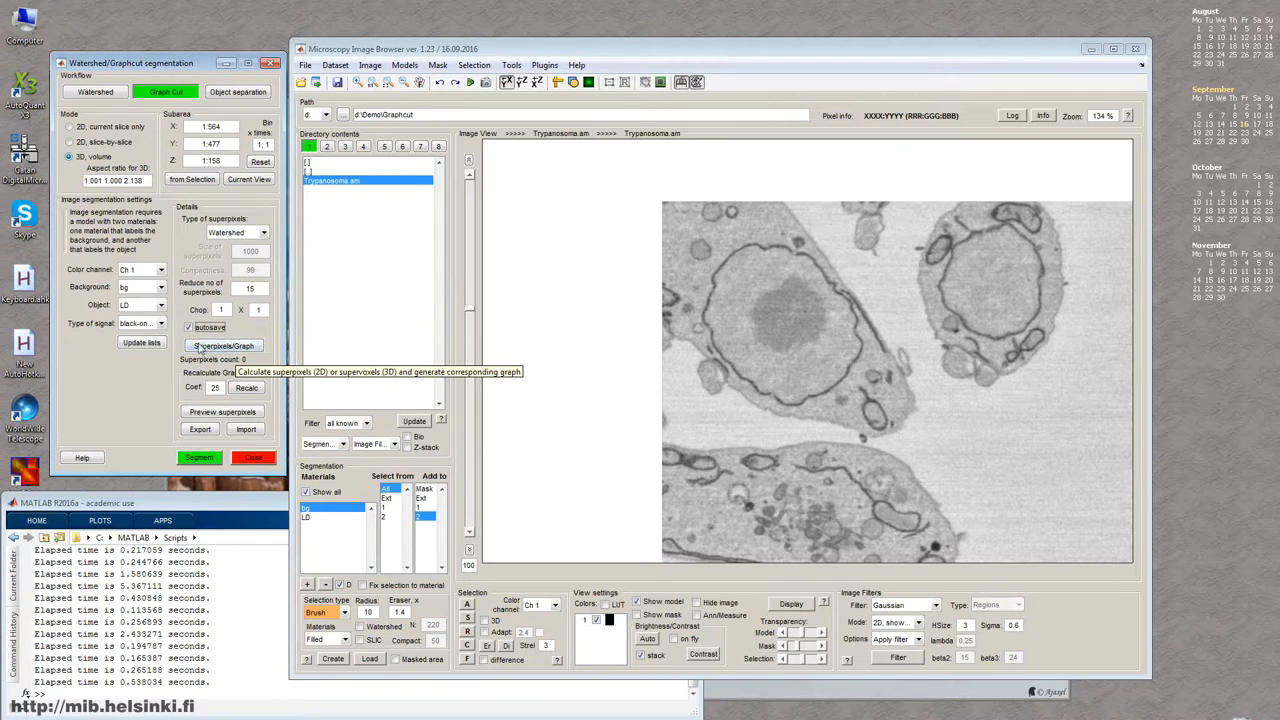
# Step: Compute watershed supervoxels for the whole volume (16059), saved as Trypanosoma.graph
pyautogui.click(223, 345)
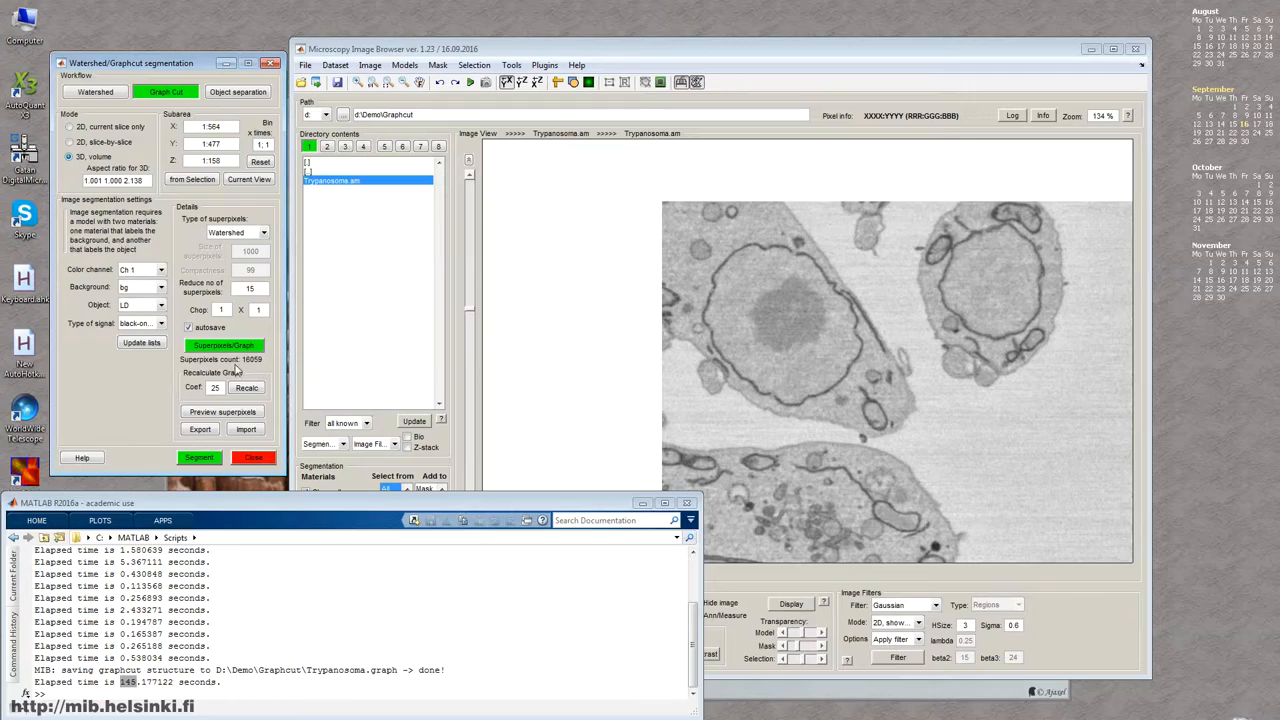
pyautogui.click(221, 411)
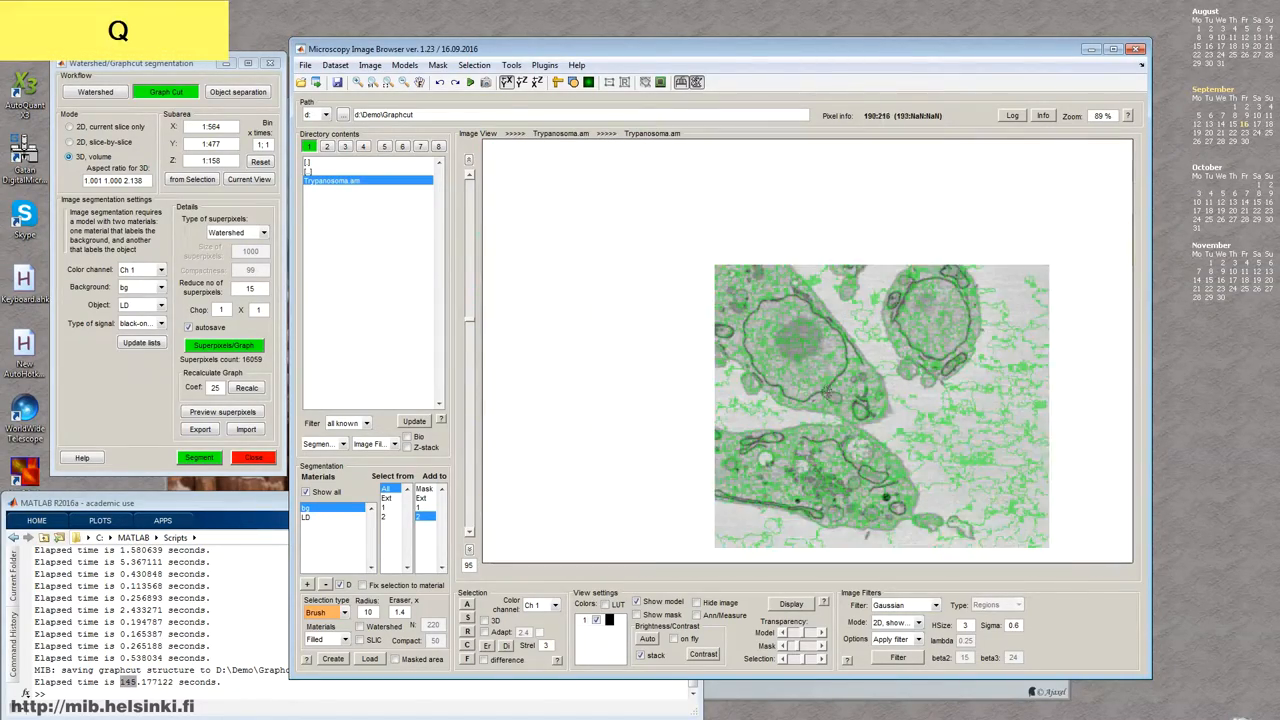
pyautogui.press('Shift+C')
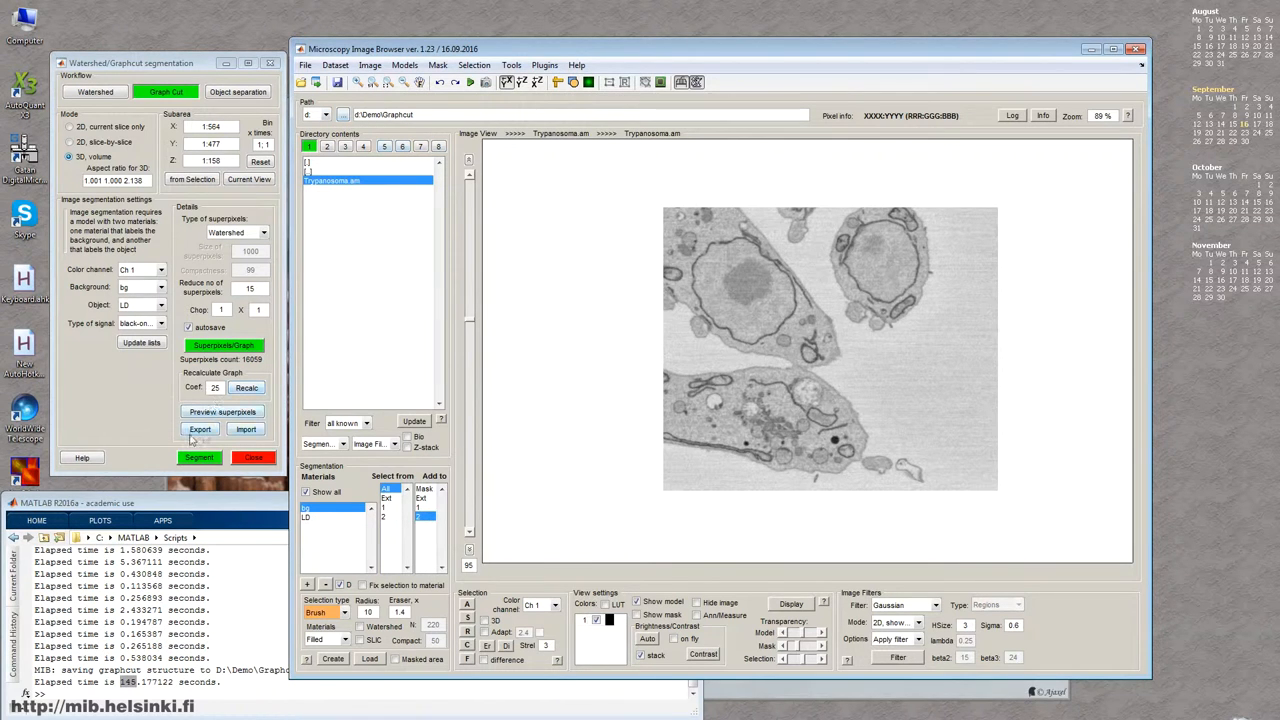
# Step: Reload the graph from the Trypanosoma.graph file and preview the supervoxels
pyautogui.click(245, 429)
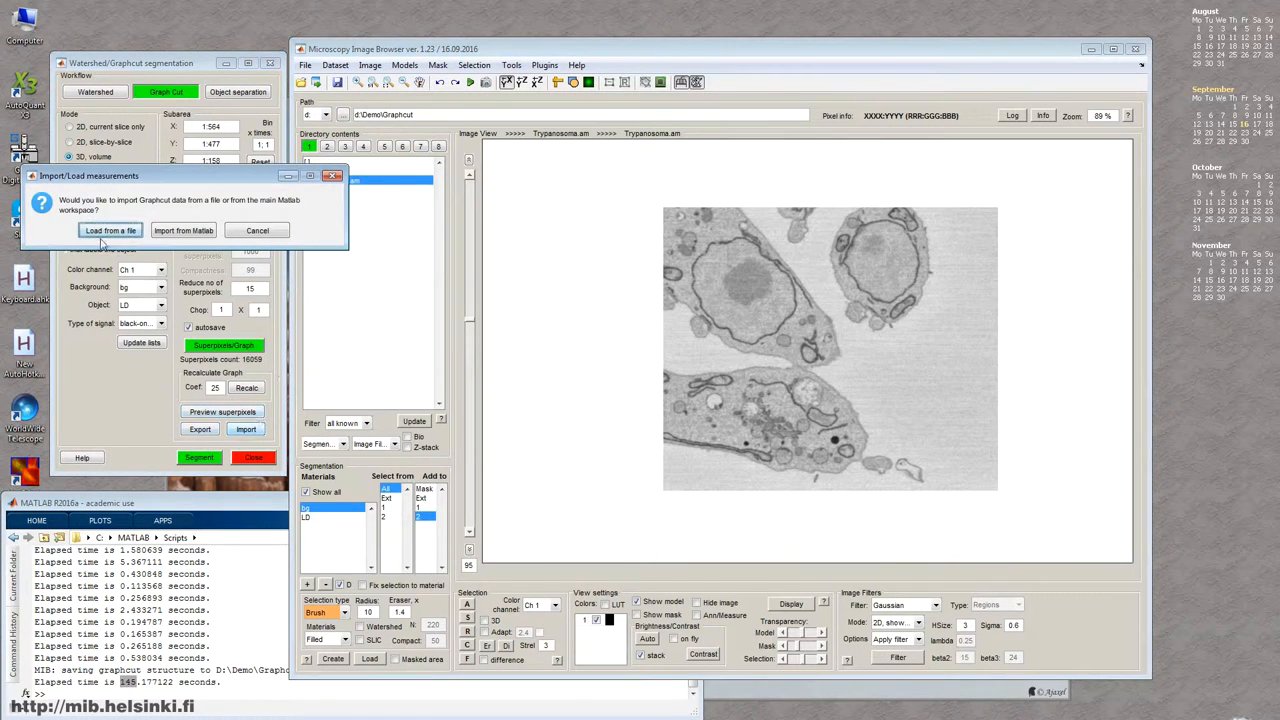
pyautogui.click(116, 230)
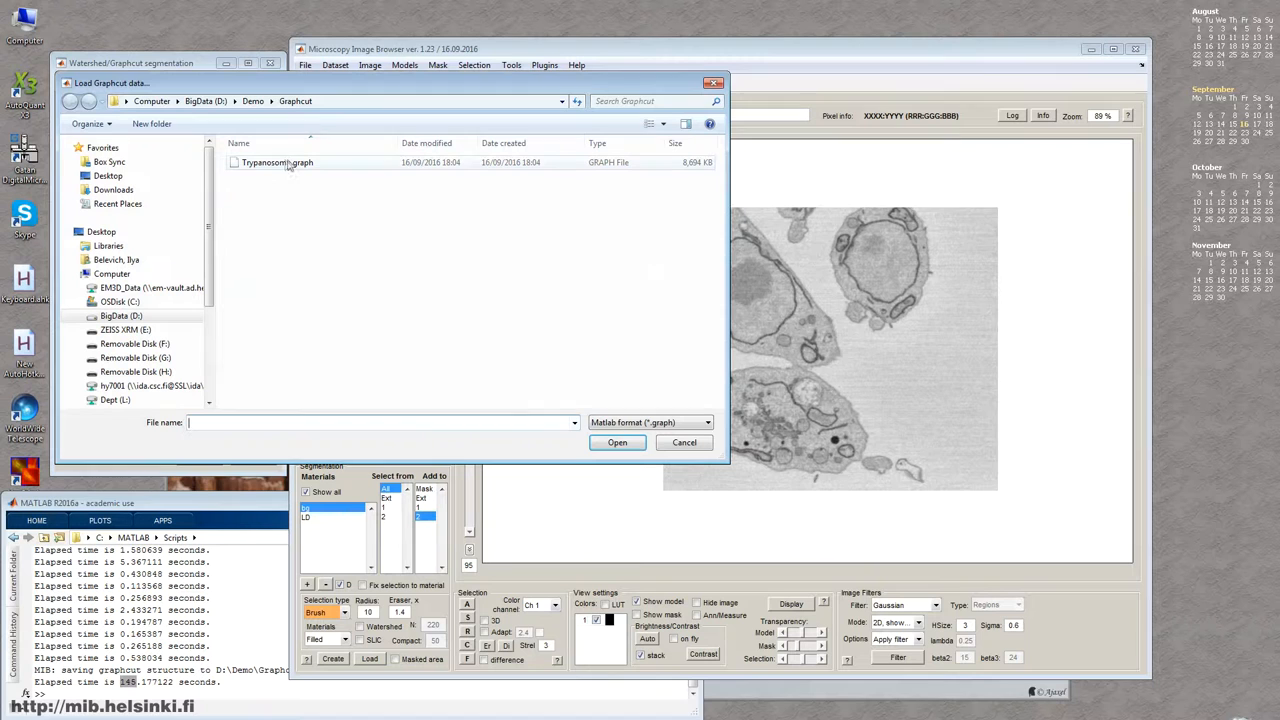
pyautogui.moveTo(277, 162)
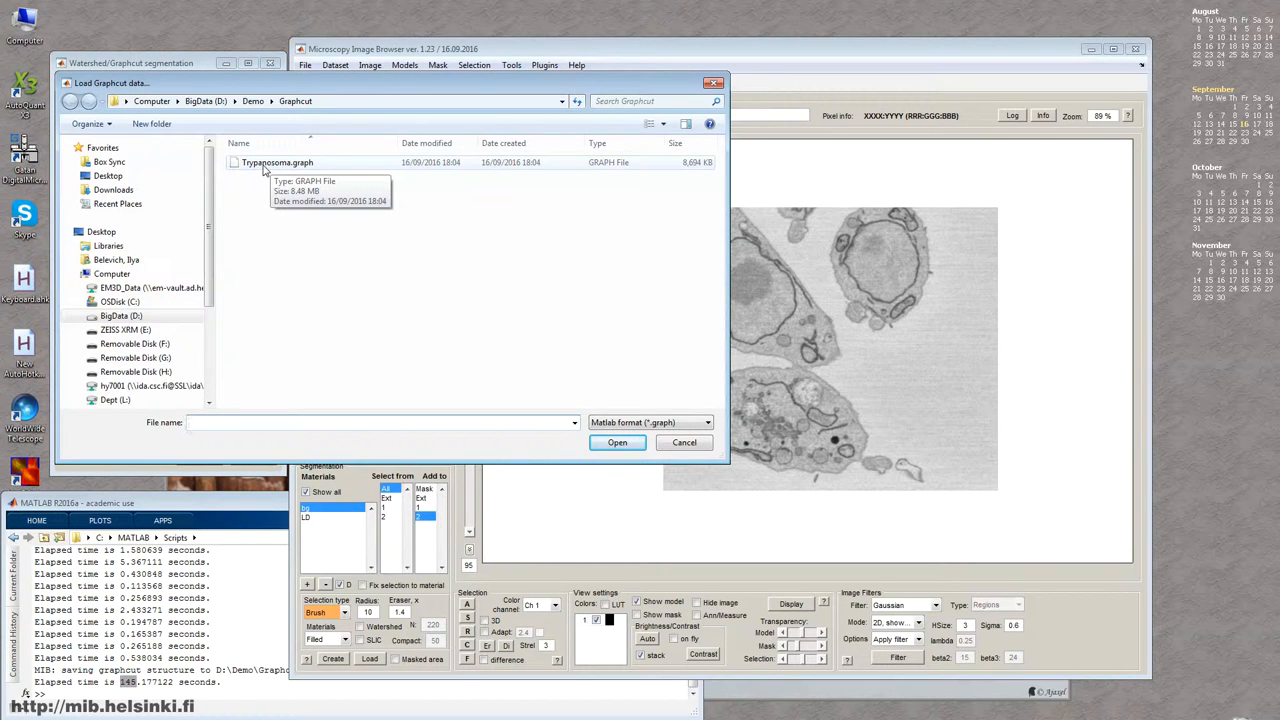
pyautogui.click(617, 442)
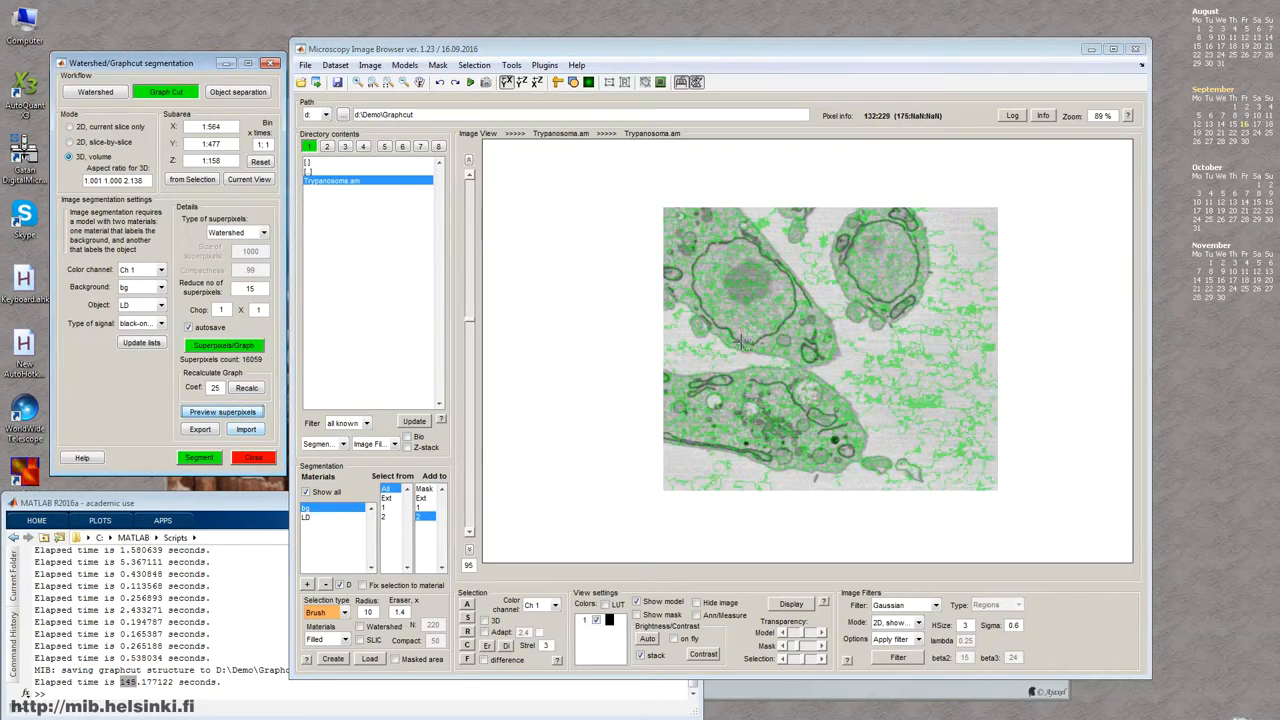
# Step: Add a third material named Nuclei beside bg and LD and return to the first slice
pyautogui.press('Shift+C')
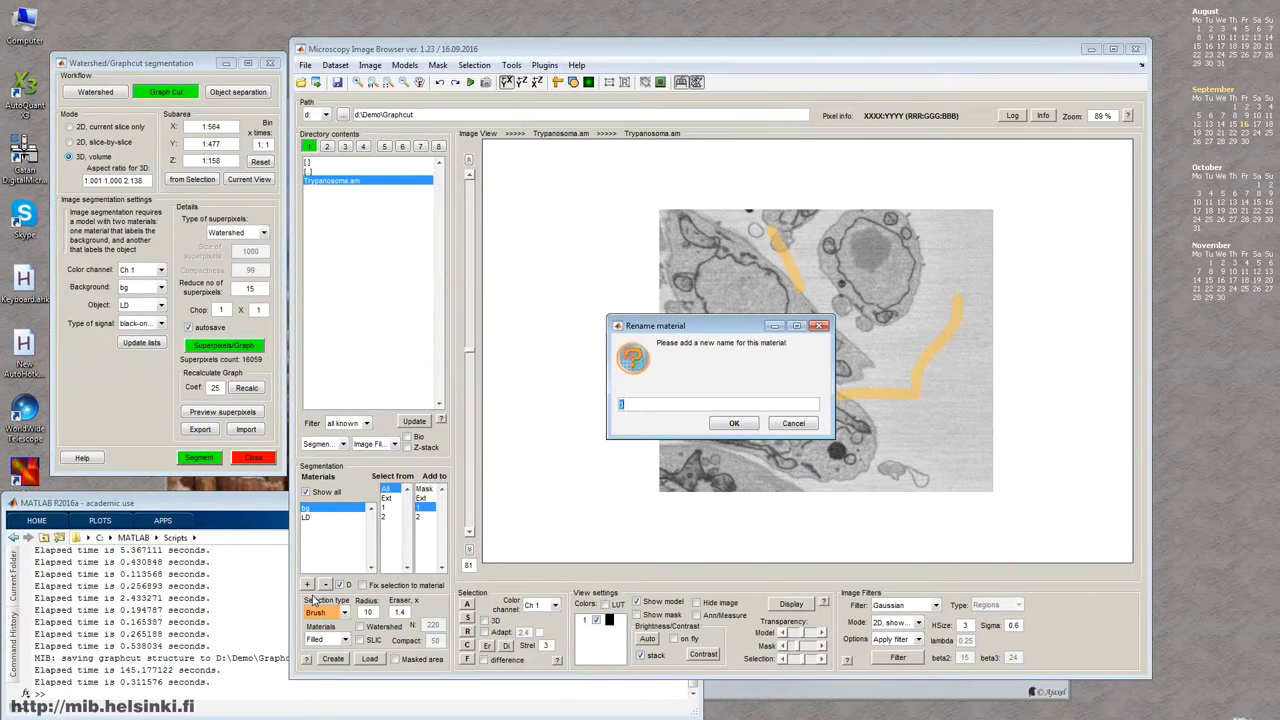
pyautogui.write('Nuclei')
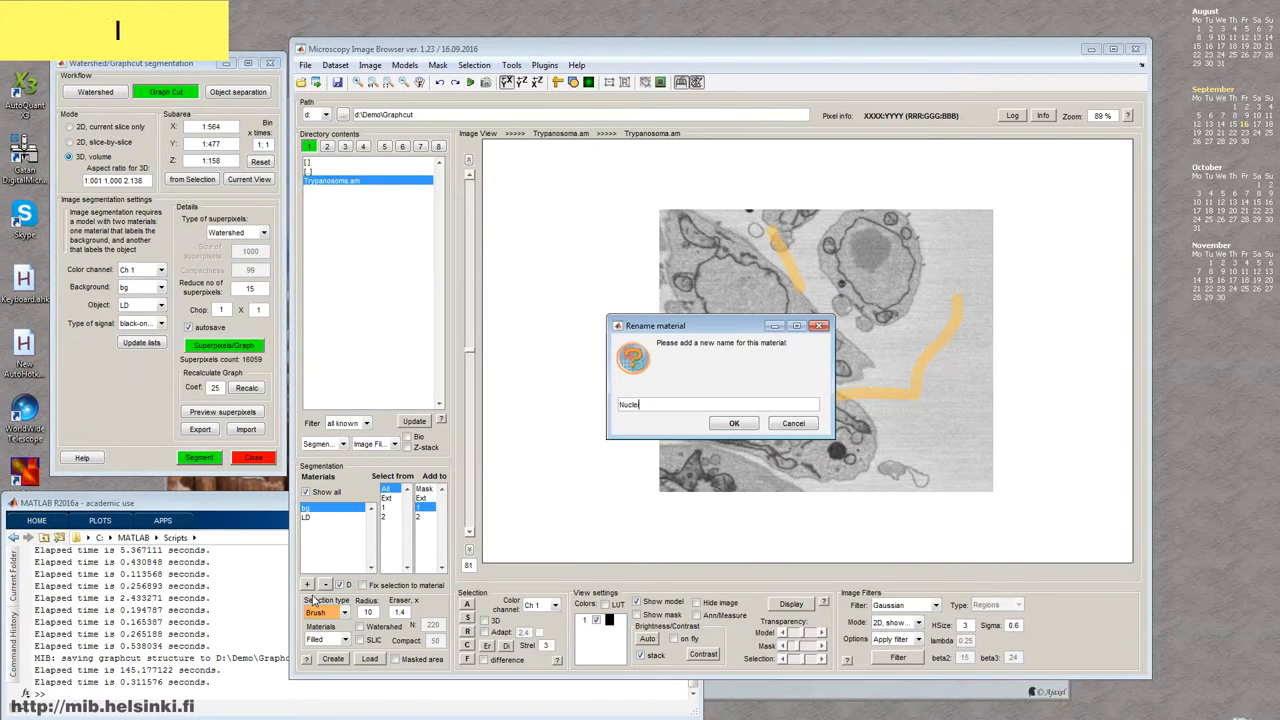
pyautogui.click(733, 423)
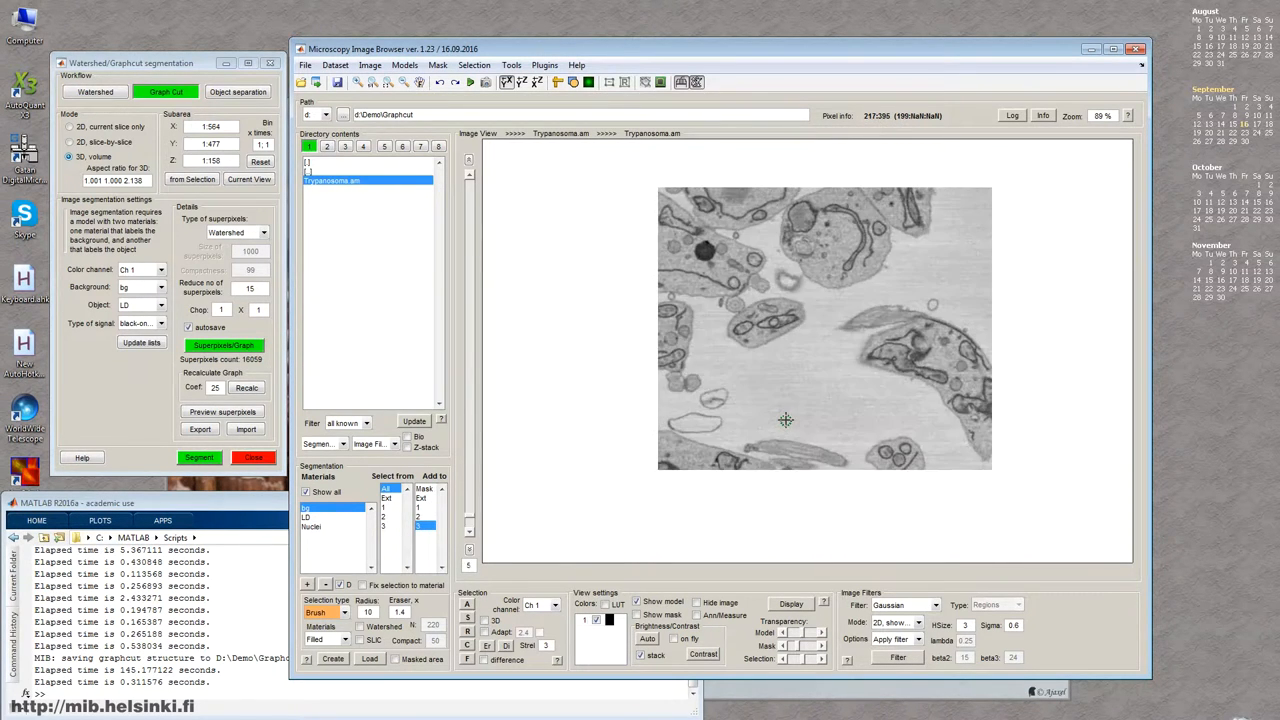
pyautogui.press('Shift+A')
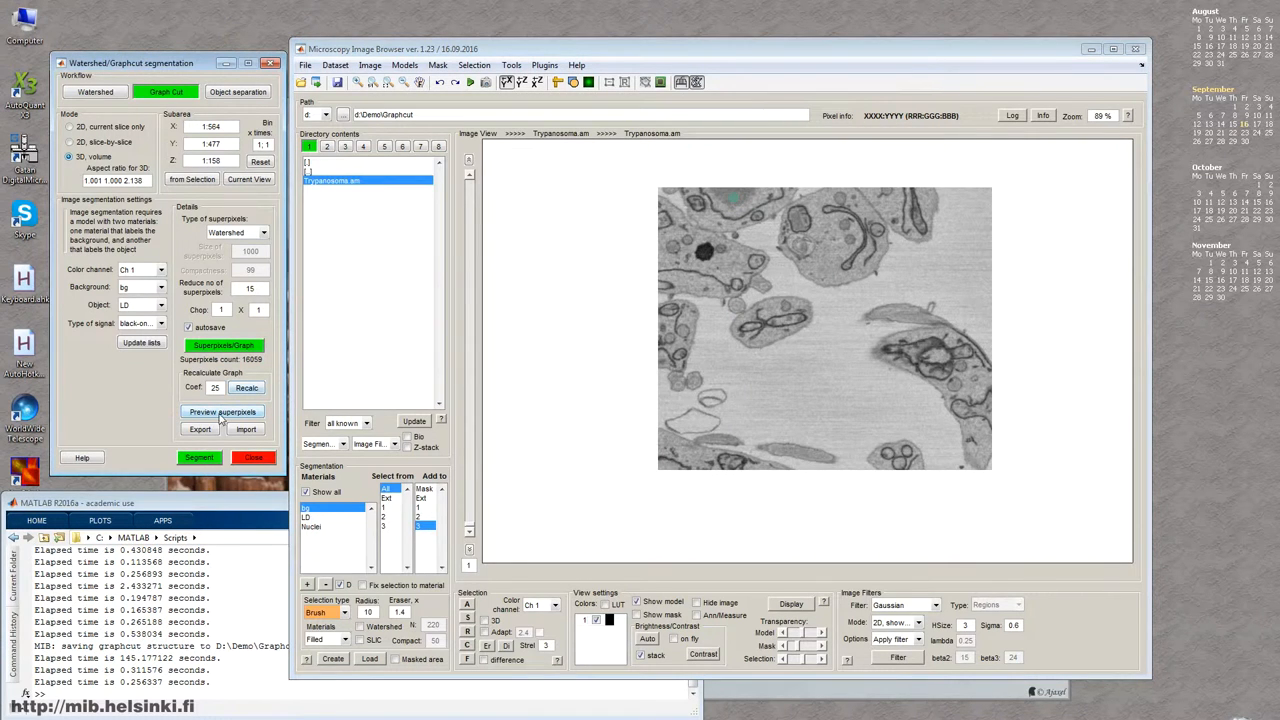
pyautogui.moveTo(199, 458)
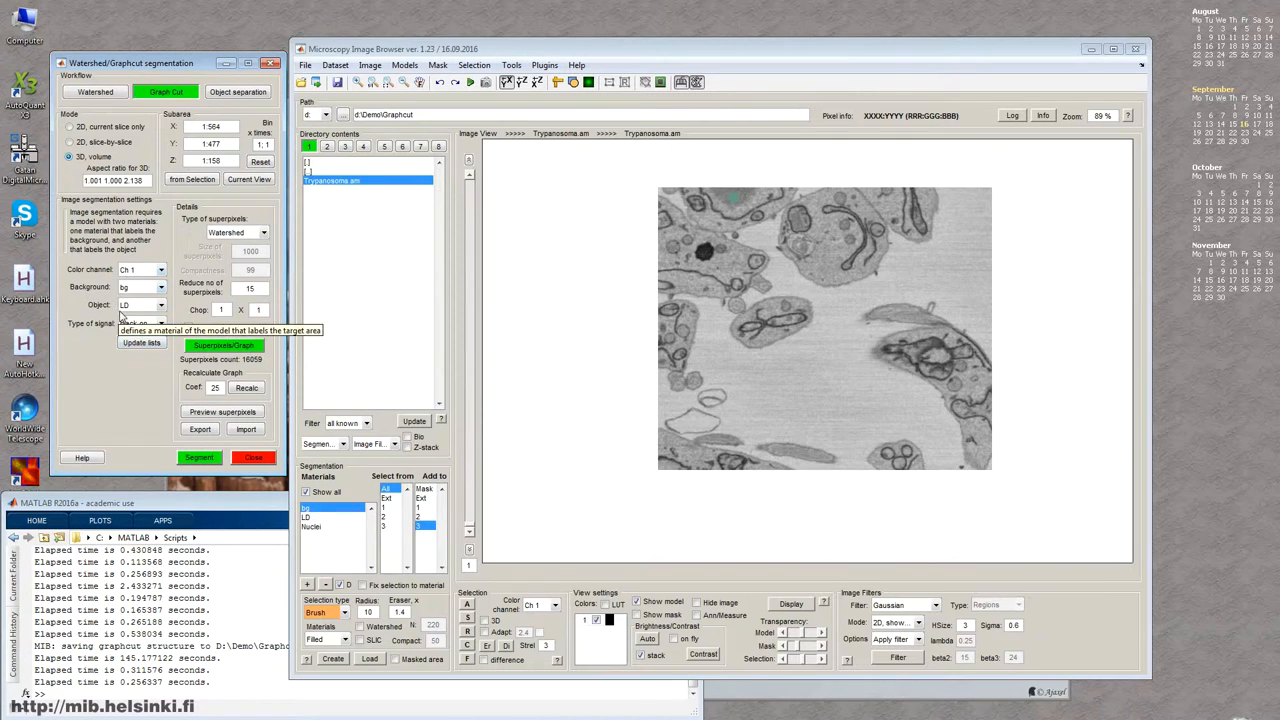
# Step: Set Nuclei as the graph-cut object and segment both large nuclei in green
pyautogui.click(157, 305)
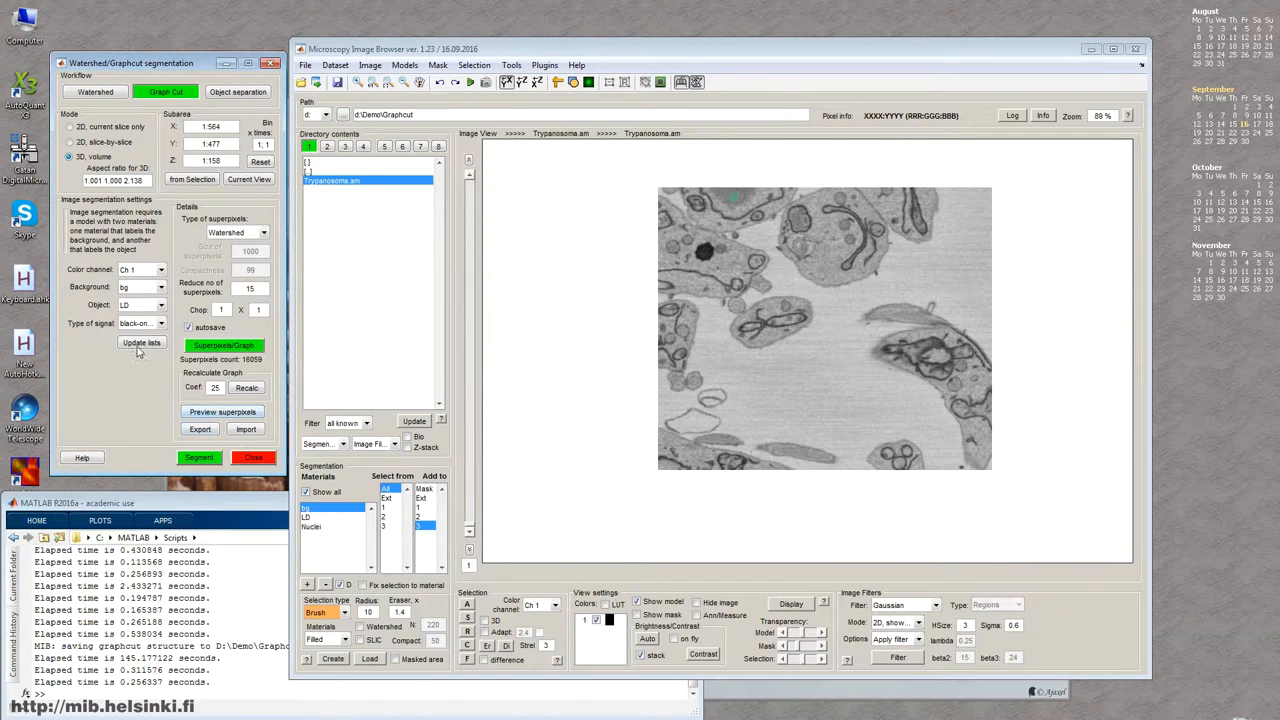
pyautogui.click(140, 305)
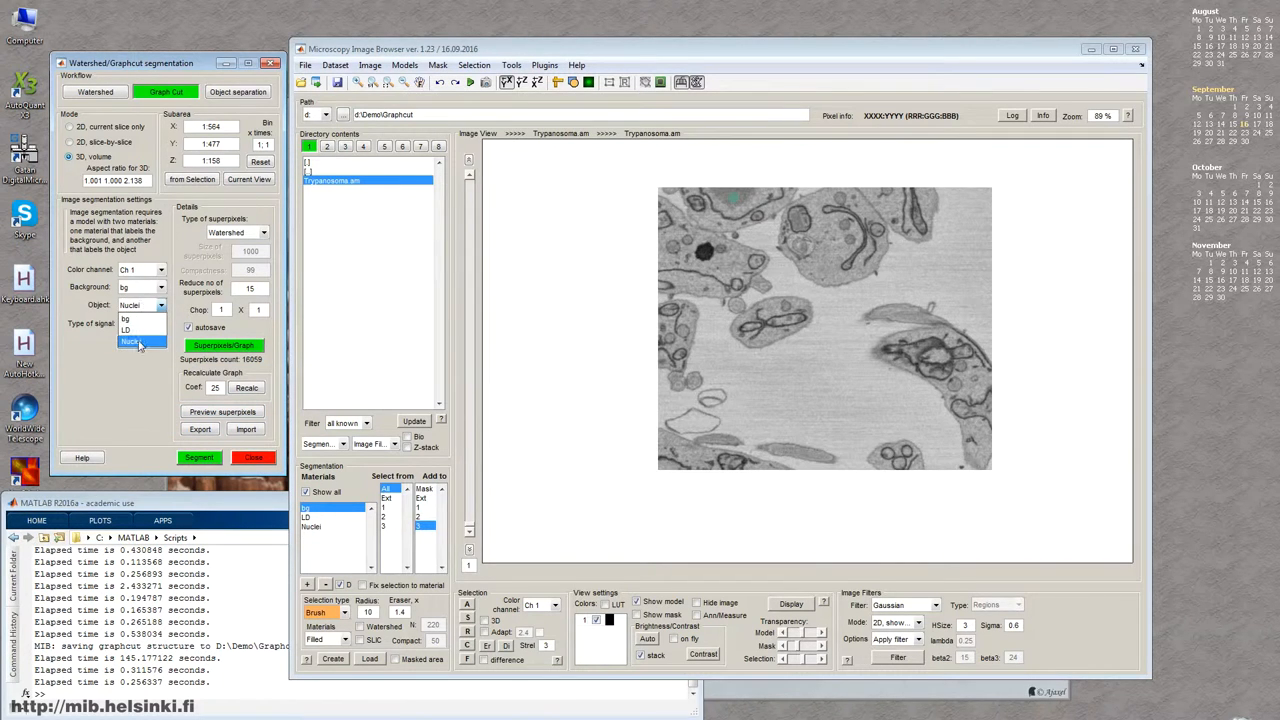
pyautogui.click(199, 457)
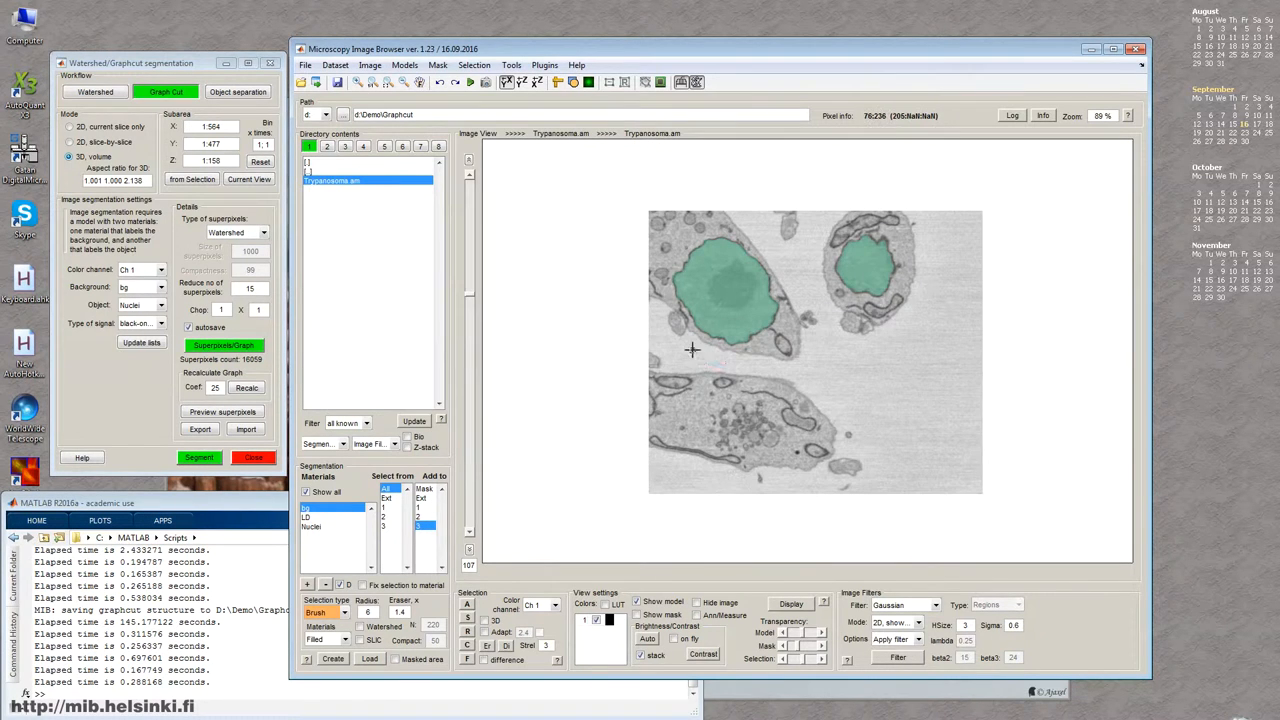
# Step: Mark background strokes around a mitochondrion and add a Mito material with its own colour
pyautogui.moveTo(695, 350); pyautogui.dragTo(845, 340)
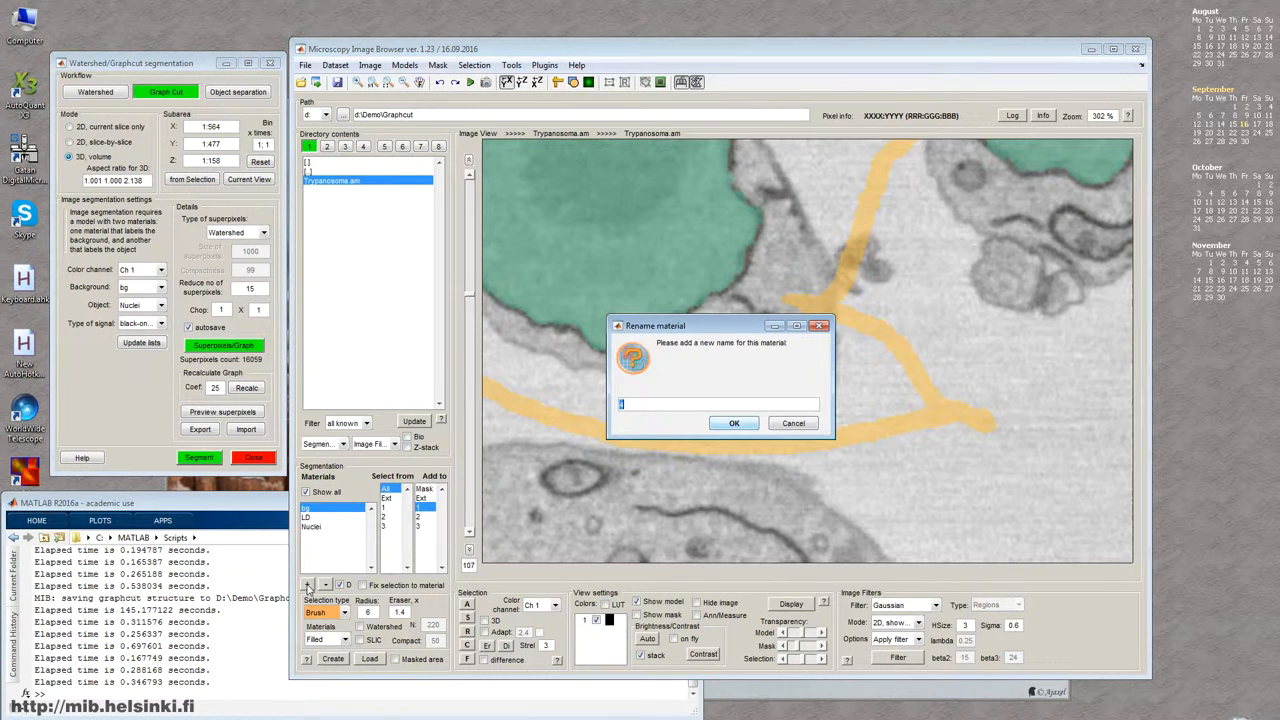
pyautogui.write('M')
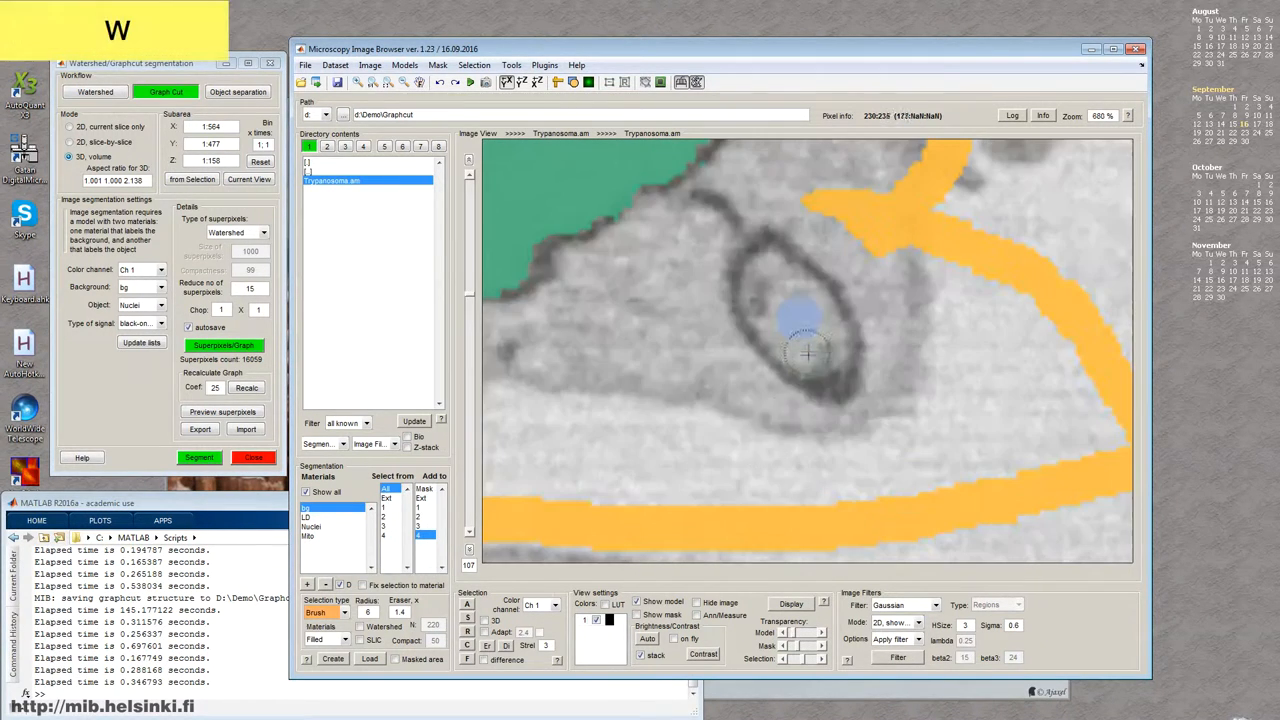
pyautogui.rightClick(308, 543)
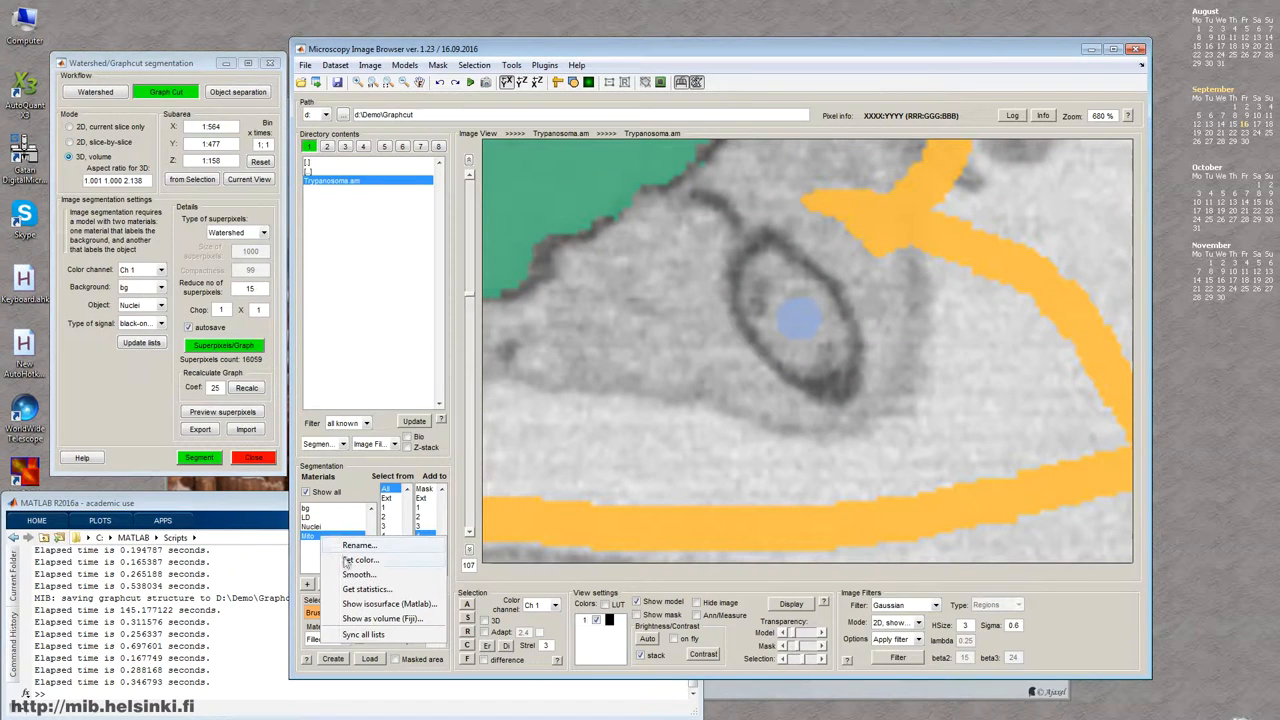
pyautogui.click(360, 560)
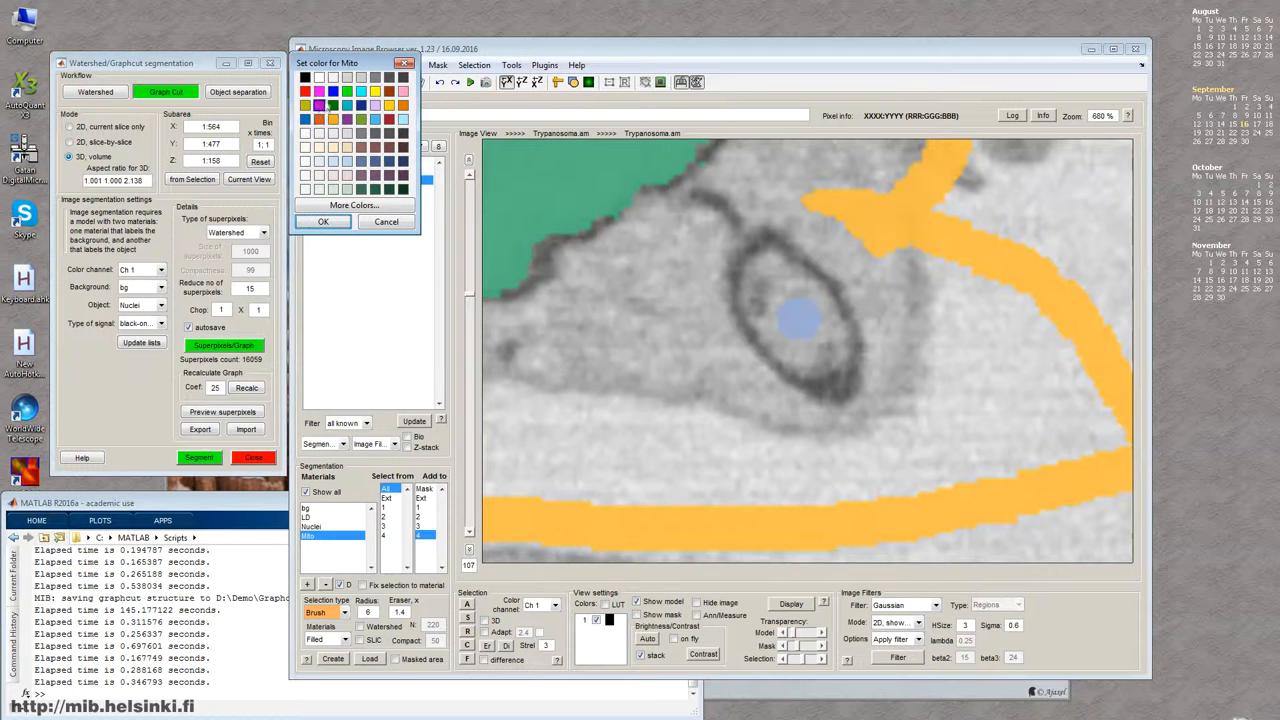
pyautogui.click(386, 221)
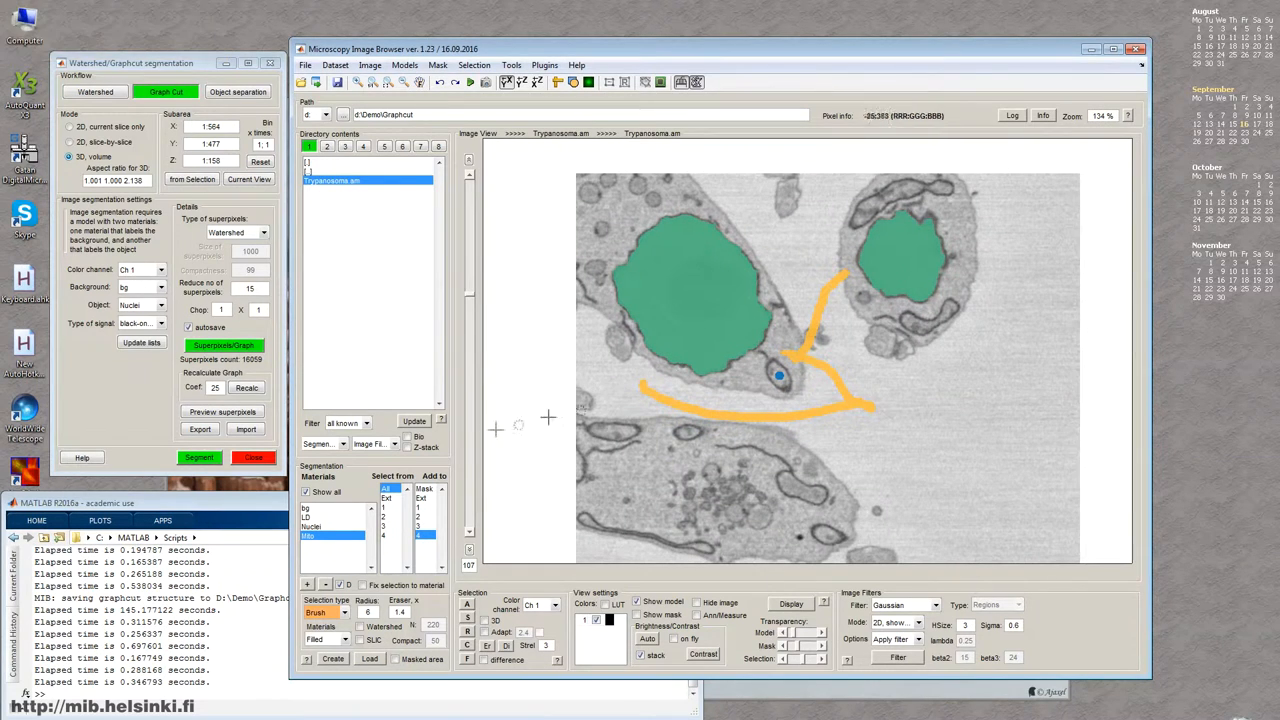
# Step: Target Mito, recalculate the graph with coefficient 5 and segment the mitochondria as a magenta mask
pyautogui.click(97, 91)
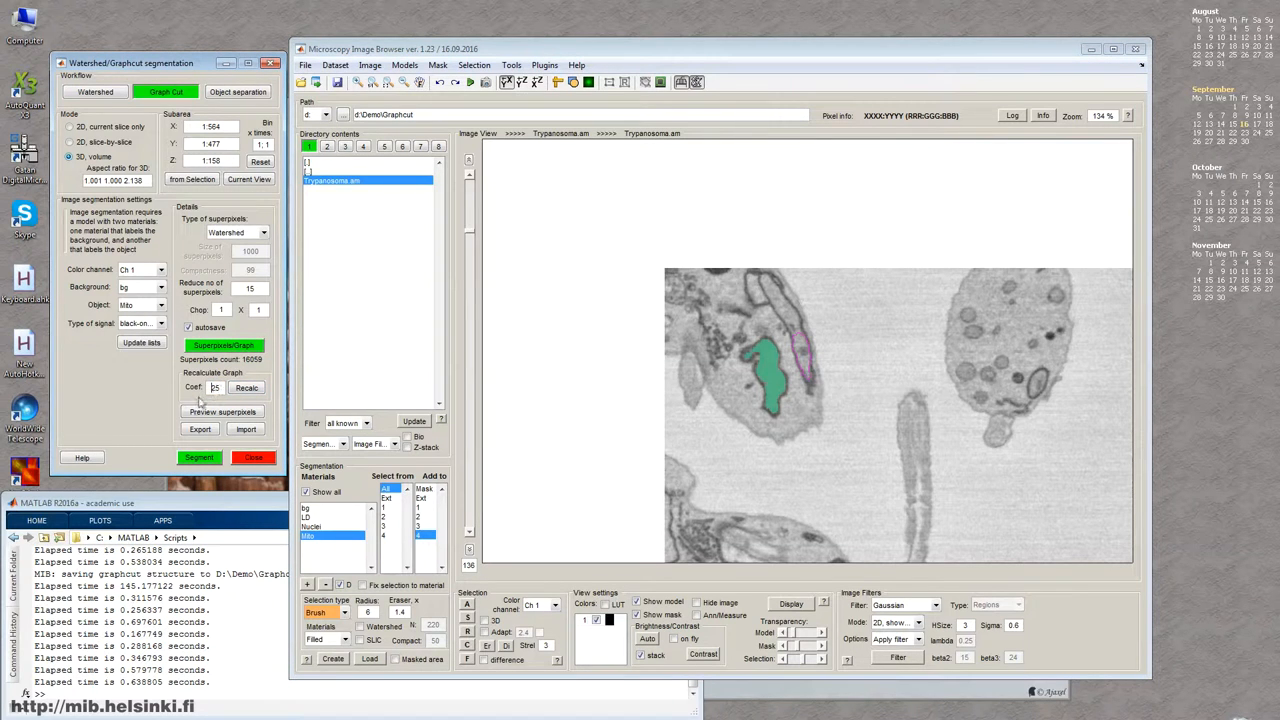
pyautogui.moveTo(222, 411)
pyautogui.write('5')
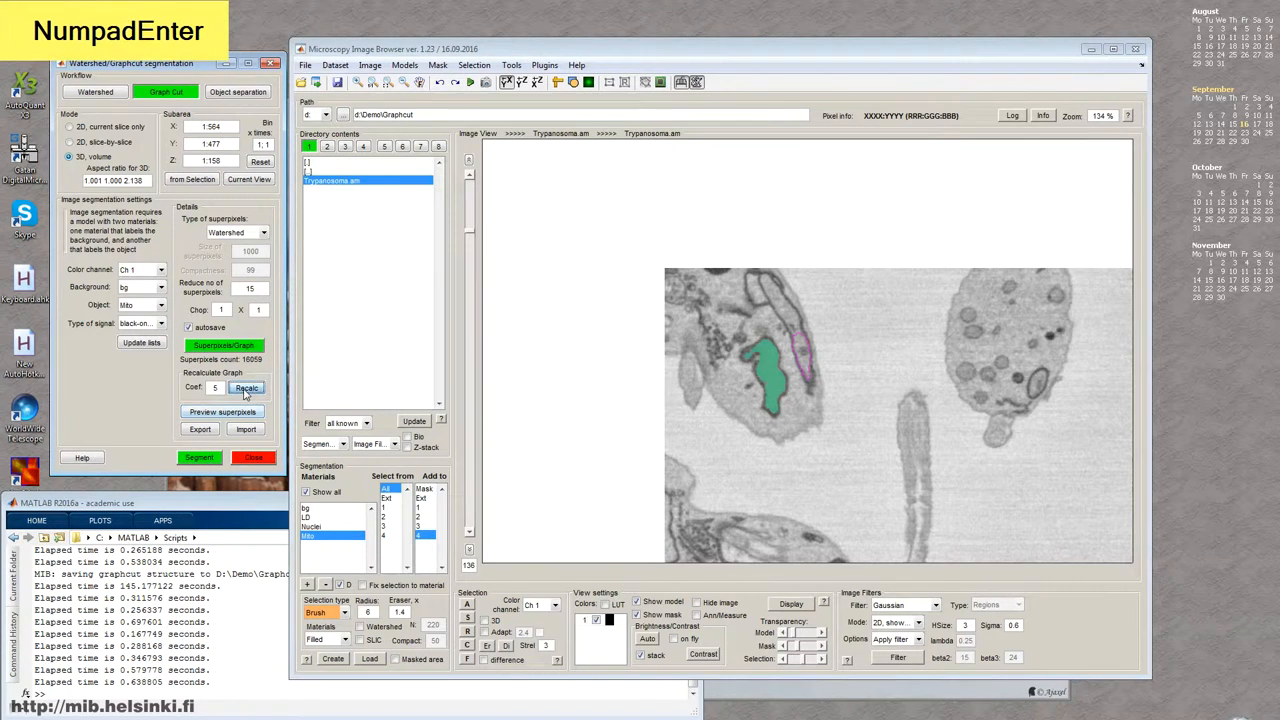
pyautogui.click(199, 457)
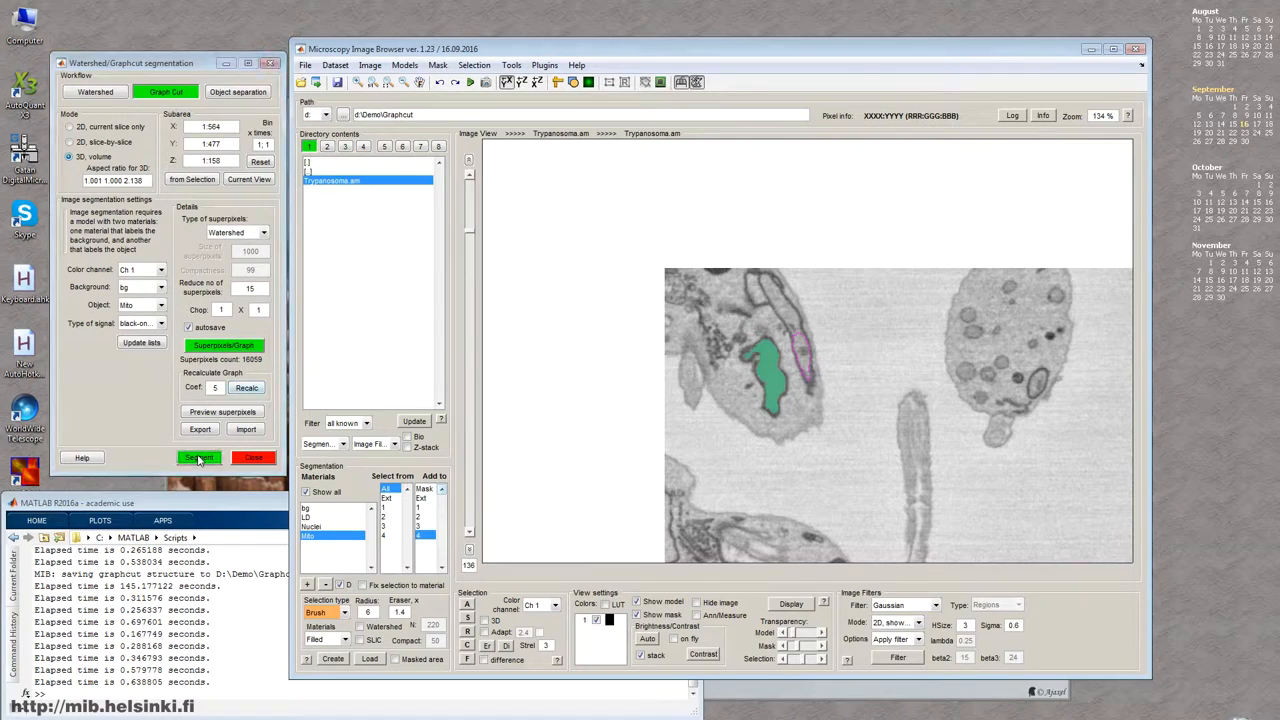
pyautogui.click(199, 458)
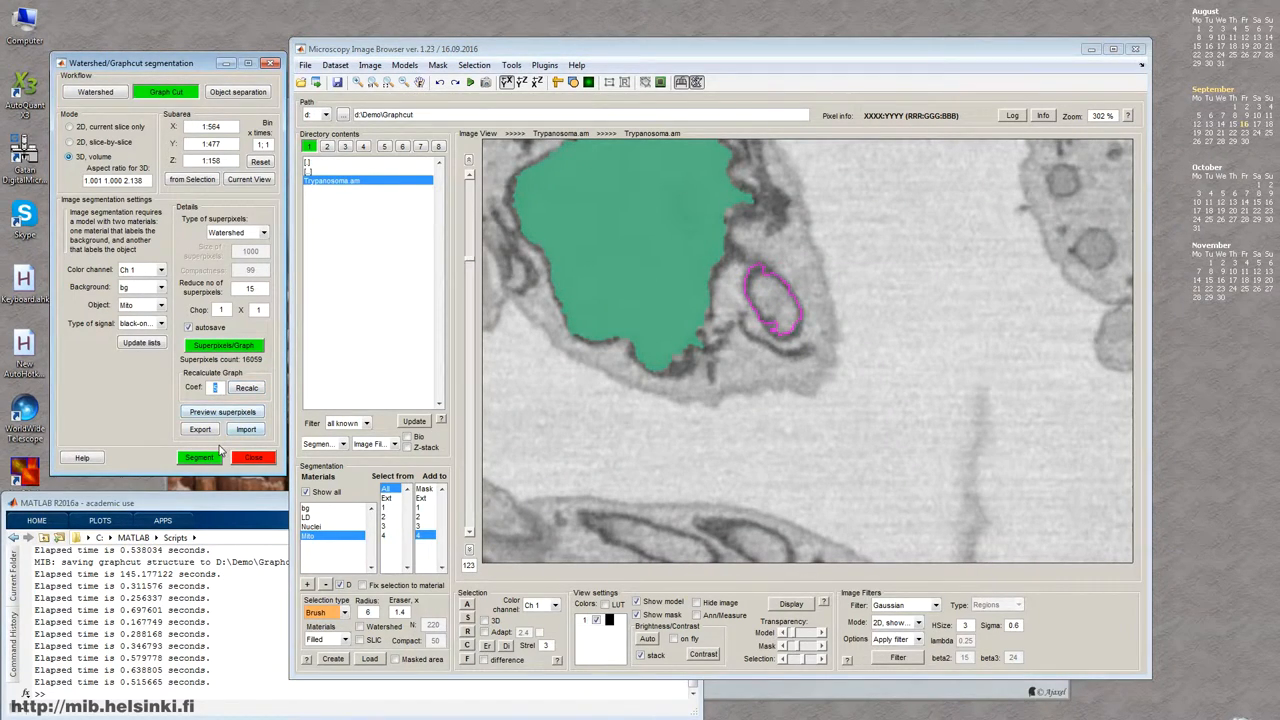
pyautogui.press('Numpad5')
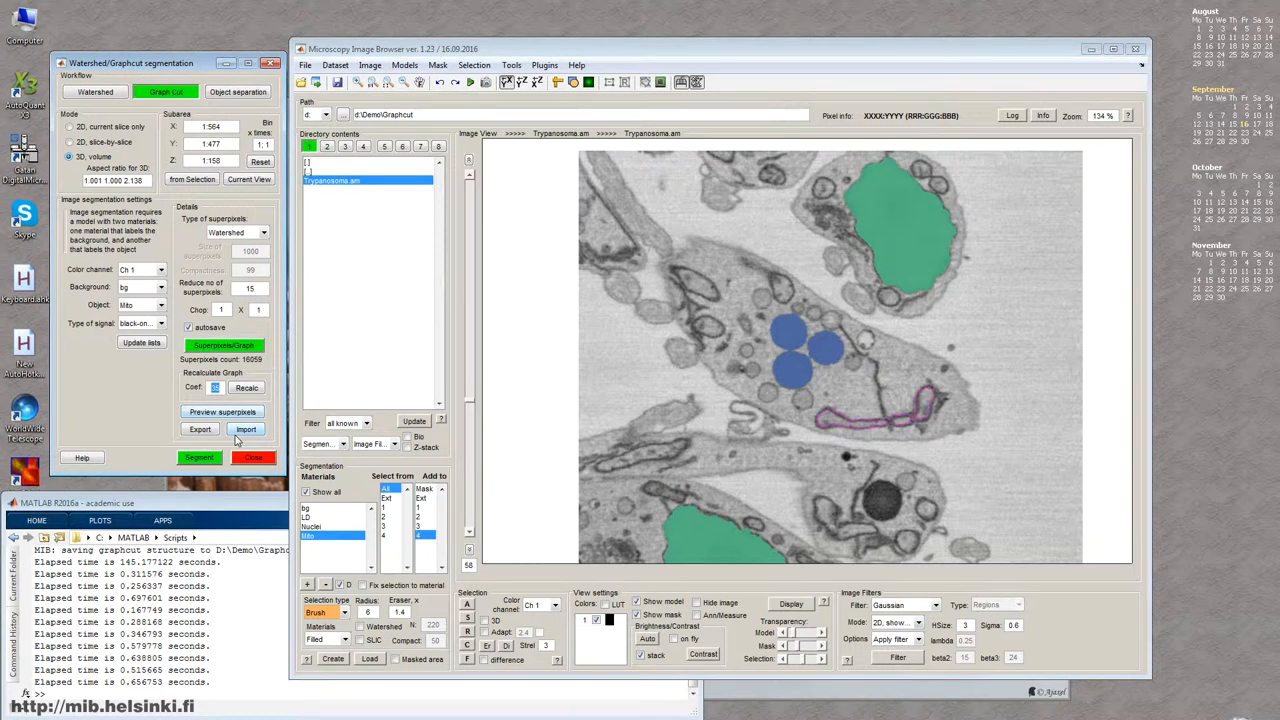
# Step: Recompute the graph at coefficient 150 and inspect the mitochondria mask with the model hidden
pyautogui.press('Numpad0')
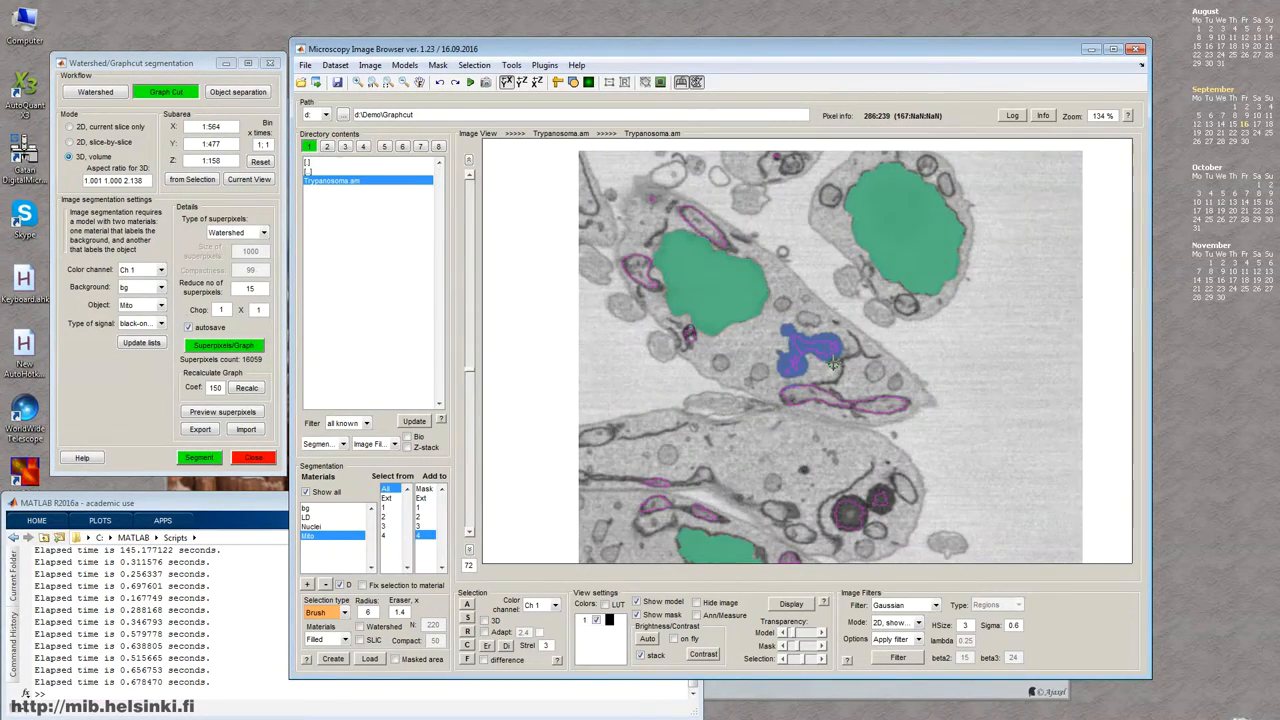
pyautogui.press('space')
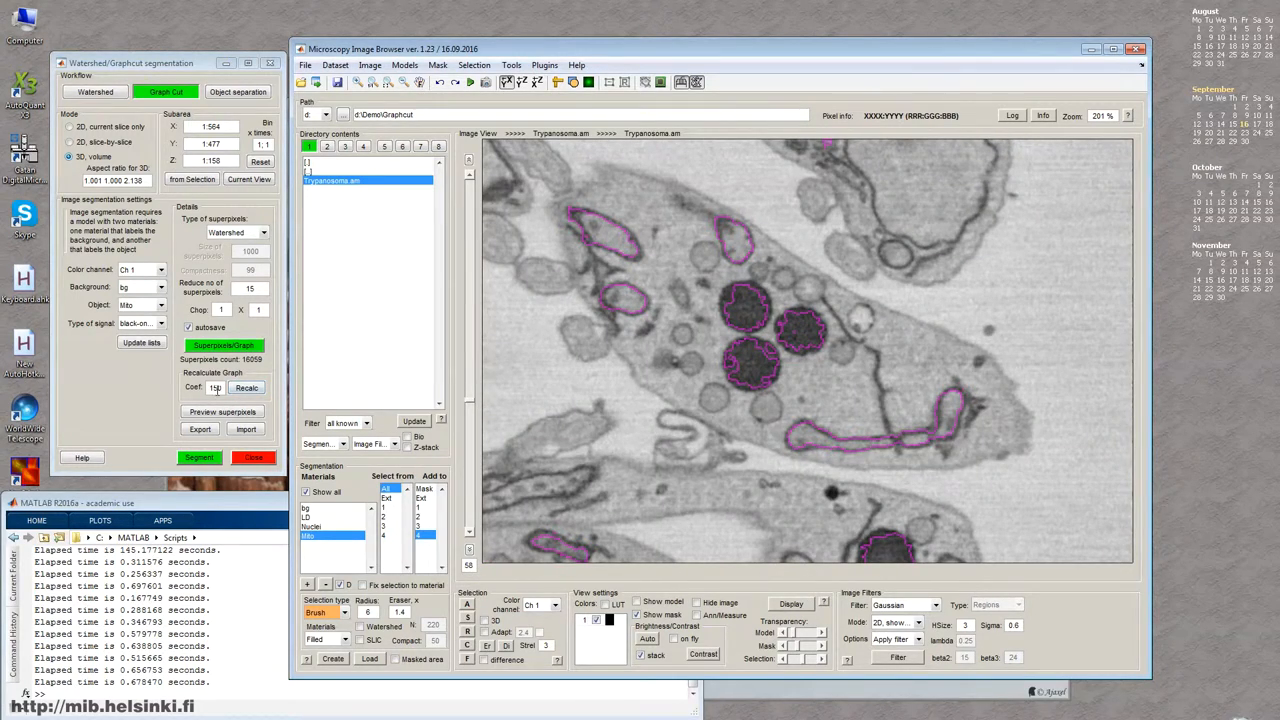
pyautogui.moveTo(200, 429)
pyautogui.write('35')
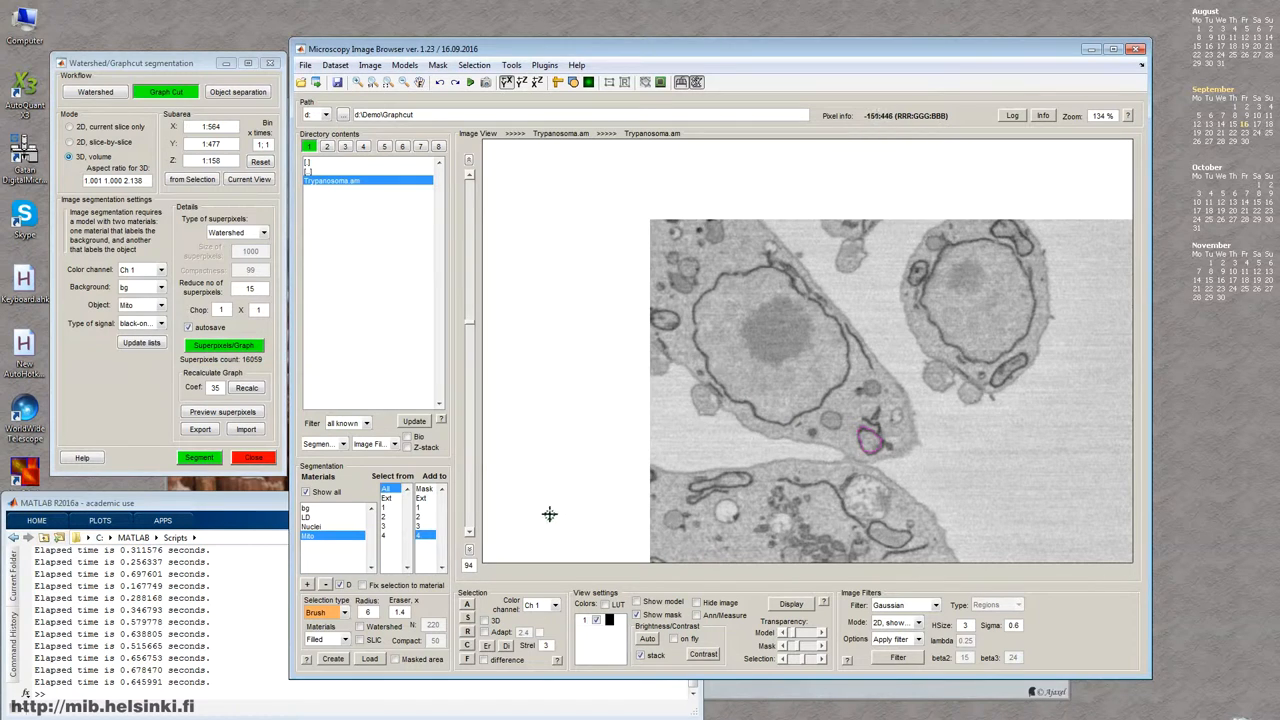
# Step: Regenerate the mitochondria mask at coefficient 35 and clear leftover selection patches
pyautogui.click(197, 458)
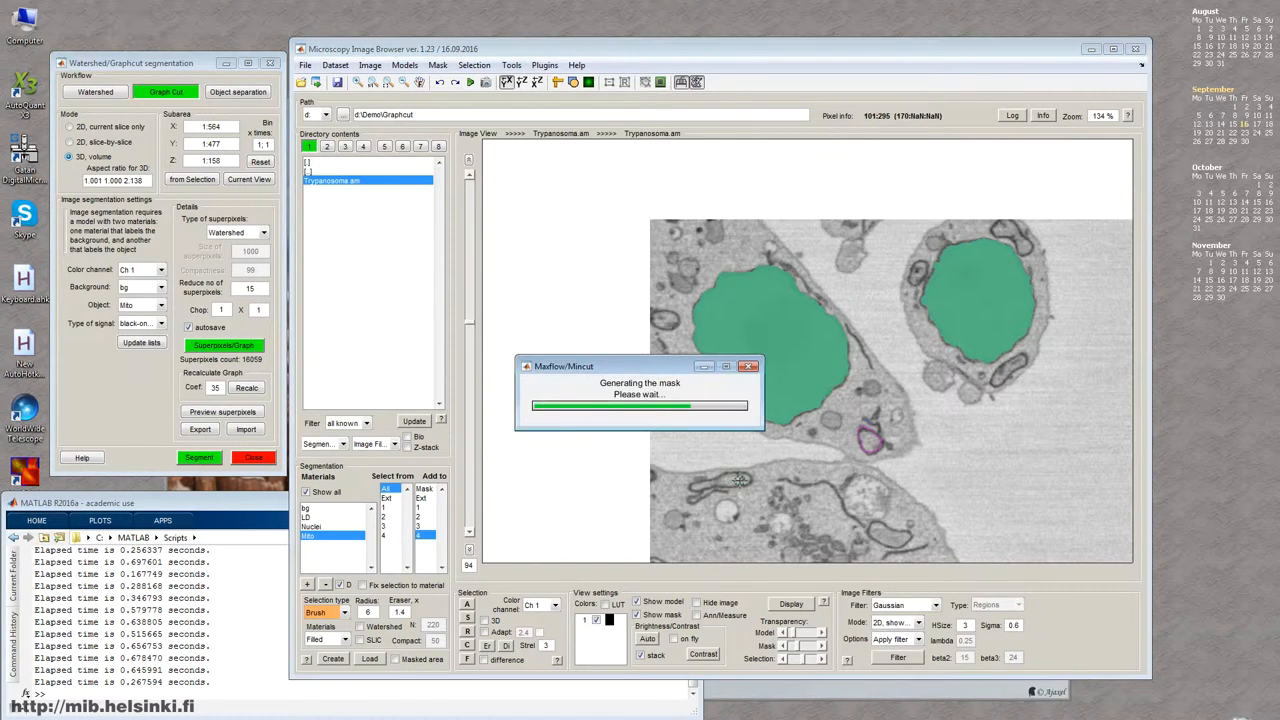
pyautogui.press('Alt+a')
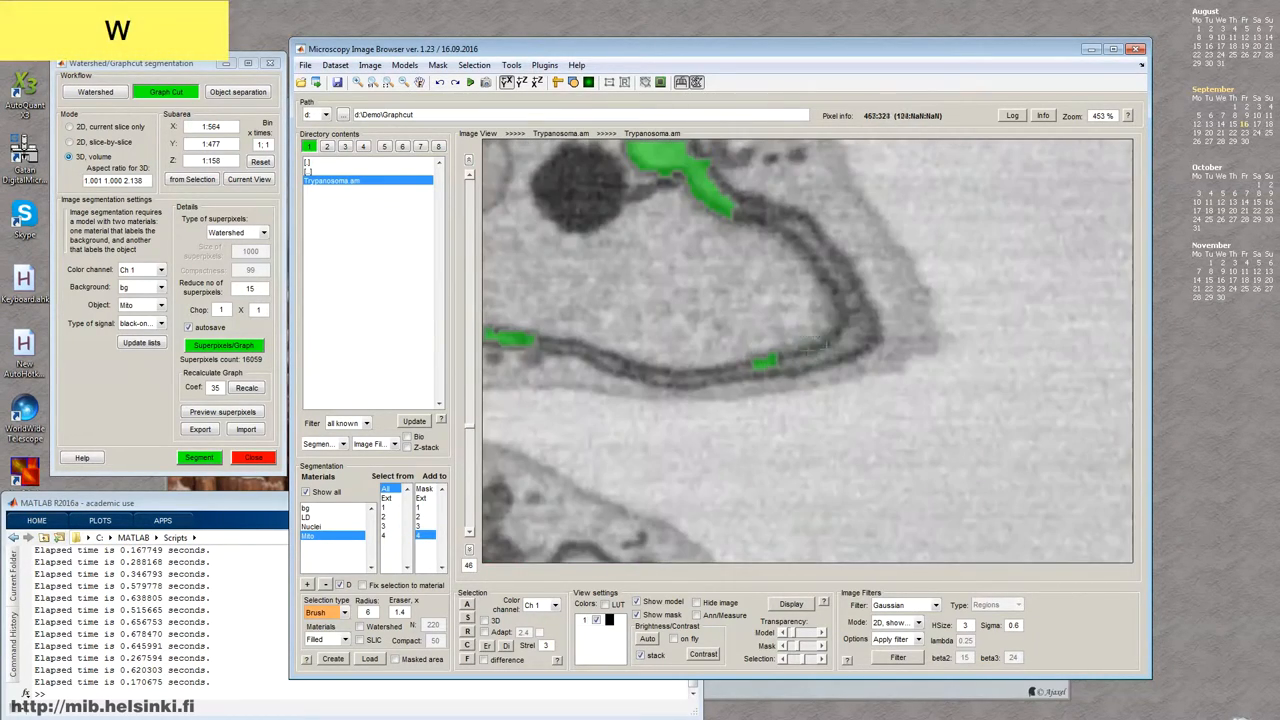
pyautogui.press('shift+c')
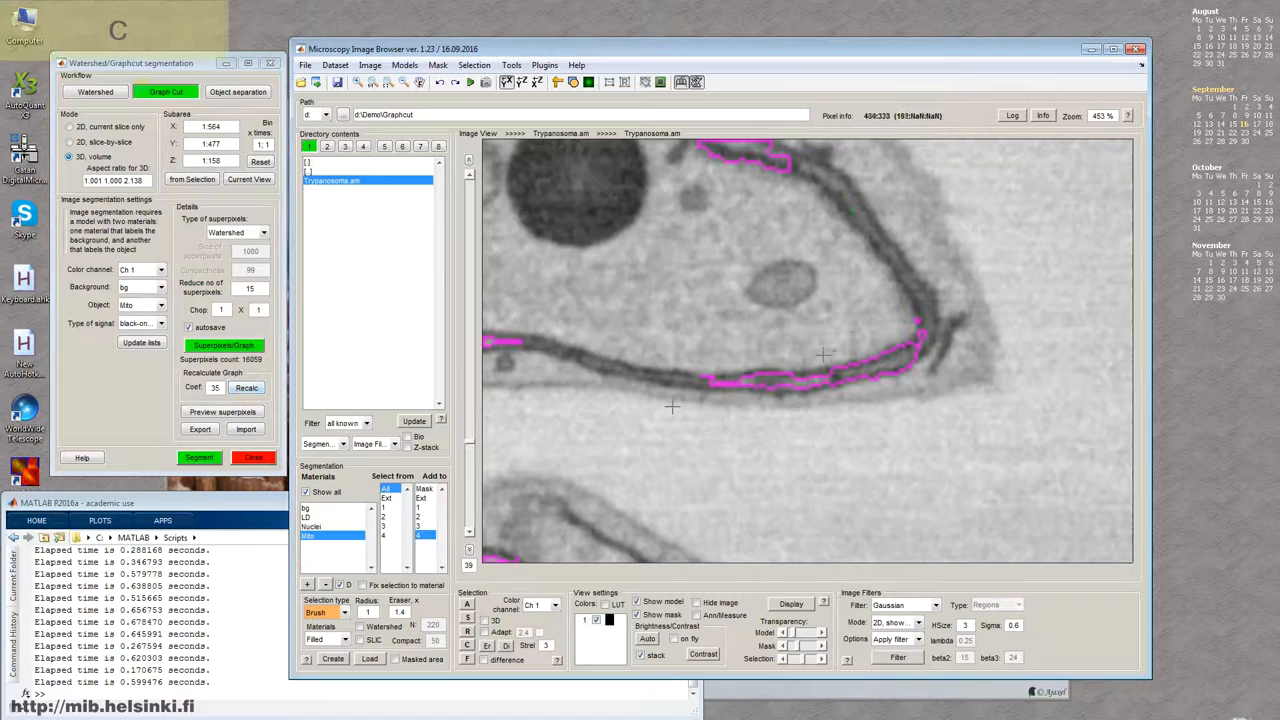
pyautogui.click(221, 411)
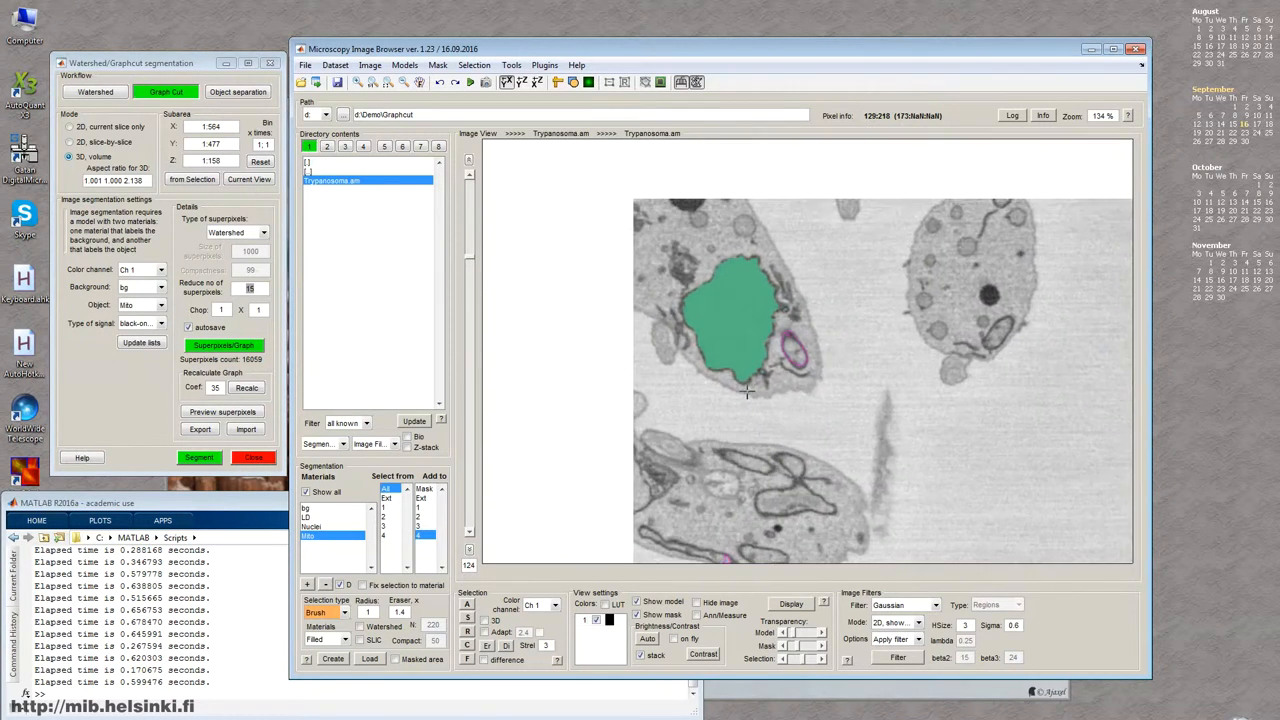
# Step: Turn the mitochondria mask into a selection and add it to the Mito material in blue
pyautogui.press('Alt+a')
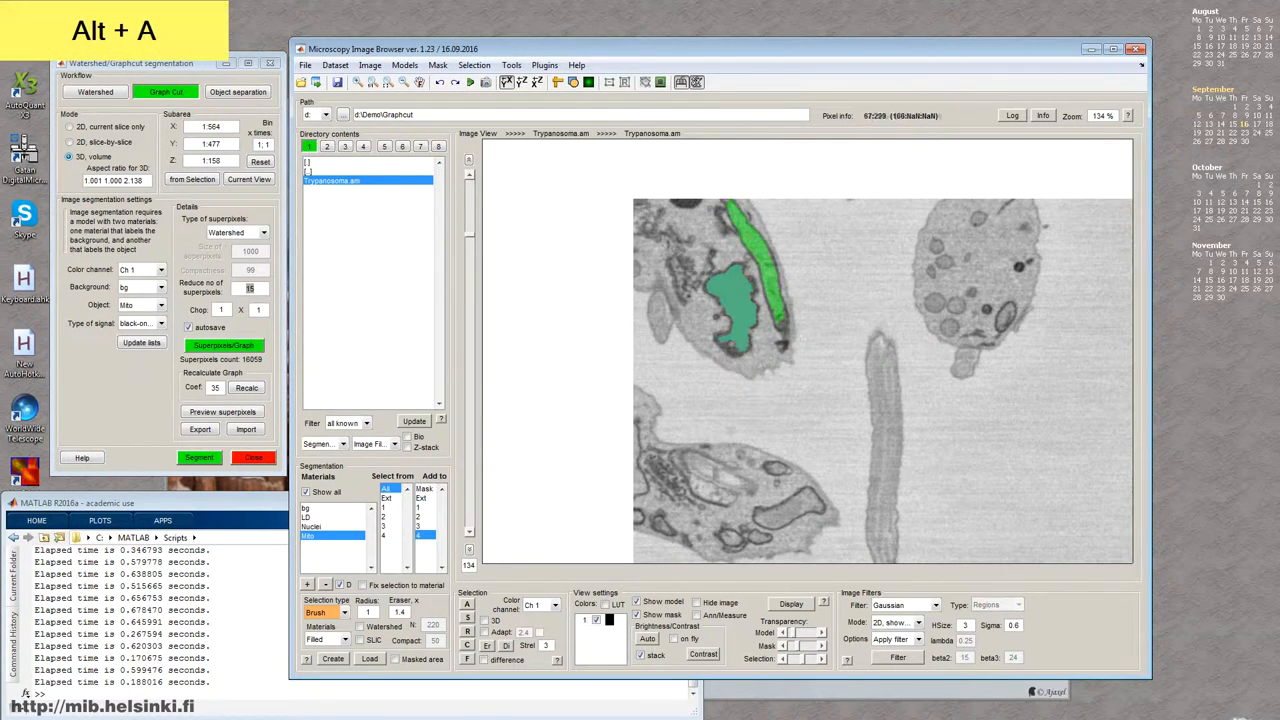
pyautogui.press('Shift+A')
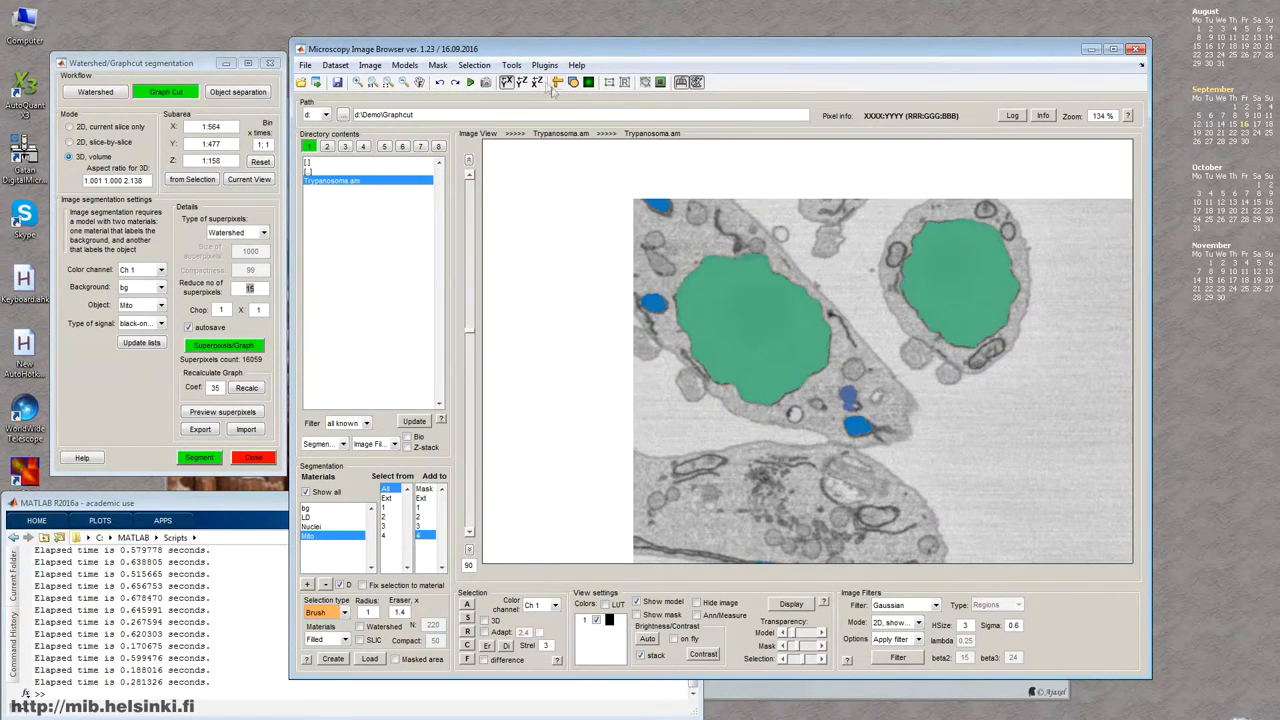
pyautogui.click(400, 64)
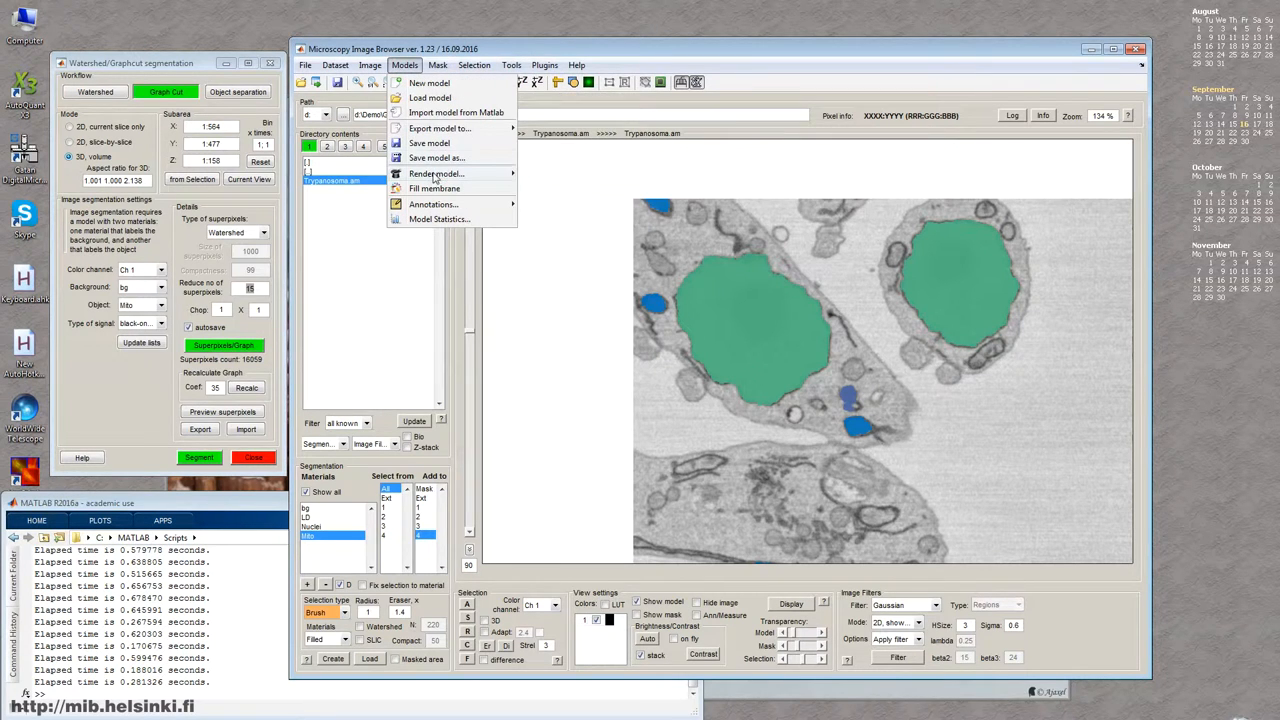
# Step: Render the model as Matlab isosurfaces with default parameters, showing green nuclei and blue mitochondria
pyautogui.click(431, 173)
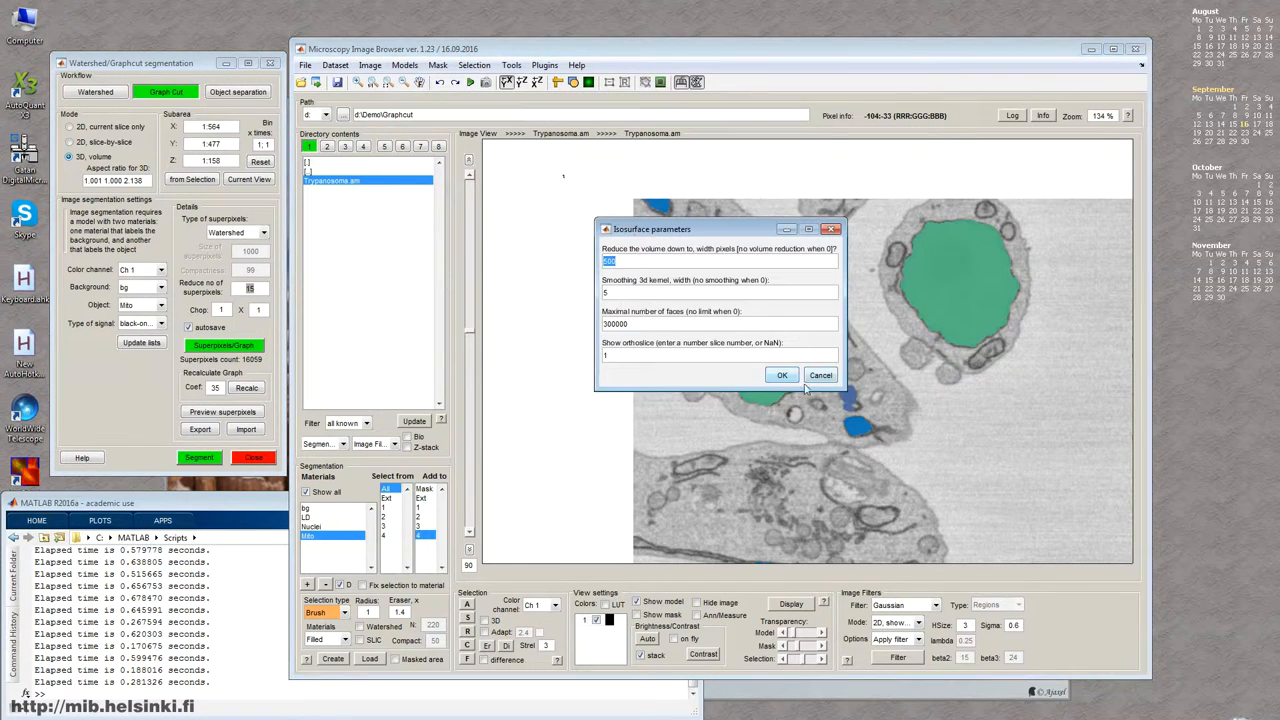
pyautogui.click(781, 375)
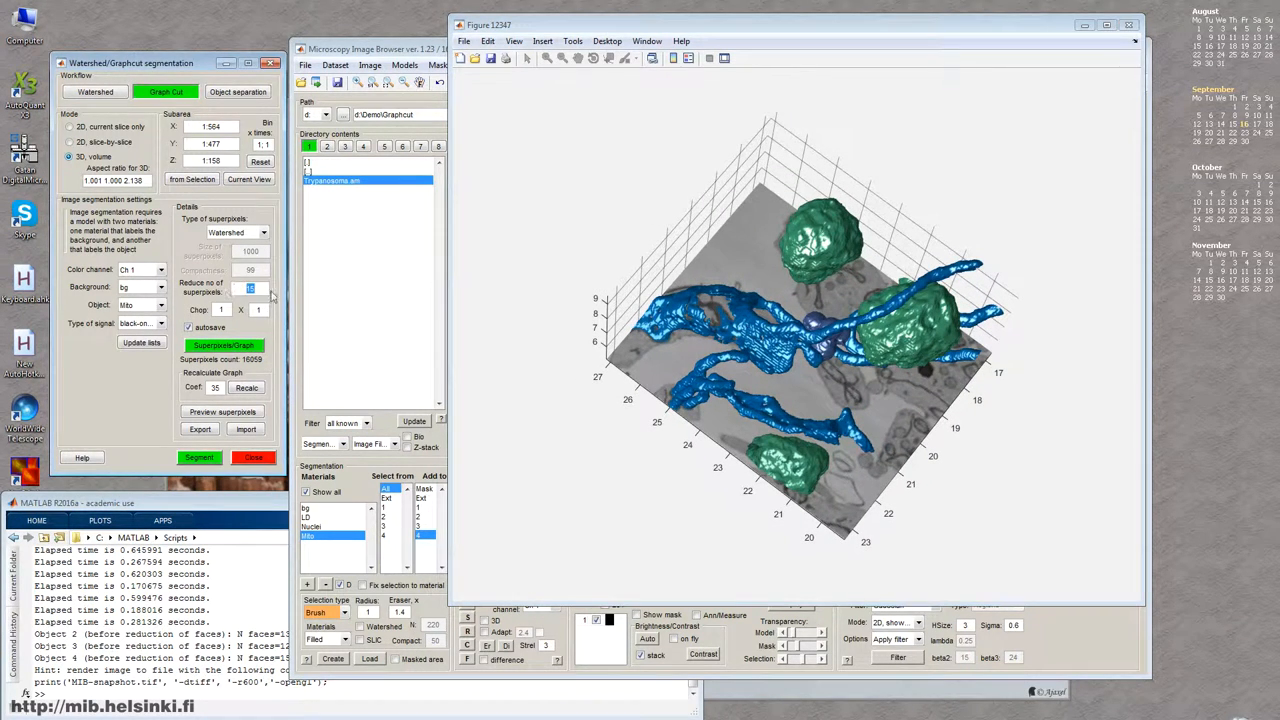
# Step: Inspect the 3D rendering, then subtract the false round object below the blue mitochondrion from Mito
pyautogui.moveTo(810, 320); pyautogui.dragTo(850, 330)
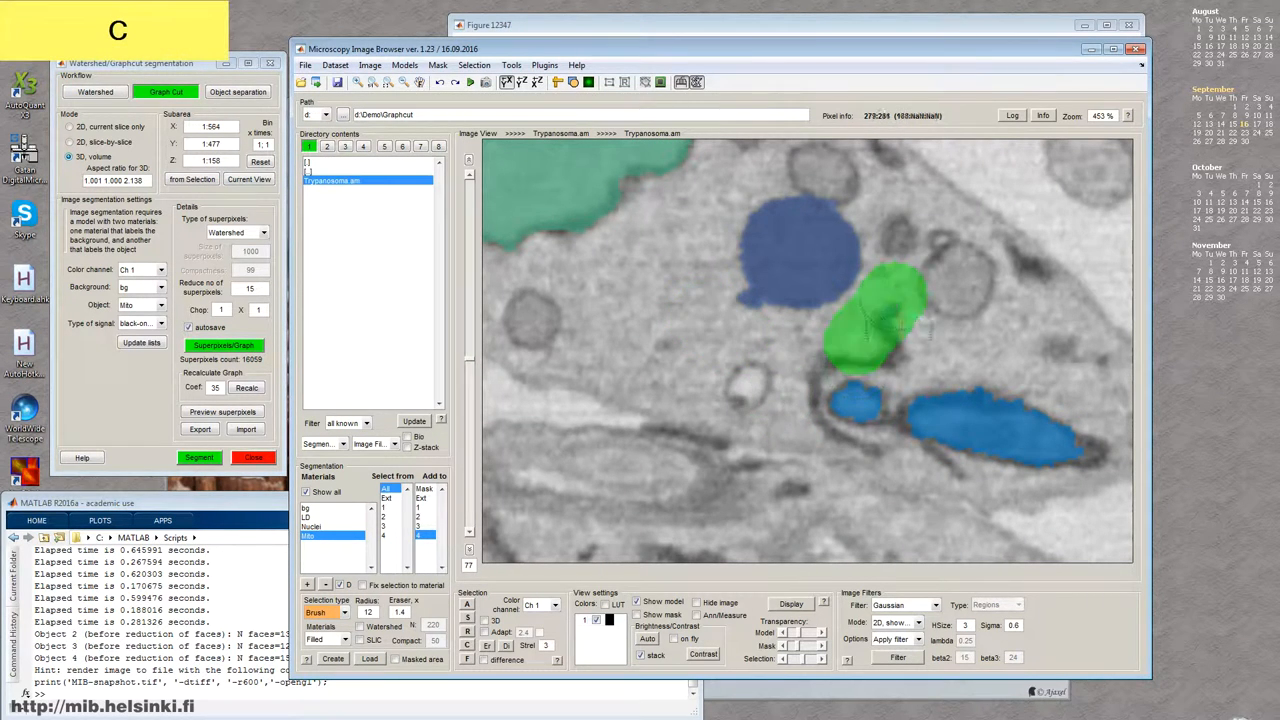
pyautogui.click(870, 310)
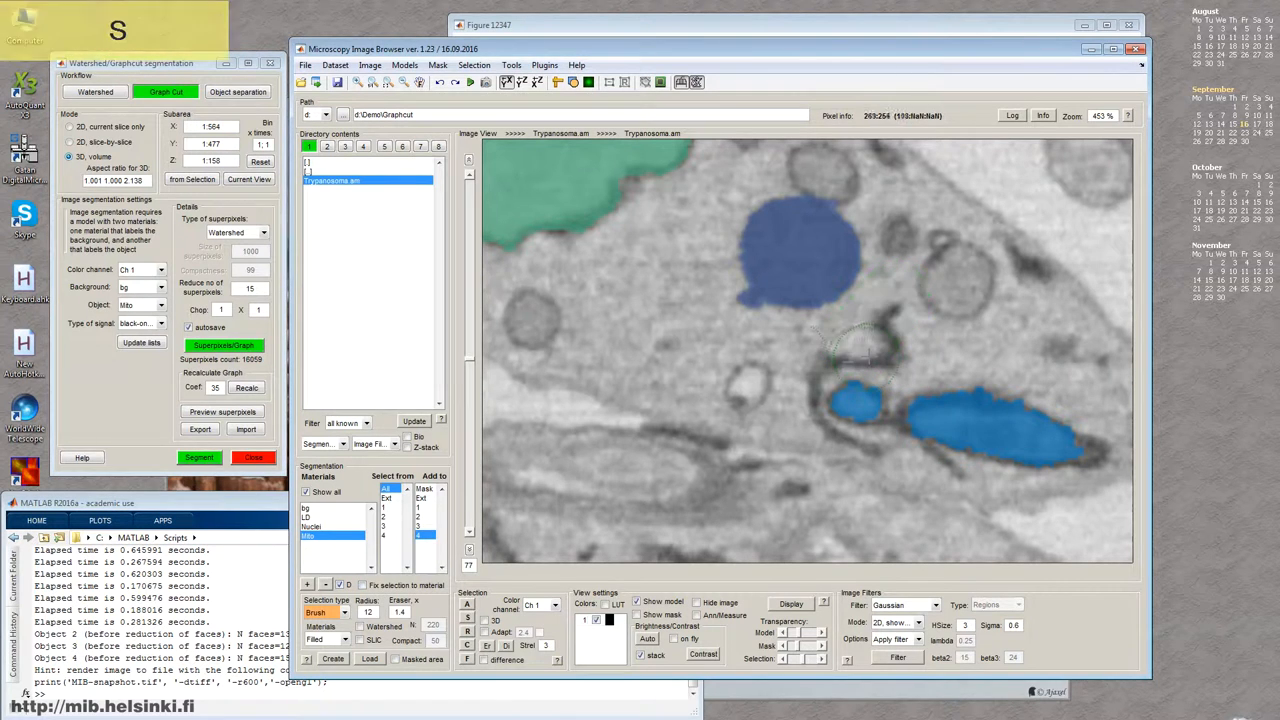
pyautogui.click(735, 340)
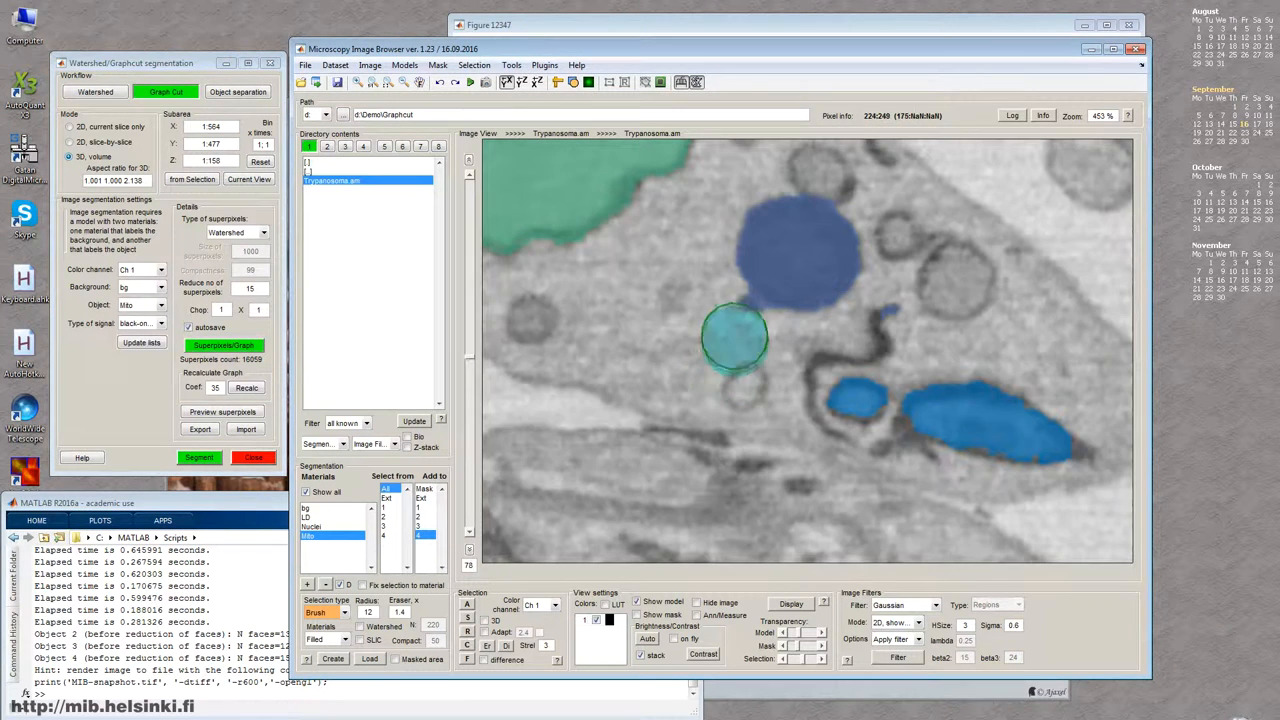